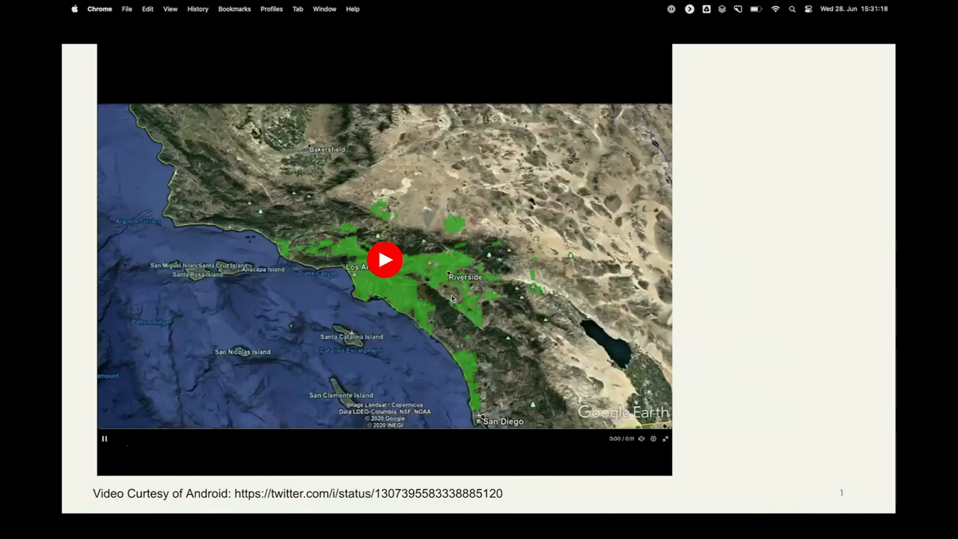
Advance the presentation to slide 3, 'No fluff please!', on streaming data traits
left_click(383, 261)
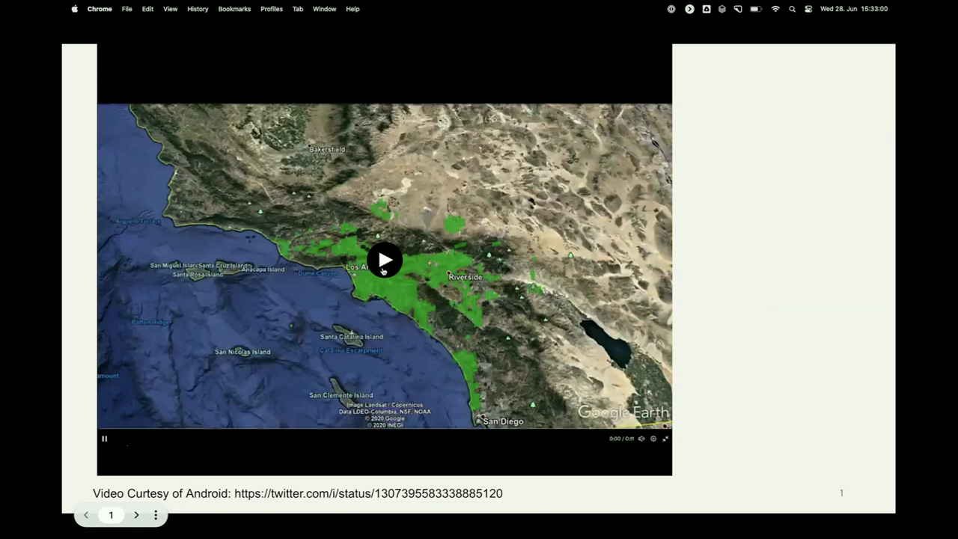
left_click(383, 261)
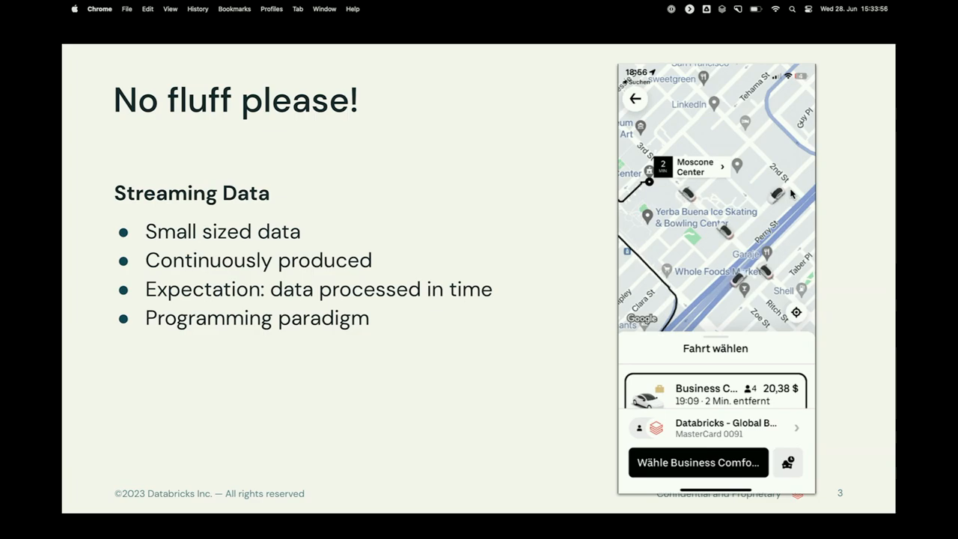
left_click(697, 461)
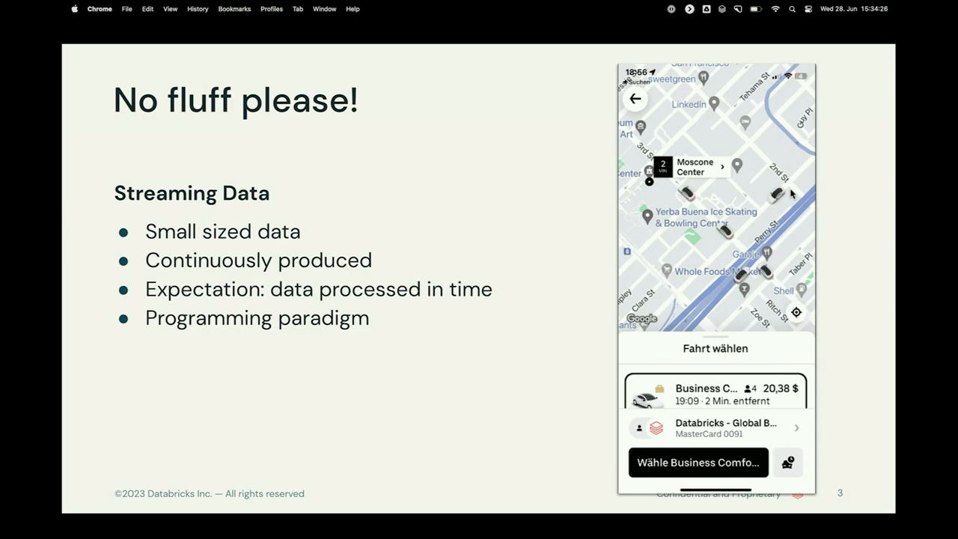
left_click(697, 461)
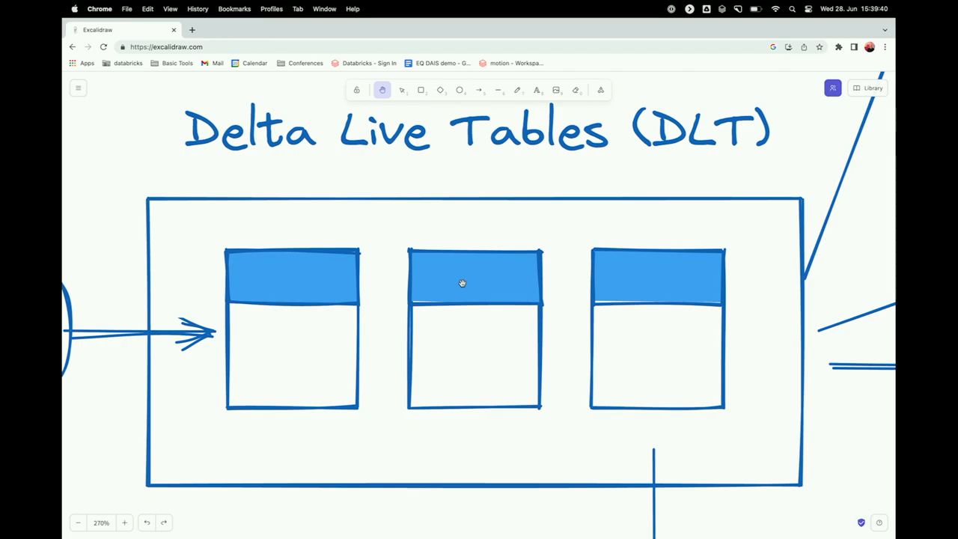
Scroll the canvas to the Spark Structured Streaming, notebook and Databricks SQL outputs
scroll("down", 3)
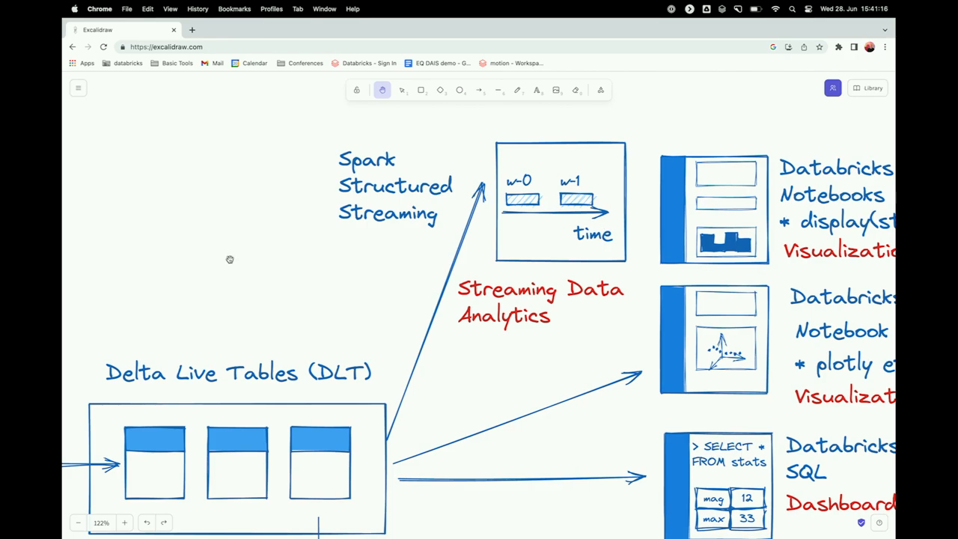
mouse_move(748, 193)
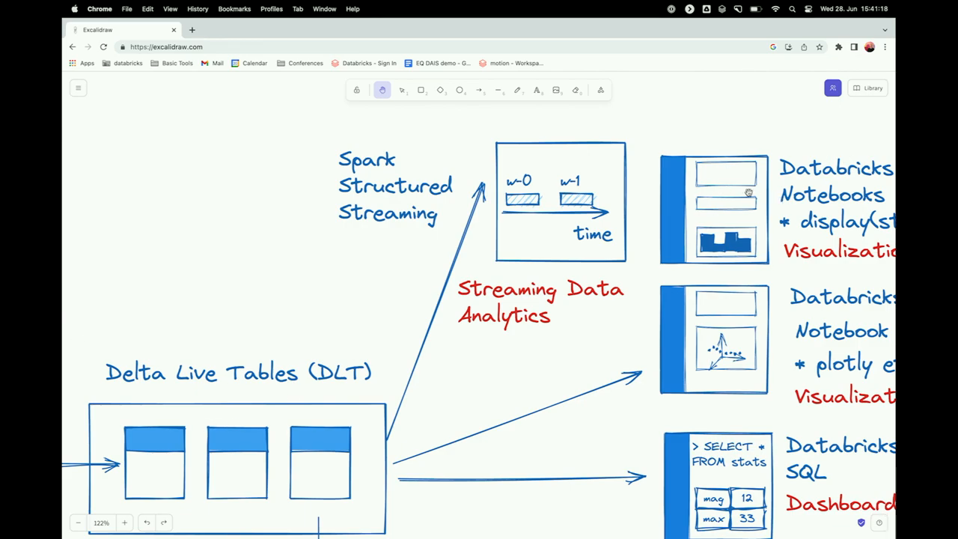
Scroll the canvas to the Workflows orchestration and Delta Sharing to Google Colab sketches
scroll("down", 3)
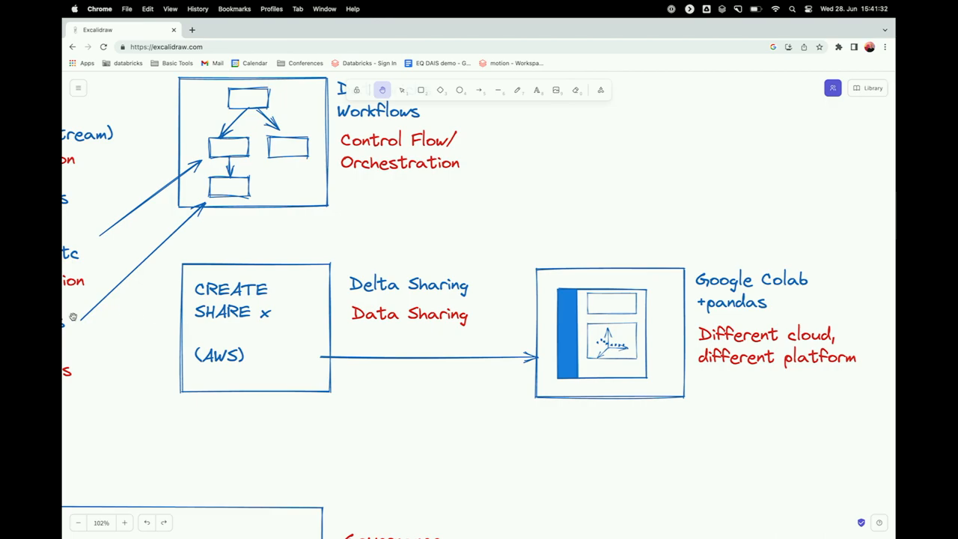
mouse_move(326, 161)
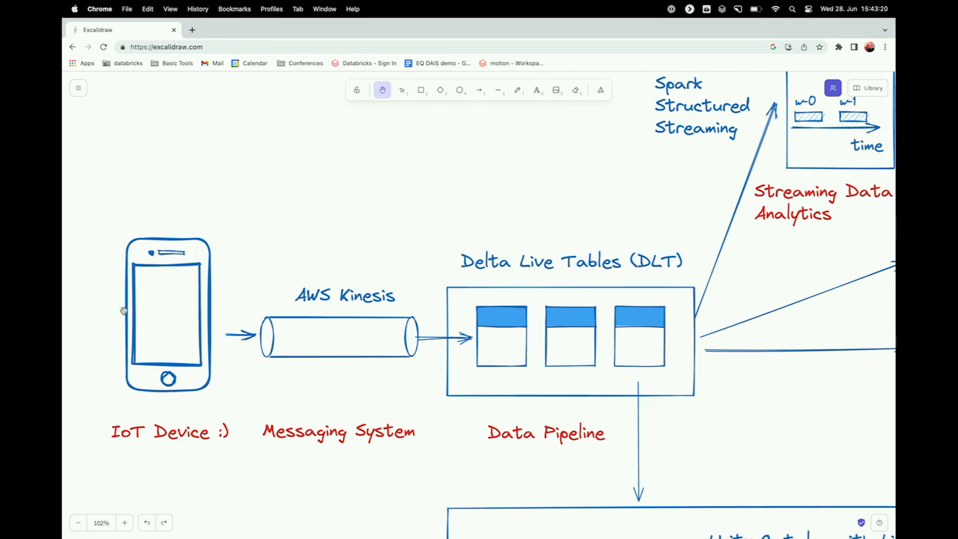
mouse_move(164, 314)
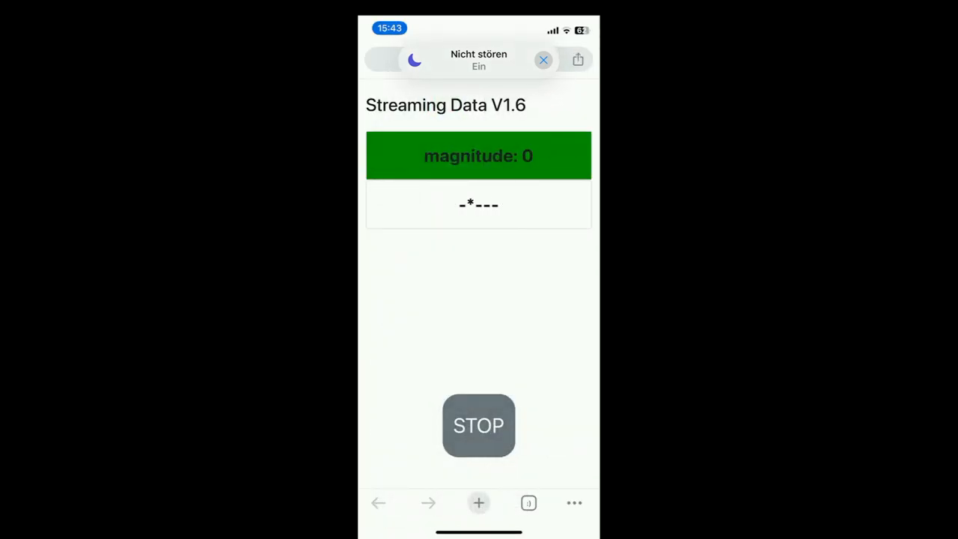
left_click(542, 60)
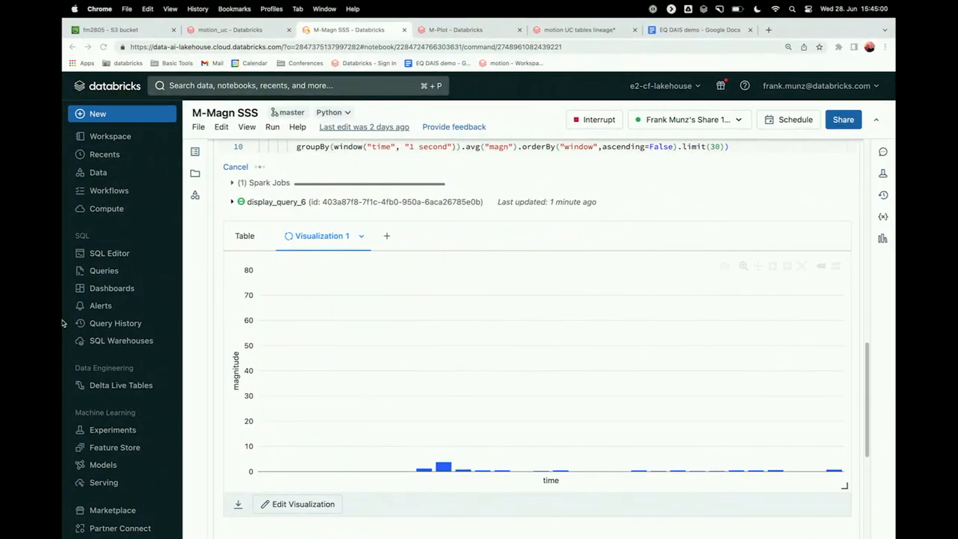
Switch to the fm2805 S3 bucket page listing its magn.html file
left_click(113, 30)
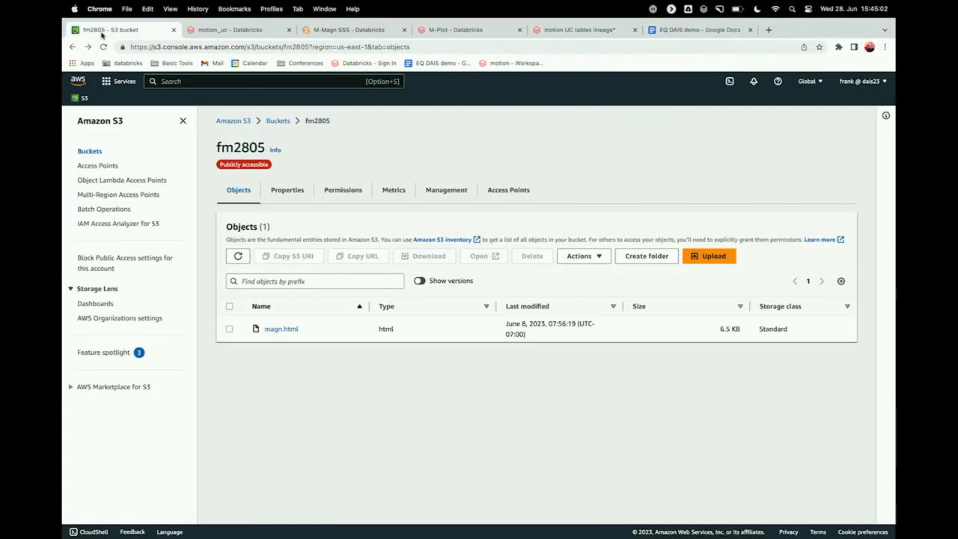
mouse_move(269, 318)
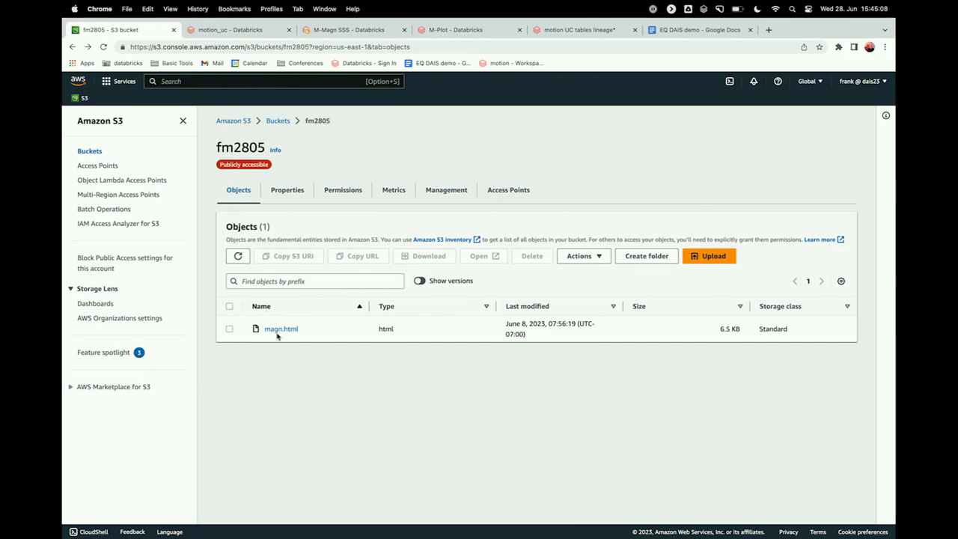
Show the magn.html object's details with its S3 URI, ARN and public URL
left_click(281, 329)
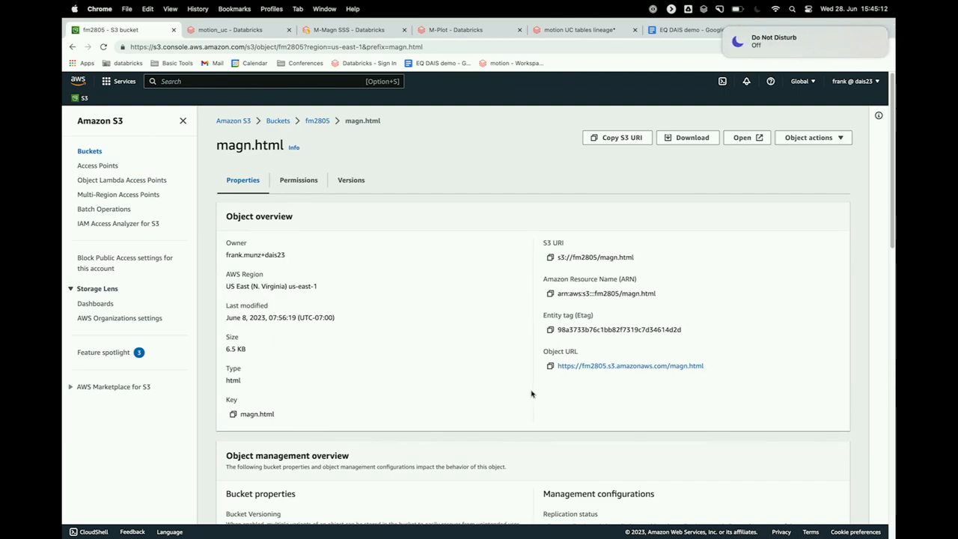
mouse_move(215, 98)
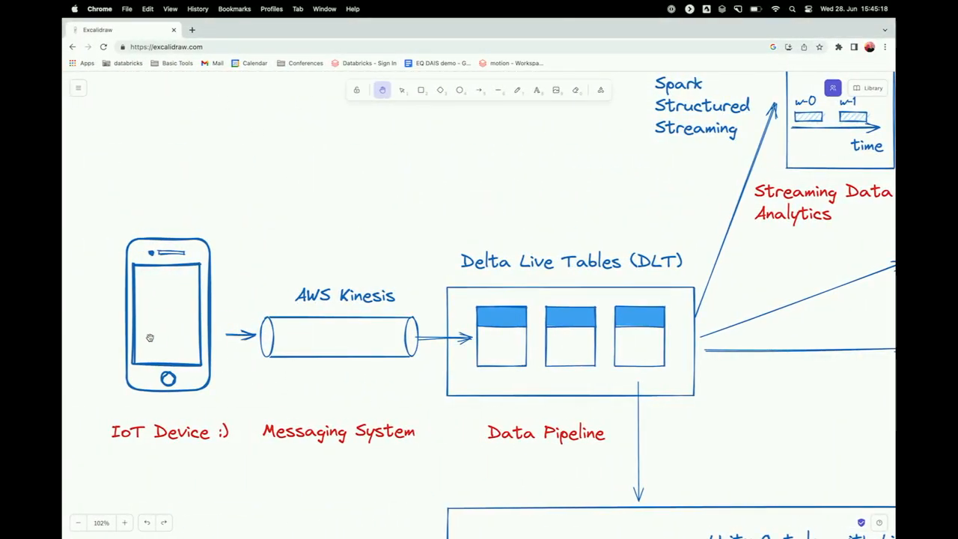
mouse_move(165, 317)
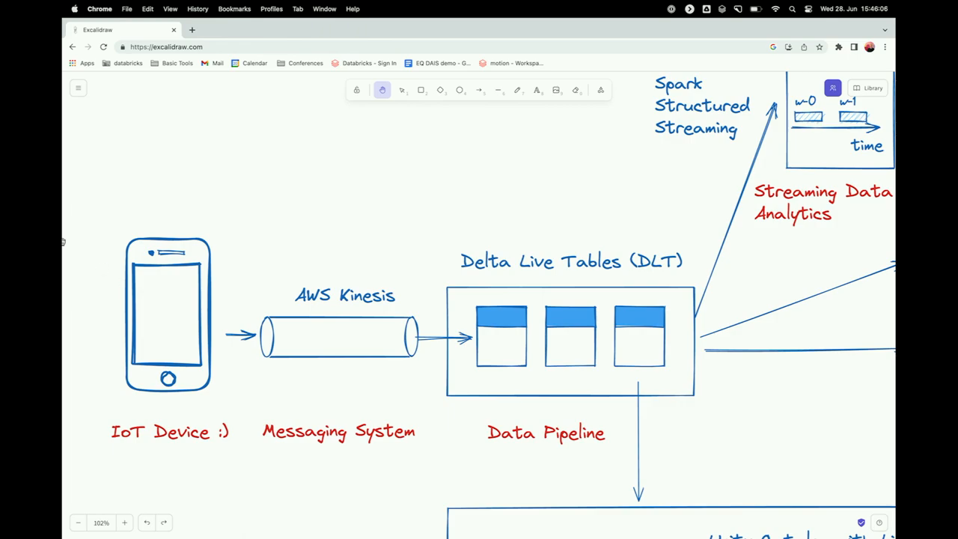
mouse_move(305, 312)
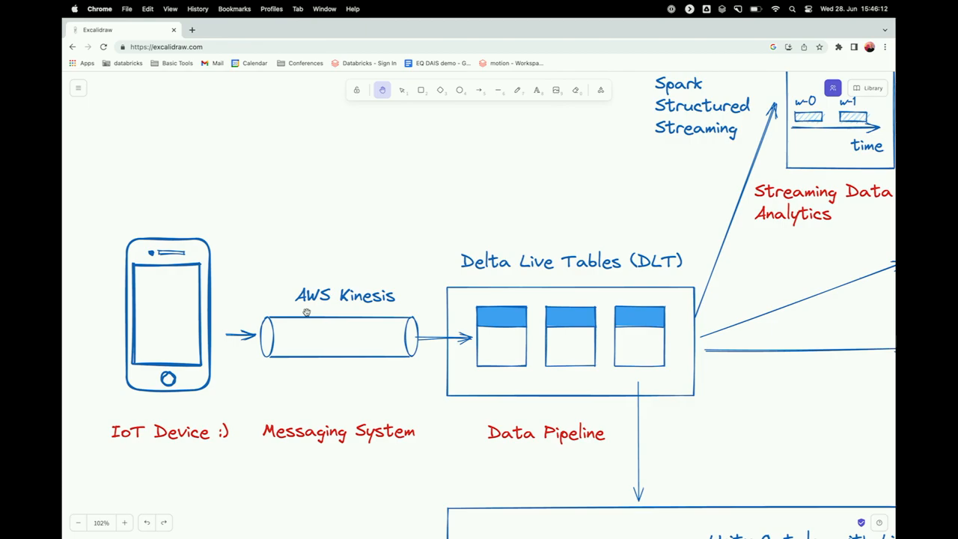
mouse_move(326, 312)
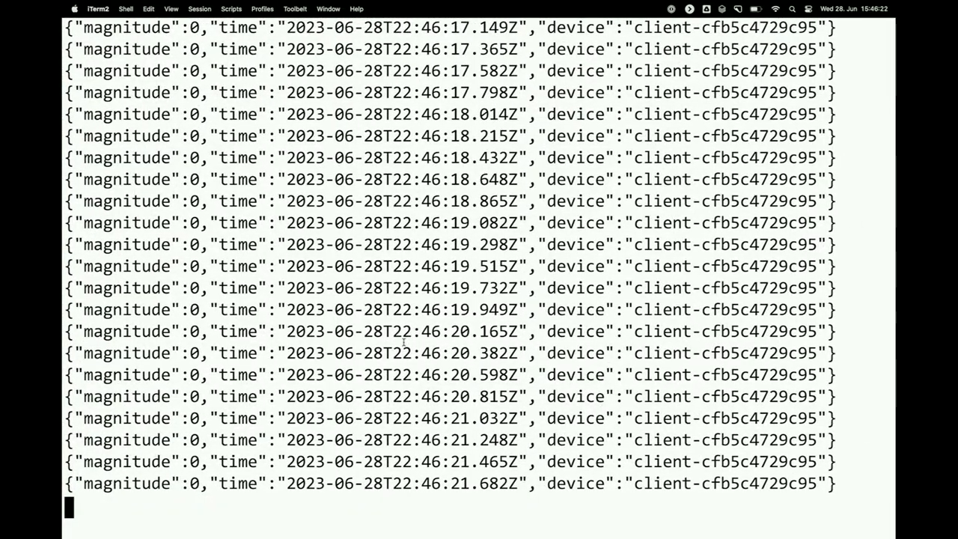
Restart kinesis-tailf on stream dais2023 in us-east-1 to see nonzero magnitudes from two devices
key("ctrl+c")
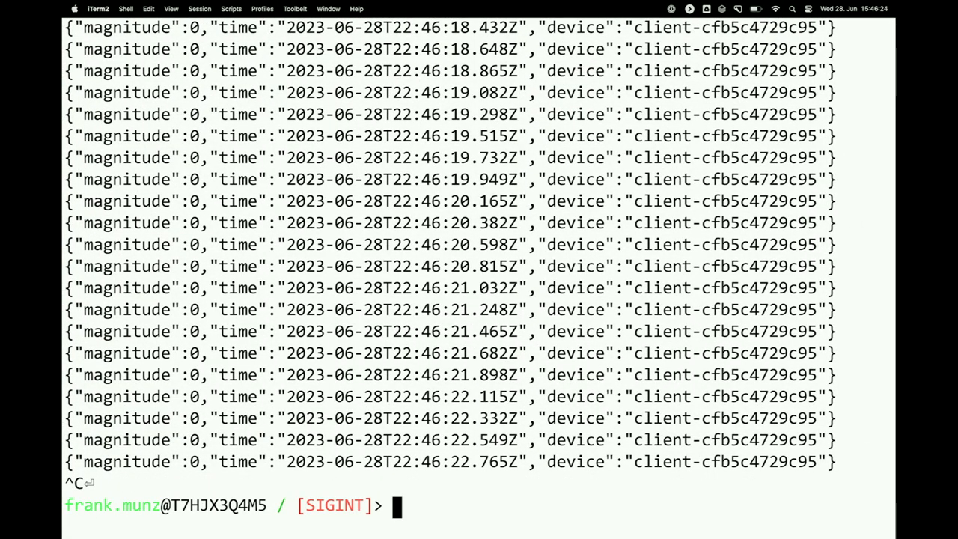
type("kinesis-tailf -stream dais2023 -region us-east-1 -lf")
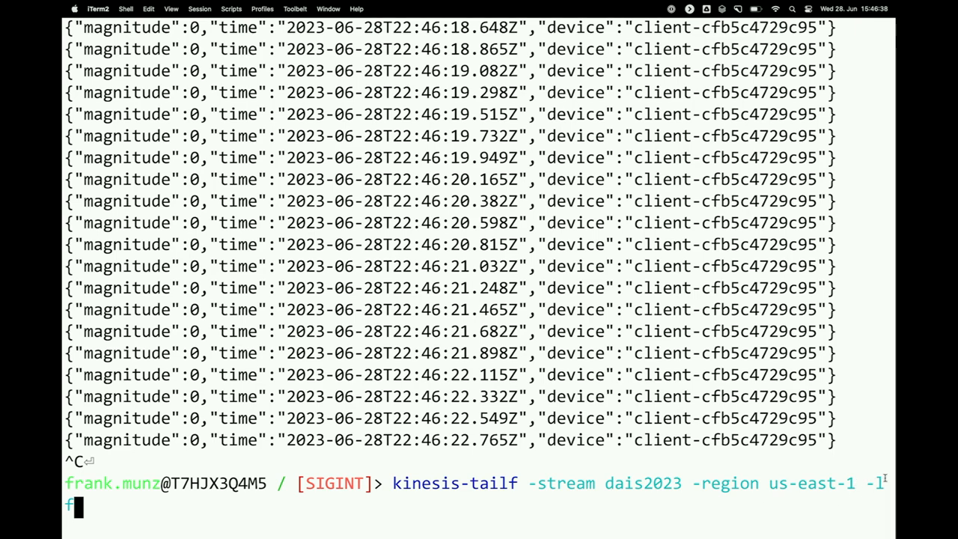
key("Return")
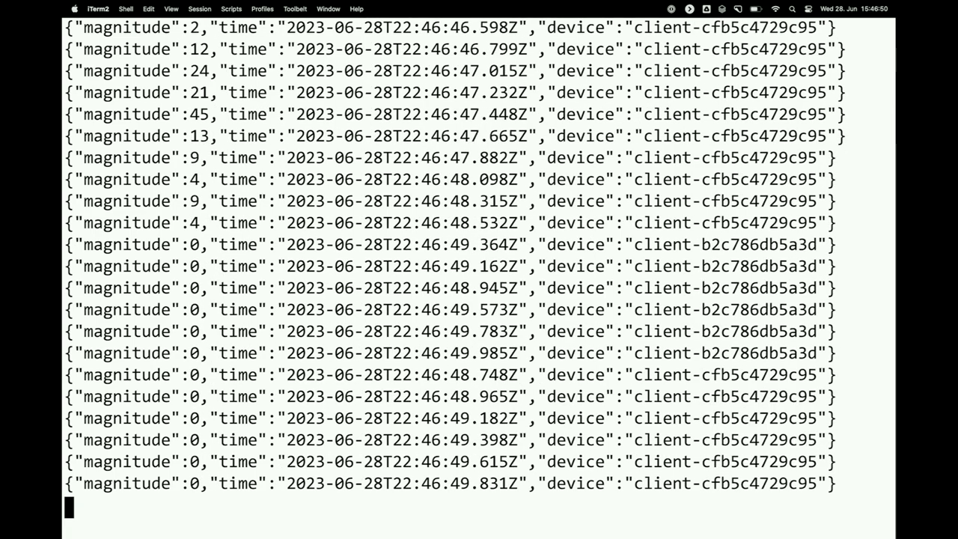
scroll("down", 3)
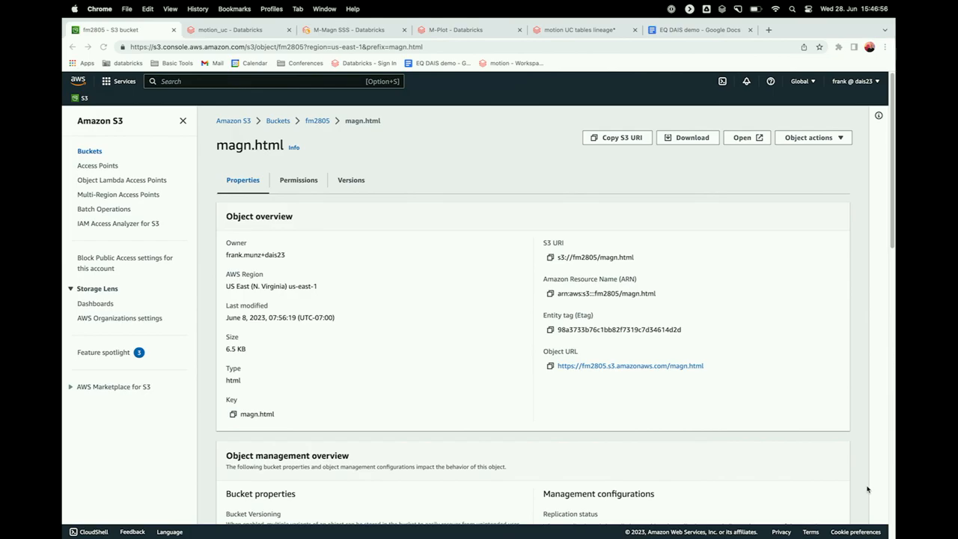
mouse_move(386, 222)
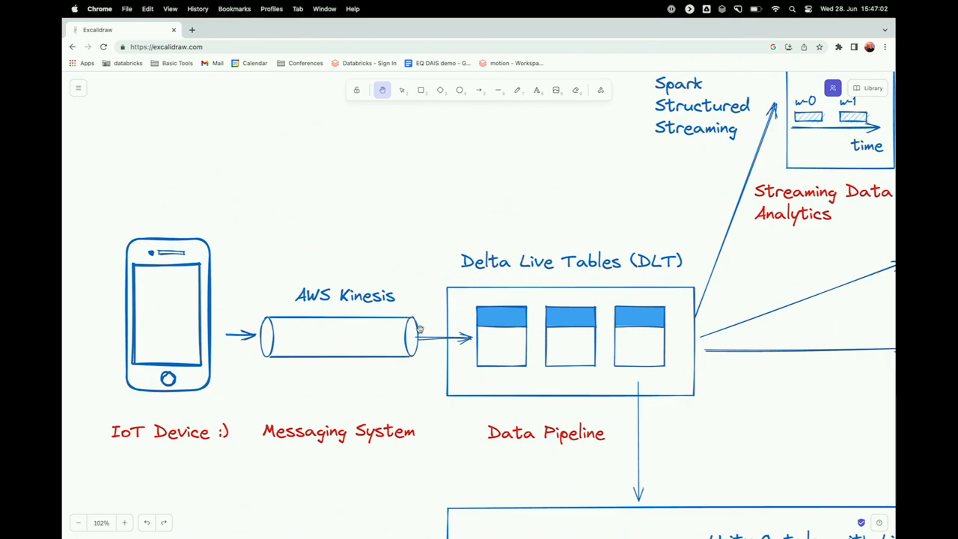
mouse_move(182, 306)
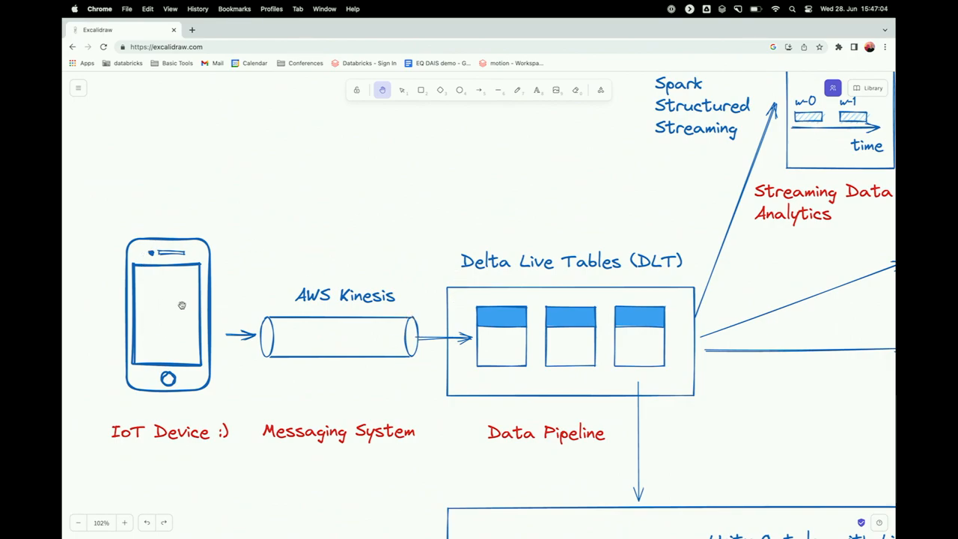
mouse_move(528, 351)
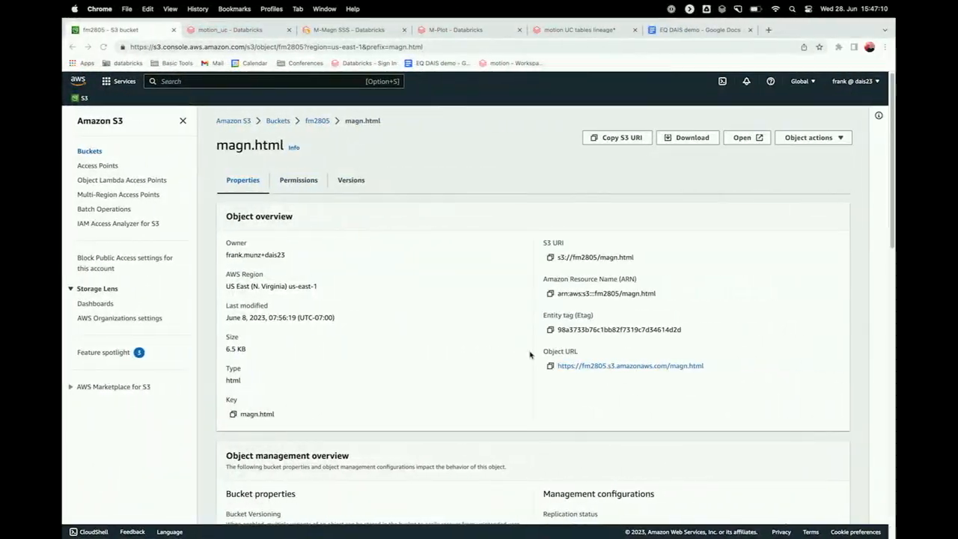
Switch to the running motion_uc Delta Live Tables pipeline
left_click(232, 30)
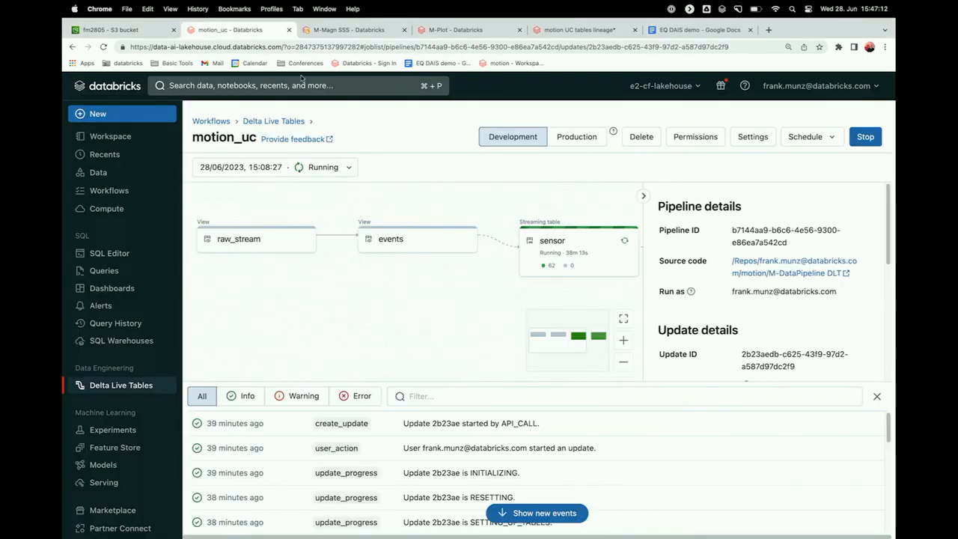
mouse_move(344, 309)
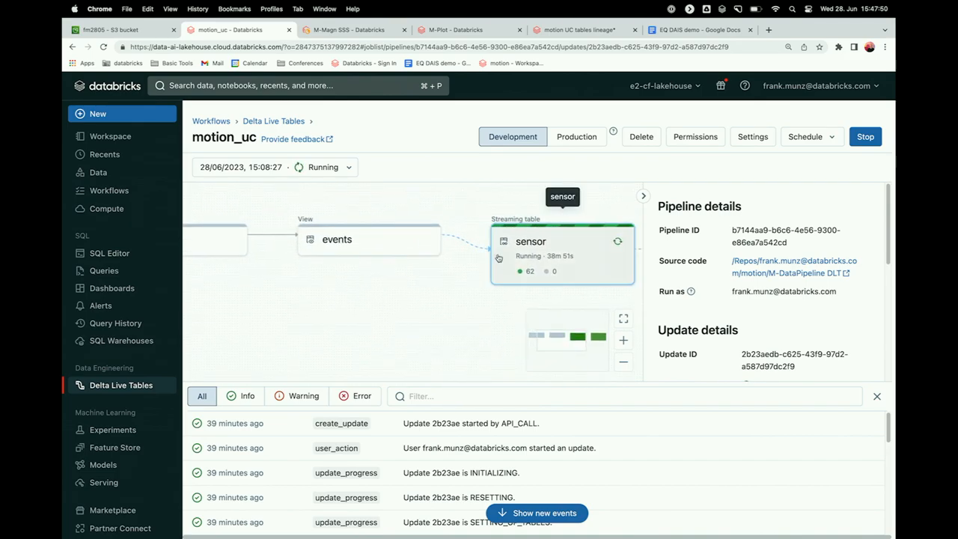
mouse_move(336, 240)
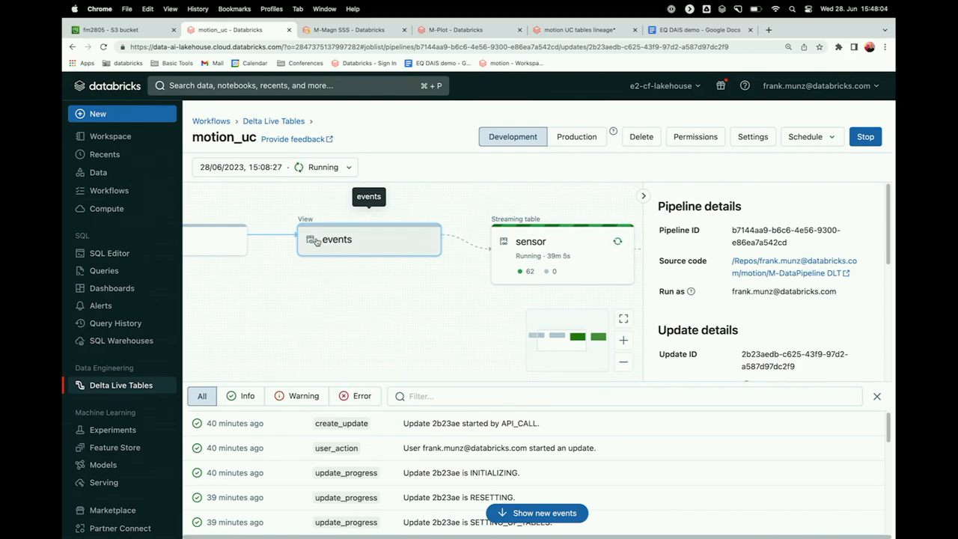
mouse_move(242, 273)
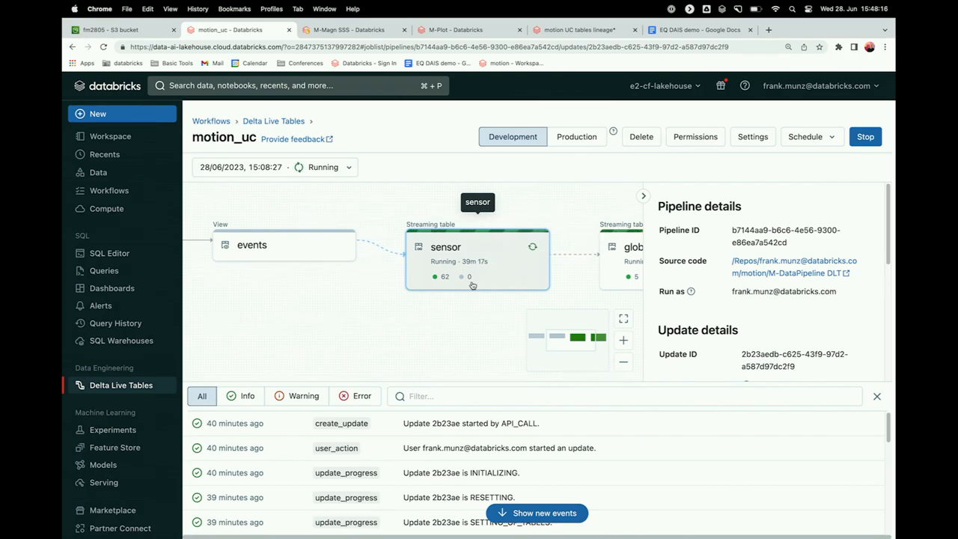
Inspect the sensor streaming table in the motion_uc pipeline graph, glancing at the notebook
left_click(629, 247)
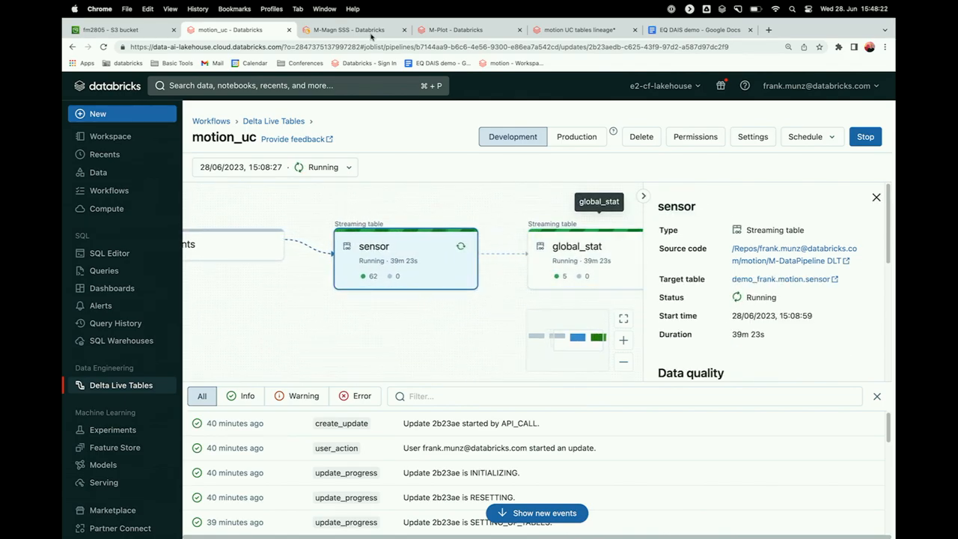
left_click(347, 30)
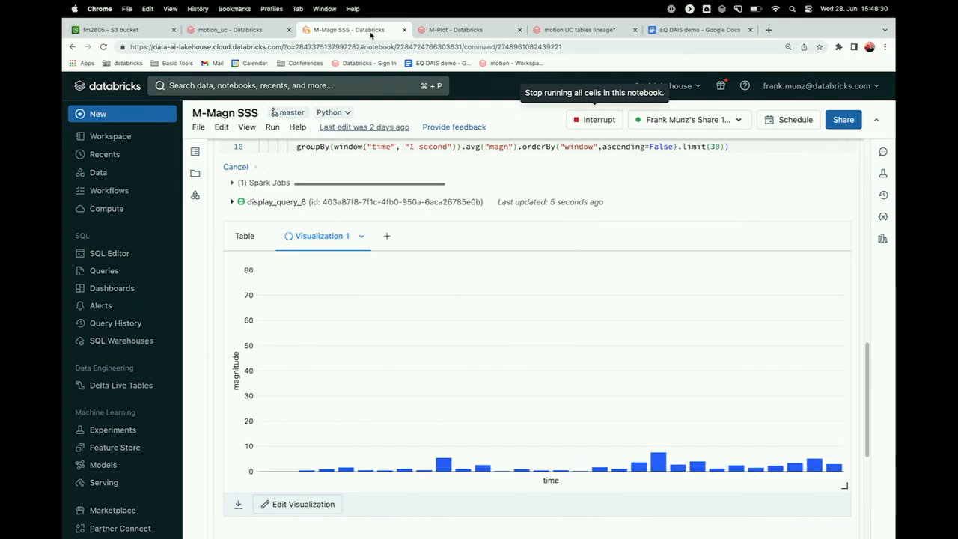
left_click(228, 30)
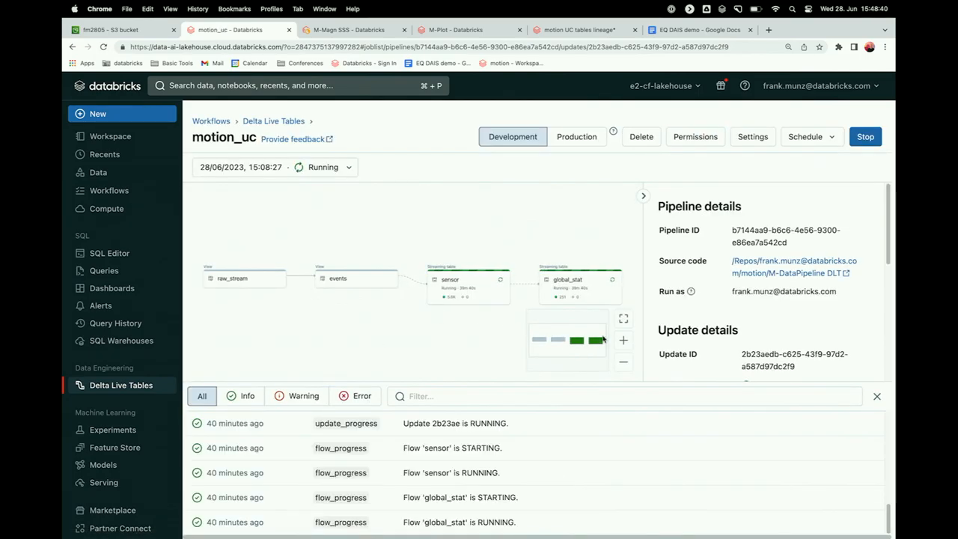
left_click(449, 280)
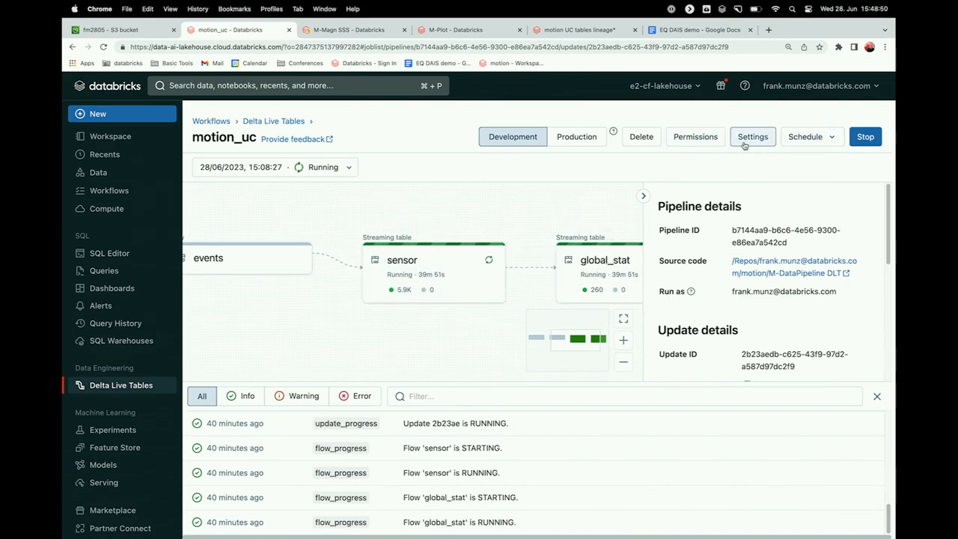
Review the motion_uc pipeline settings, then return to the M-Magn SSS magnitude chart
left_click(751, 136)
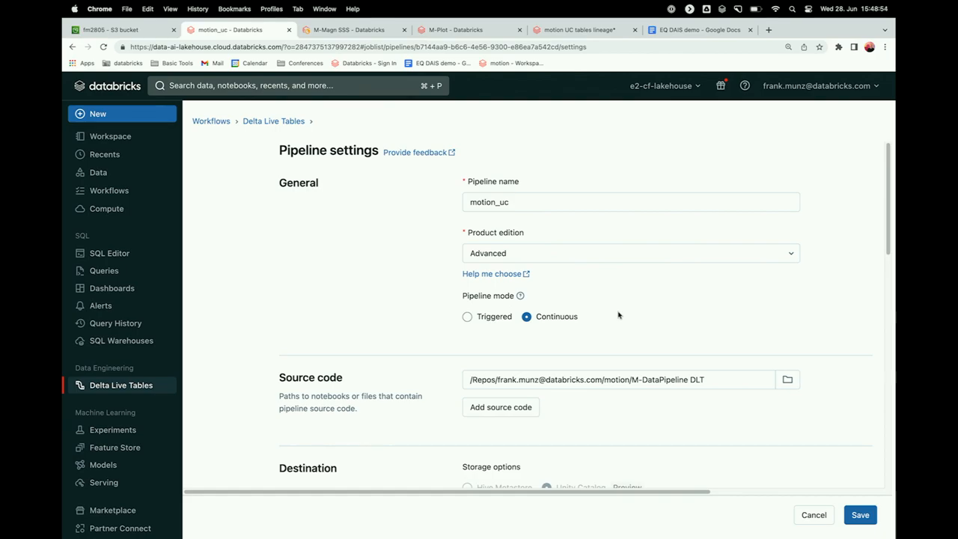
mouse_move(366, 98)
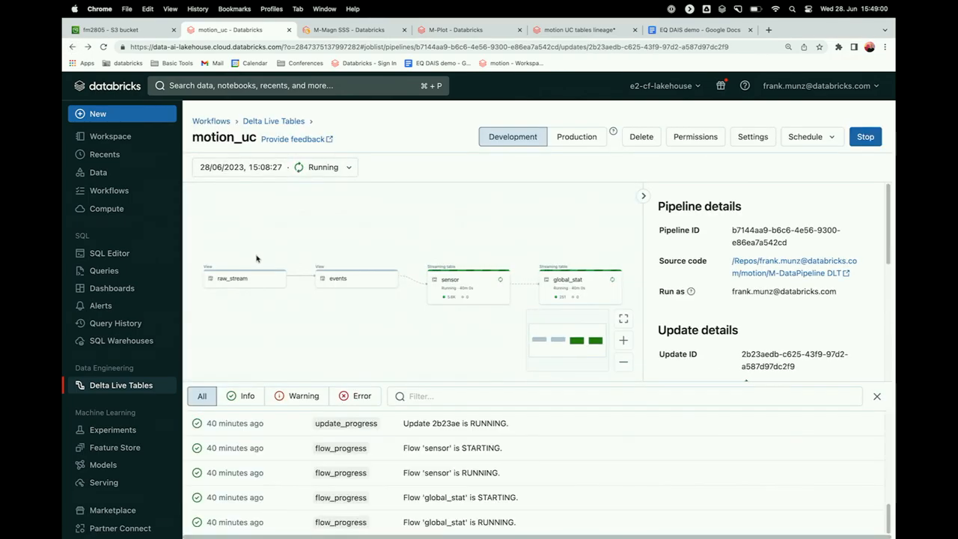
mouse_move(302, 222)
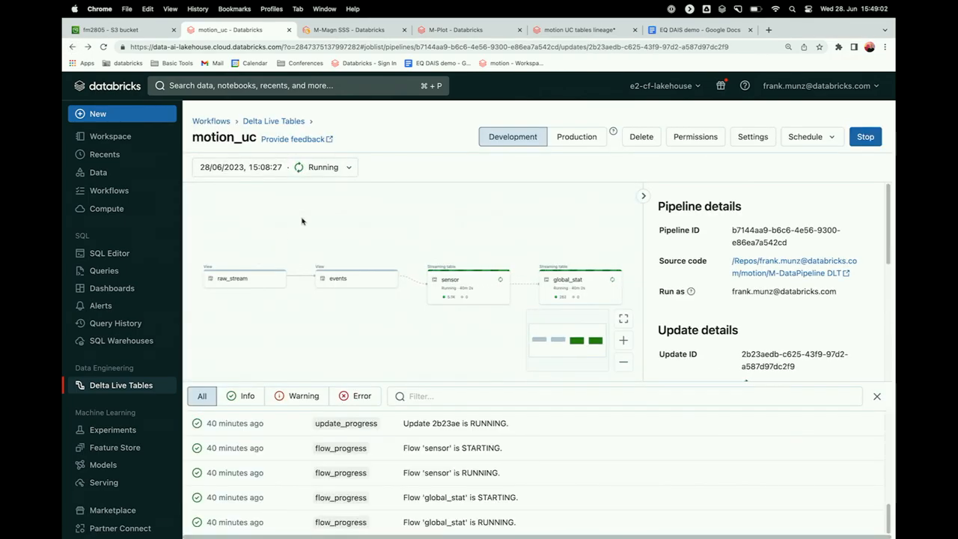
left_click(348, 30)
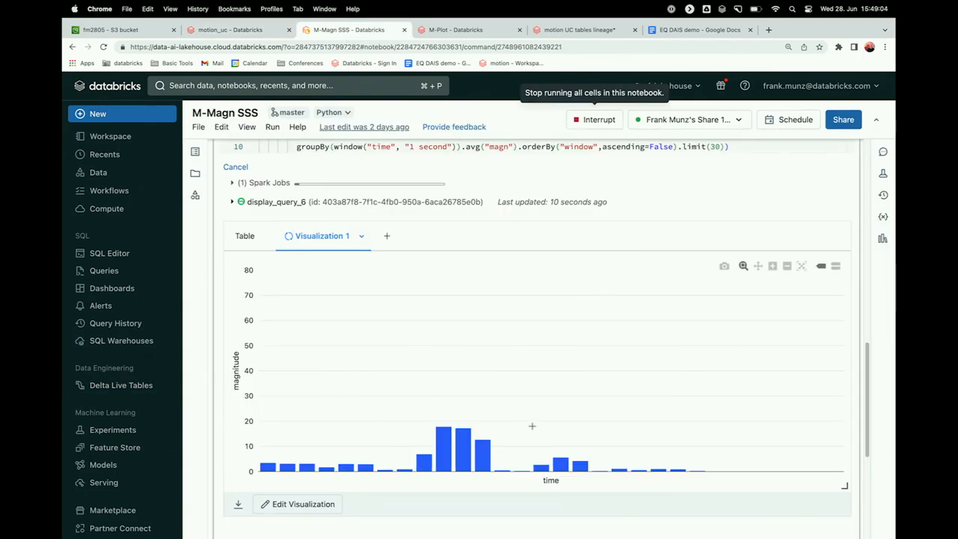
mouse_move(381, 437)
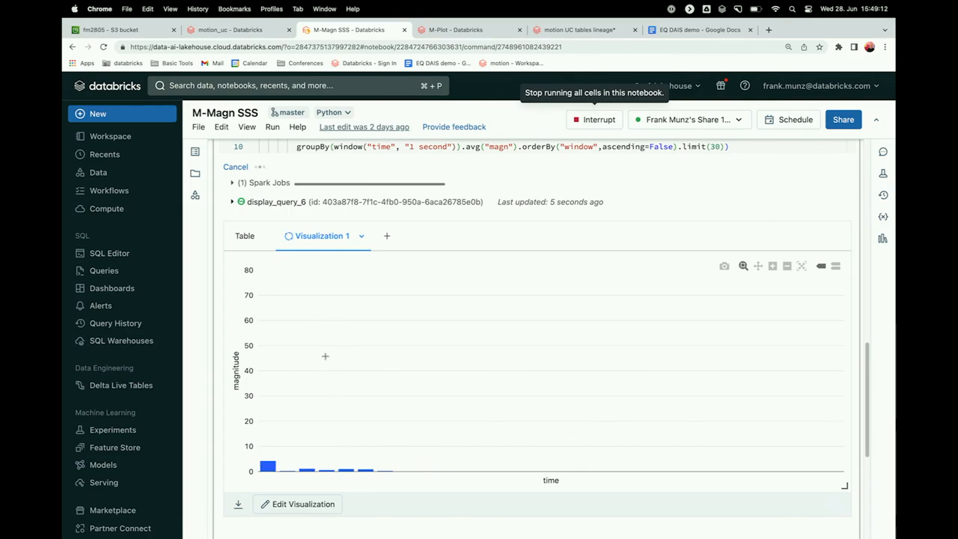
scroll("up", 3)
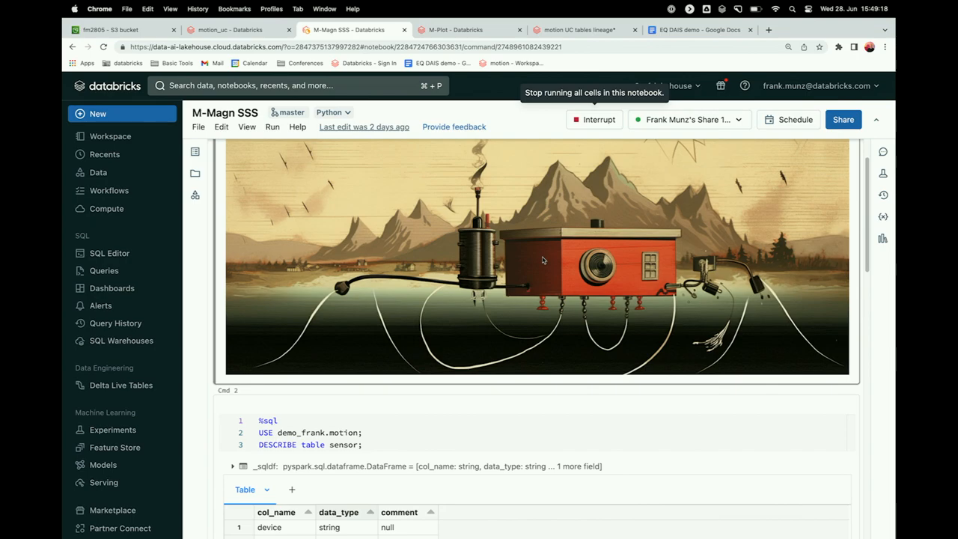
scroll("down", 3)
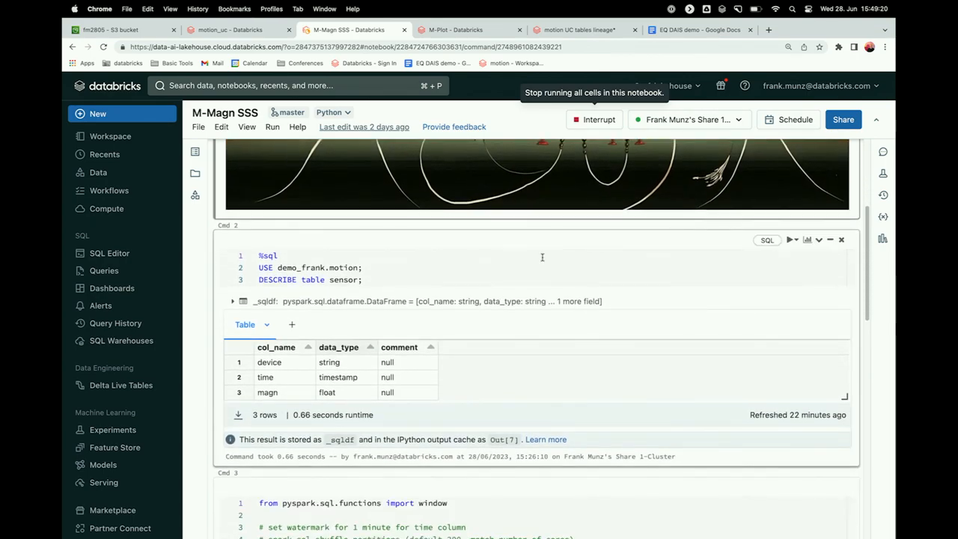
scroll("down", 3)
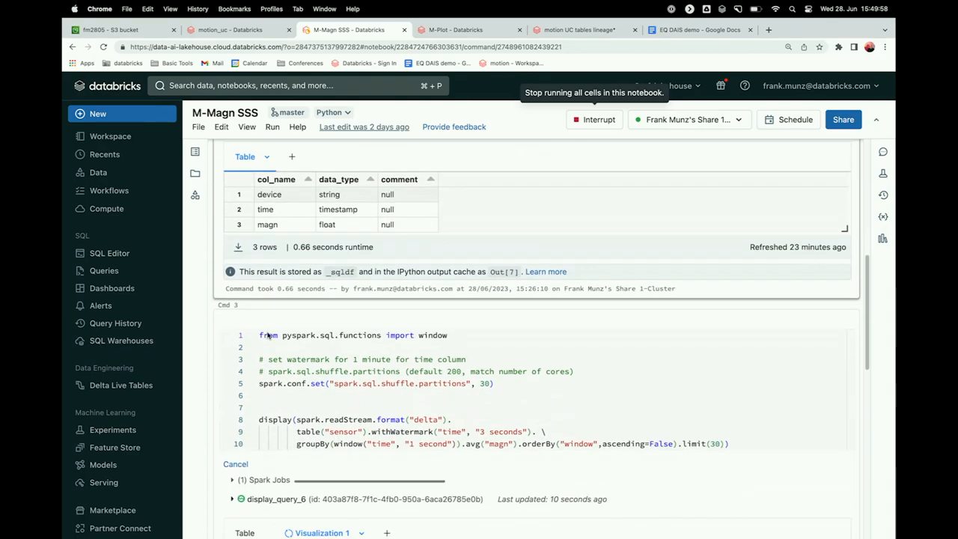
Scroll through the sensor schema and the window/avg('magn') streaming cell as Visualization 1 updates
scroll("down", 3)
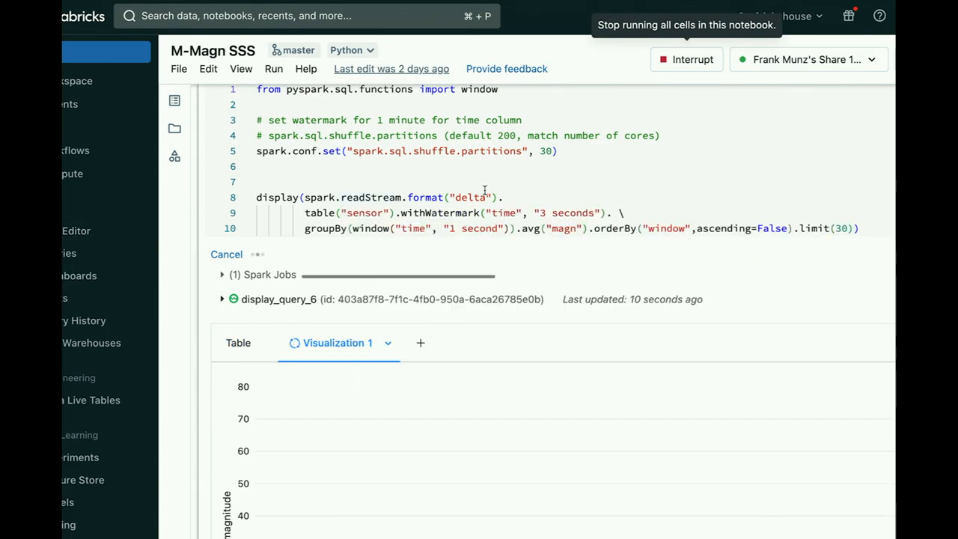
scroll("up", 3)
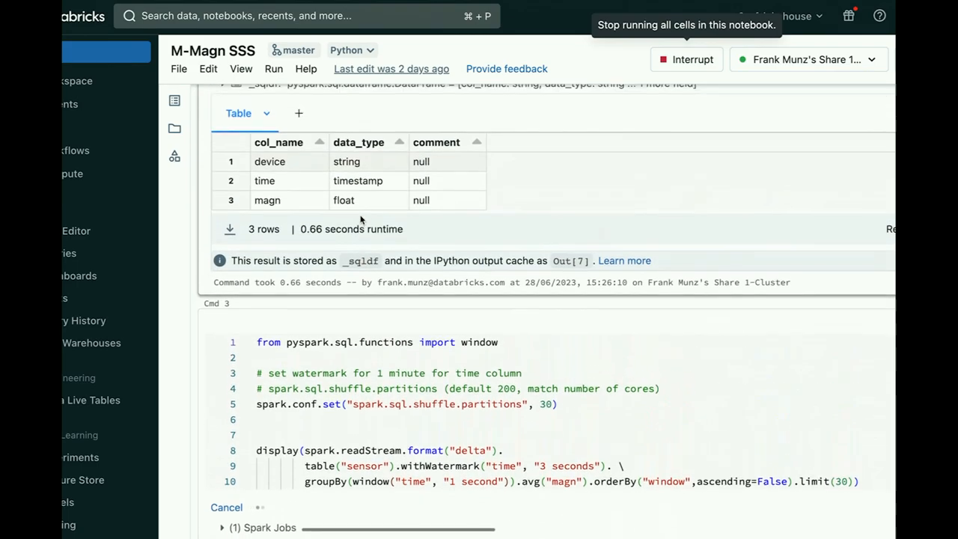
scroll("up", 3)
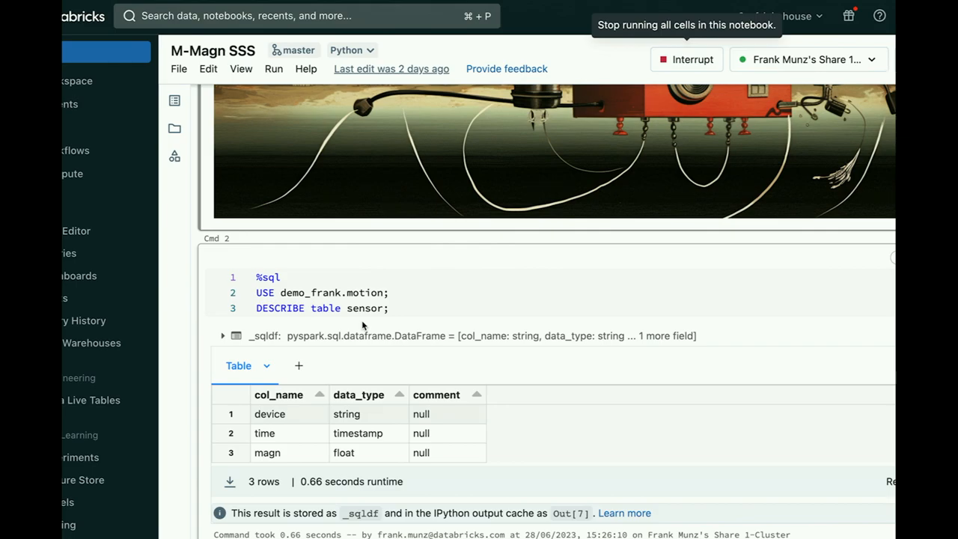
scroll("down", 3)
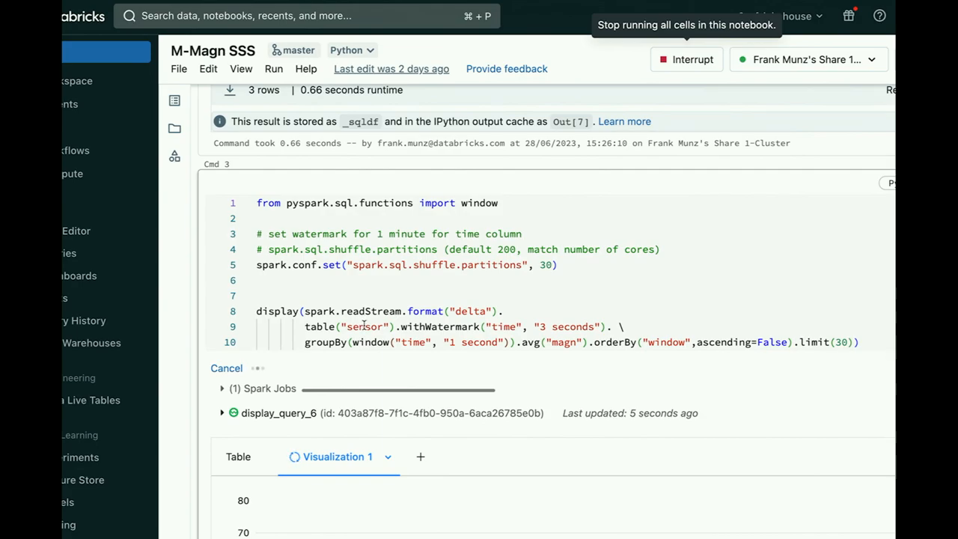
mouse_move(530, 310)
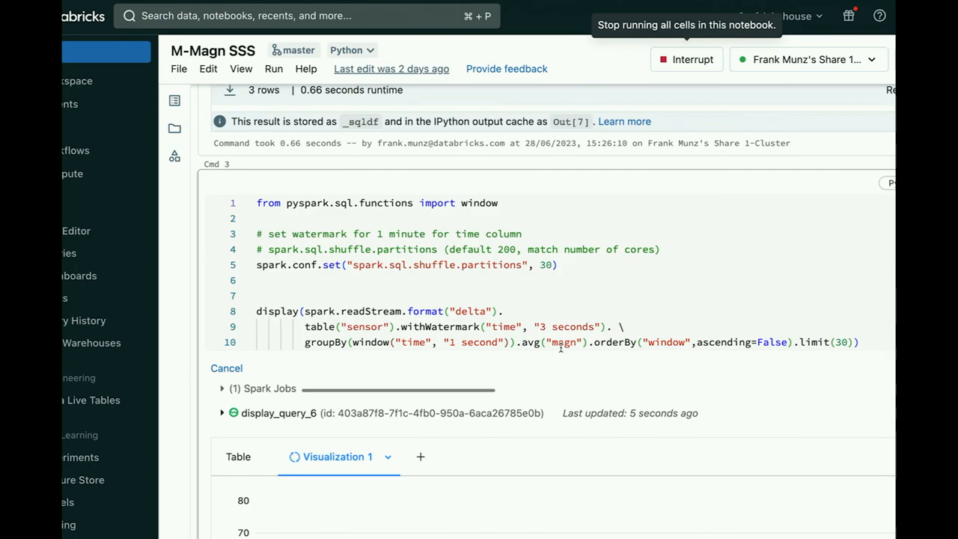
mouse_move(712, 330)
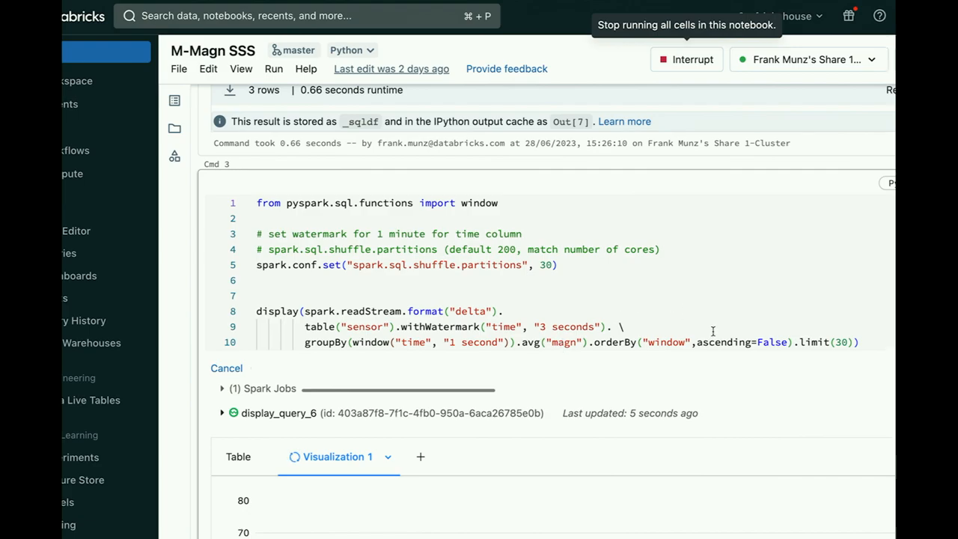
mouse_move(835, 363)
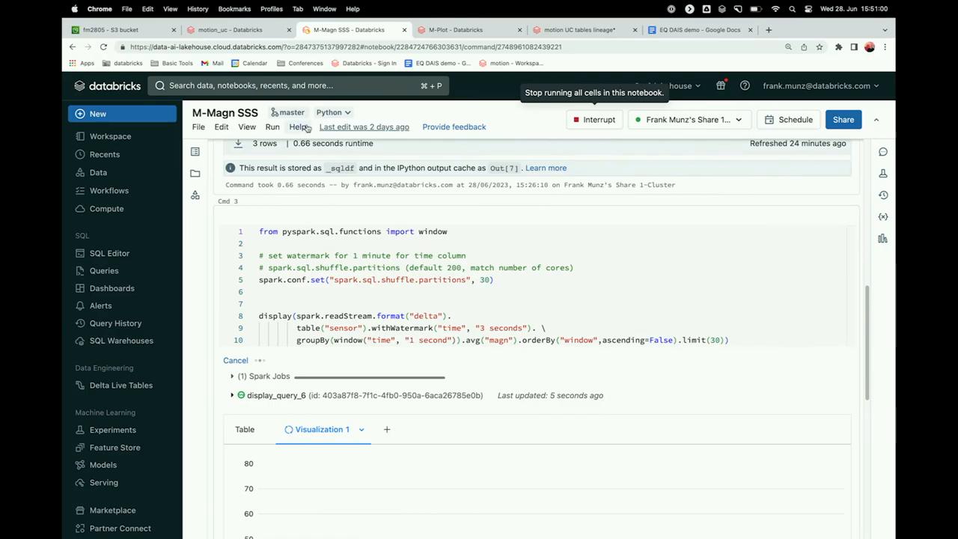
mouse_move(569, 83)
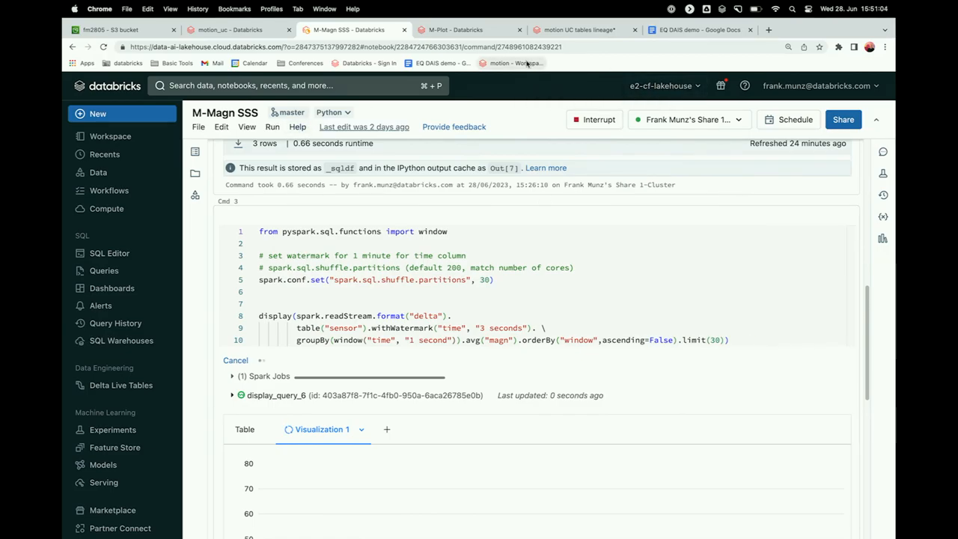
Show the motion repo folder in a new tab and load its M-Histo notebook
right_click(512, 63)
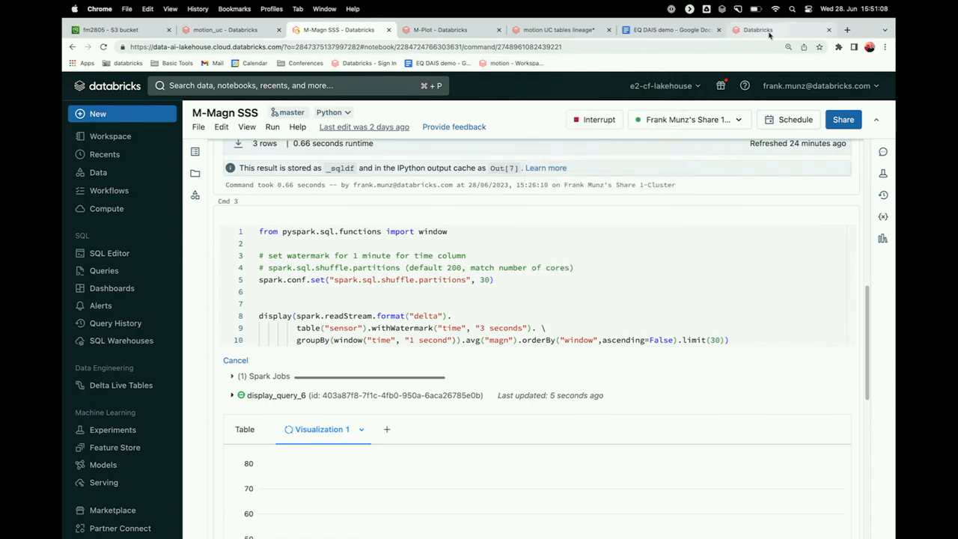
left_click(778, 30)
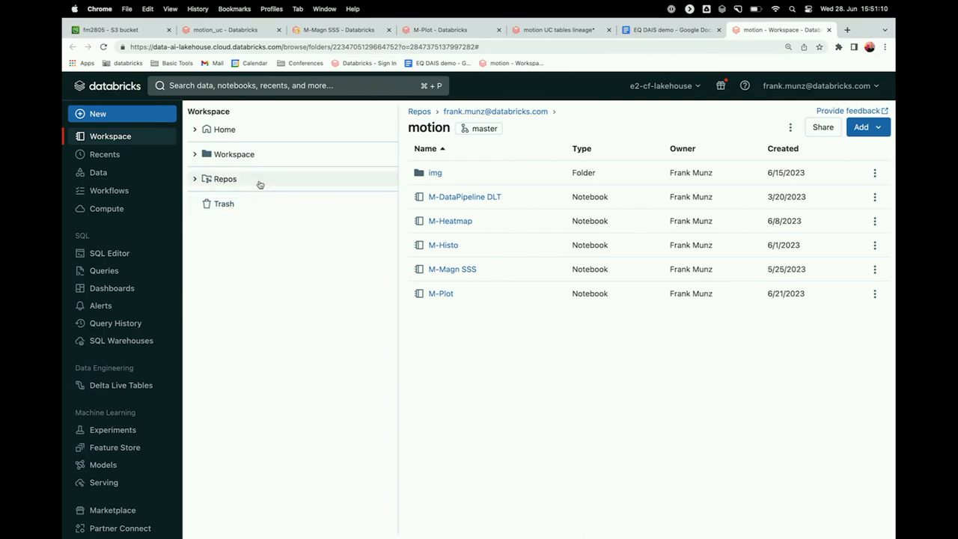
mouse_move(224, 204)
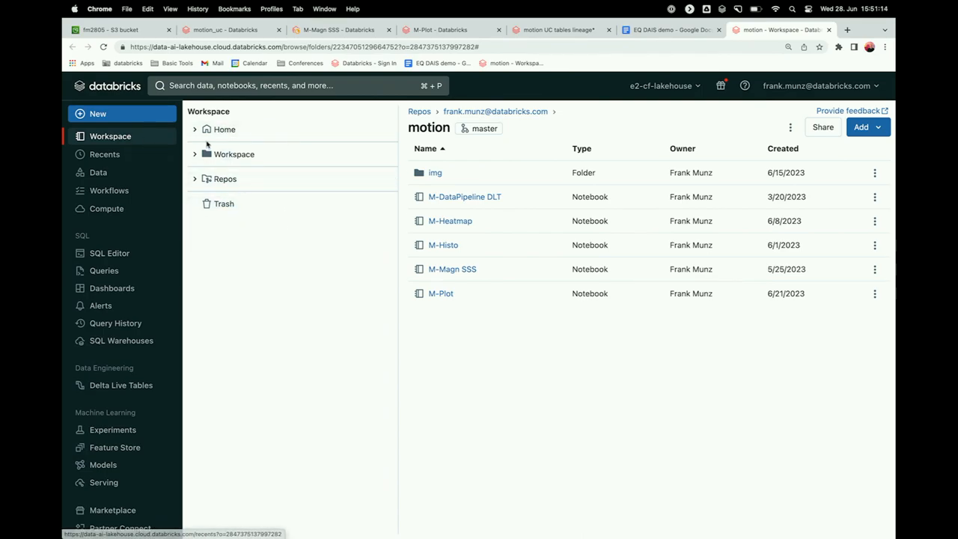
mouse_move(210, 189)
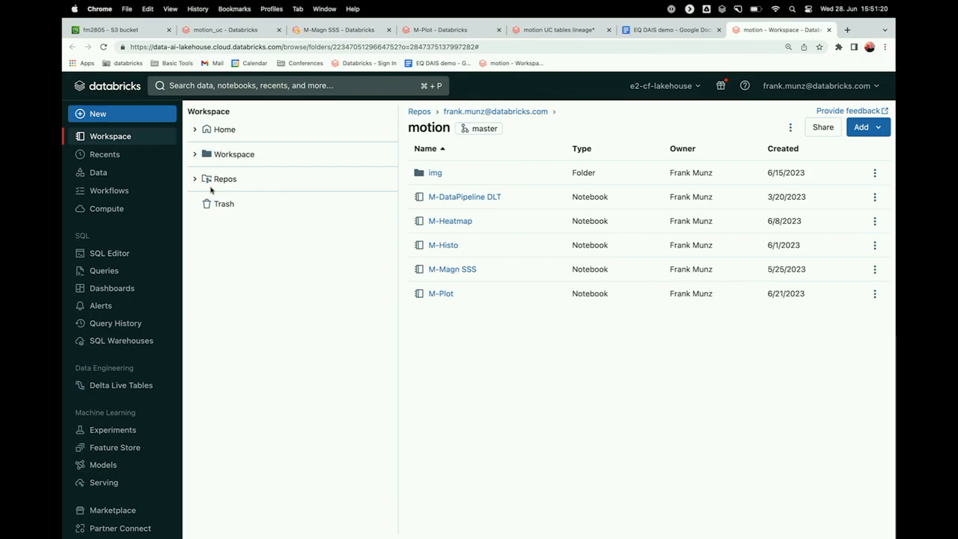
left_click(443, 245)
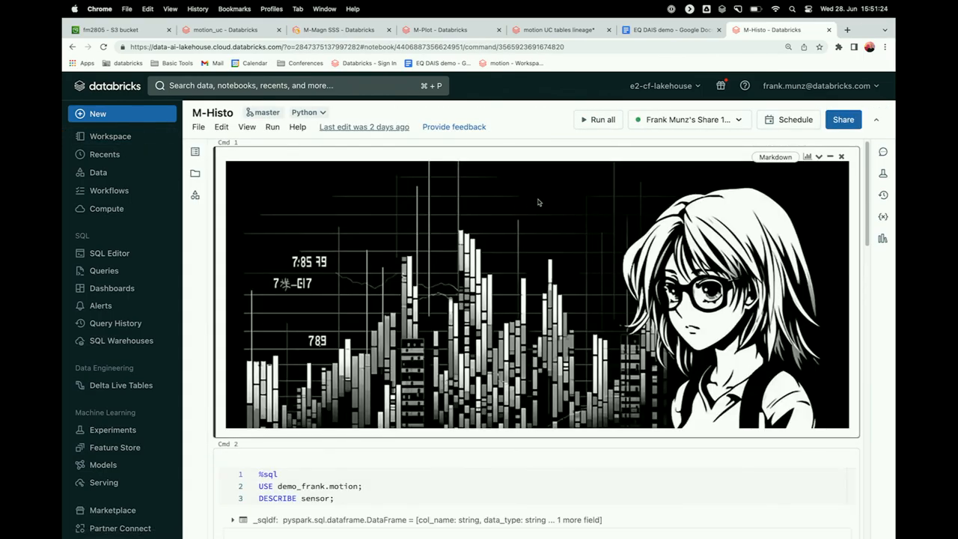
Scroll through the M-Histo notebook to the display(df) max_magn-by-device bar chart
scroll("down", 3)
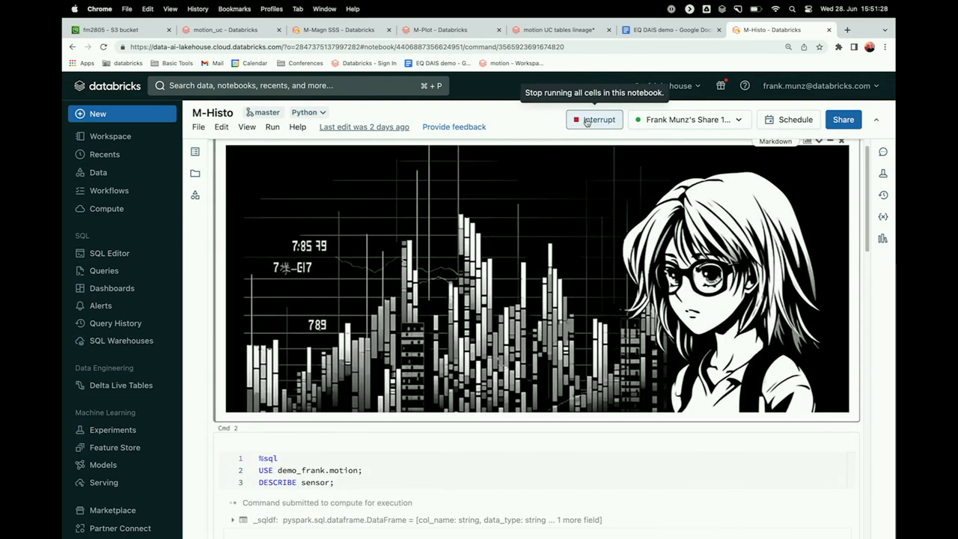
scroll("down", 3)
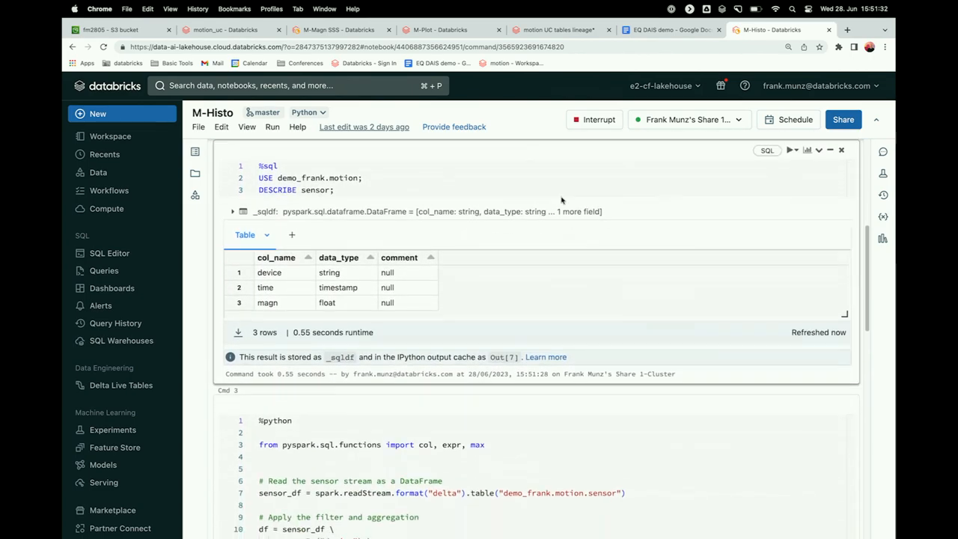
scroll("down", 3)
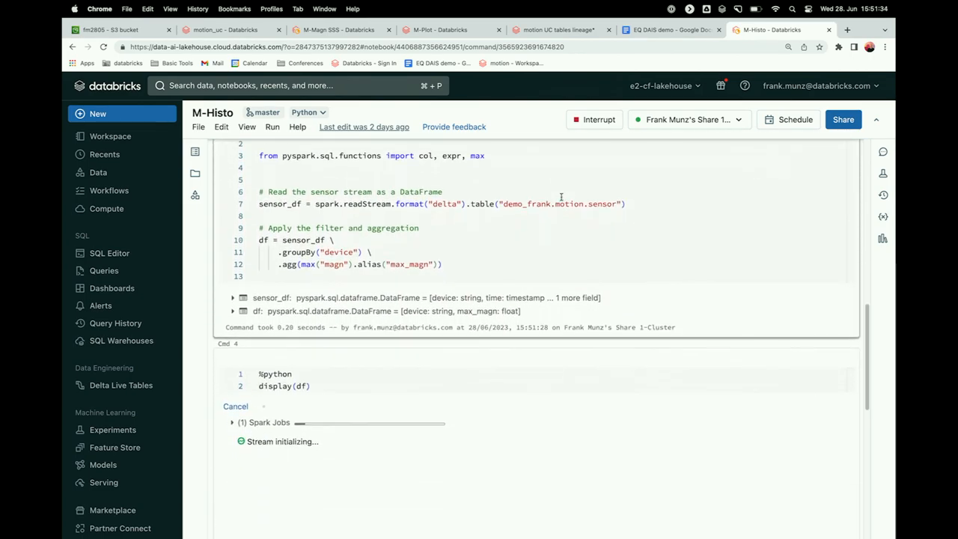
mouse_move(409, 247)
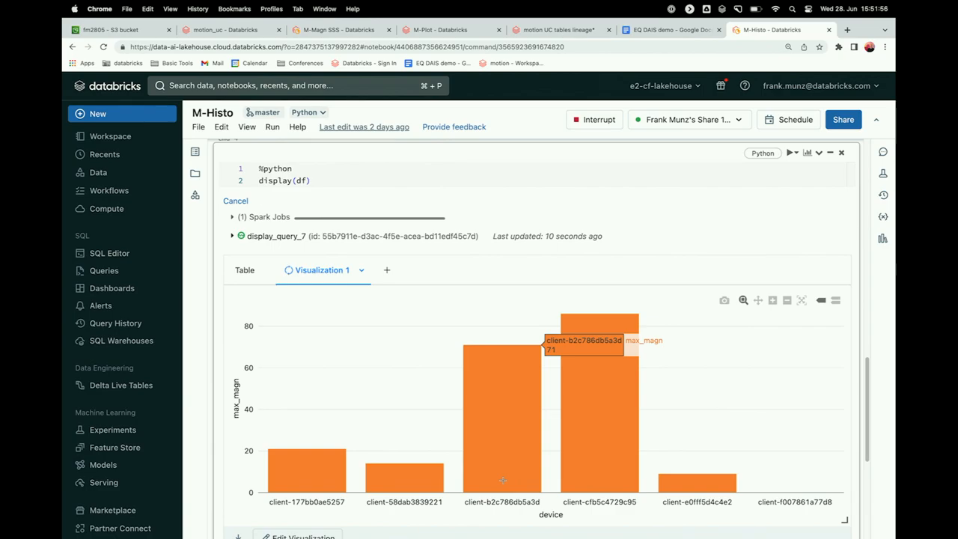
mouse_move(500, 449)
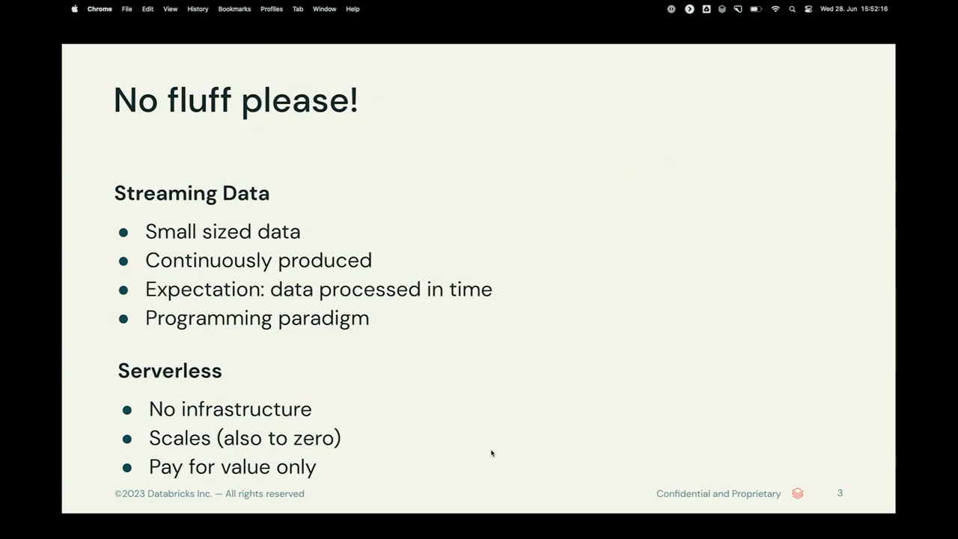
Exit the full-screen slideshow and browse the slide thumbnail panel of the deck
key("Escape")
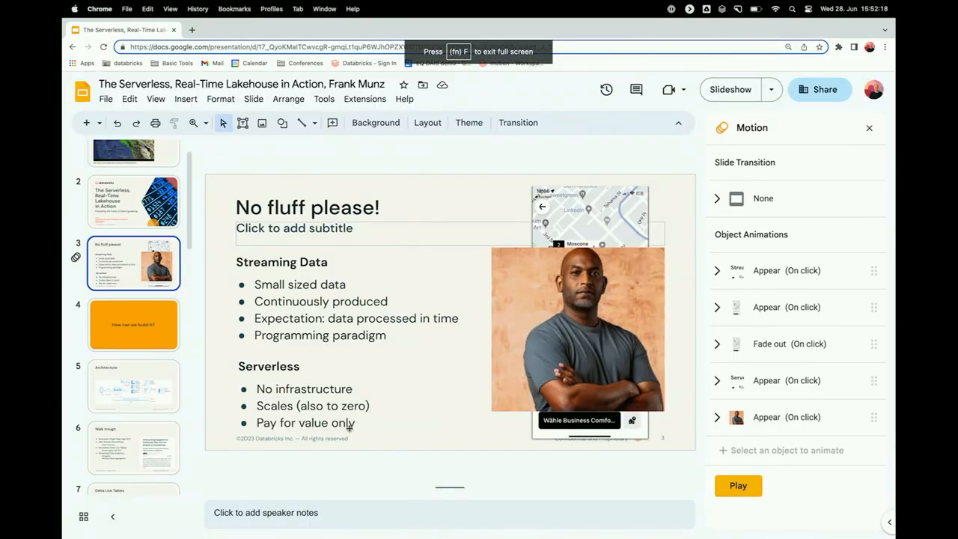
scroll("down", 3)
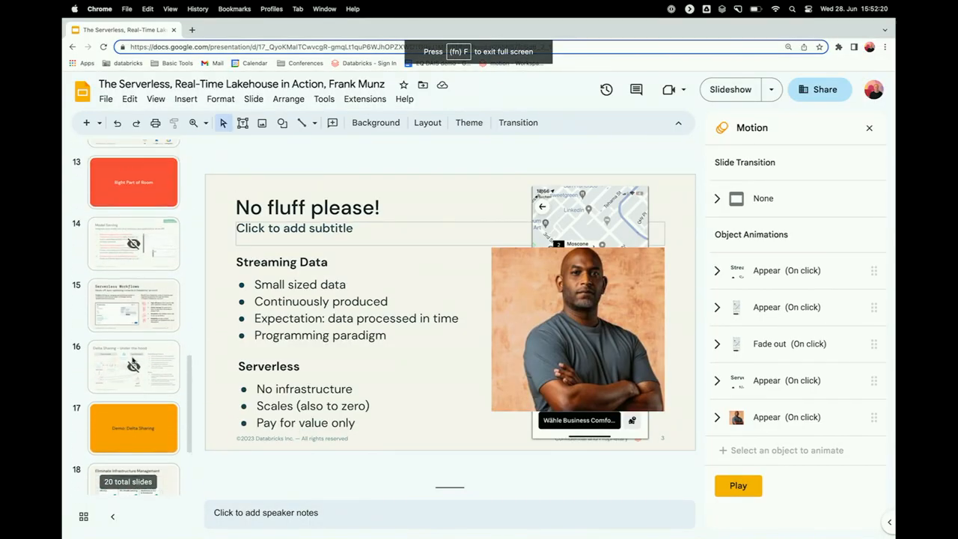
scroll("up", 3)
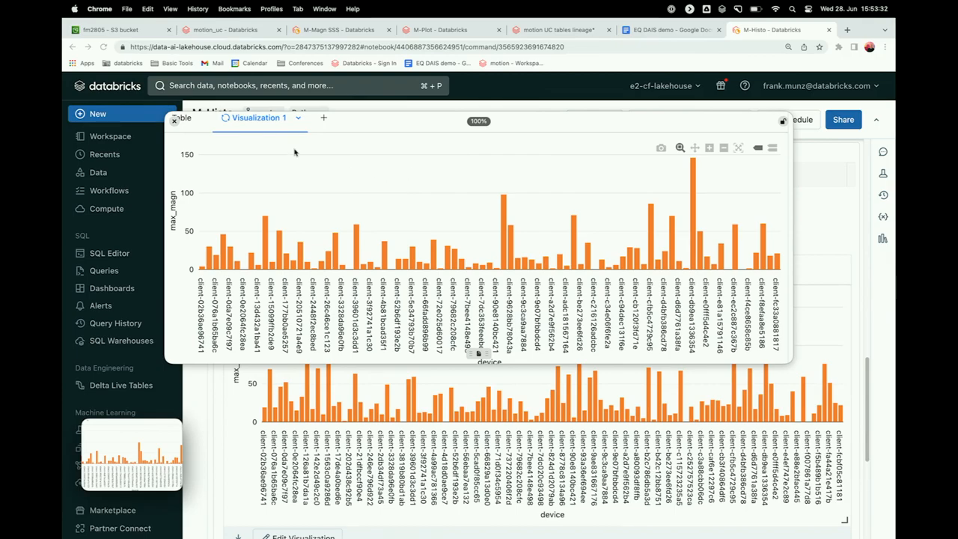
mouse_move(173, 117)
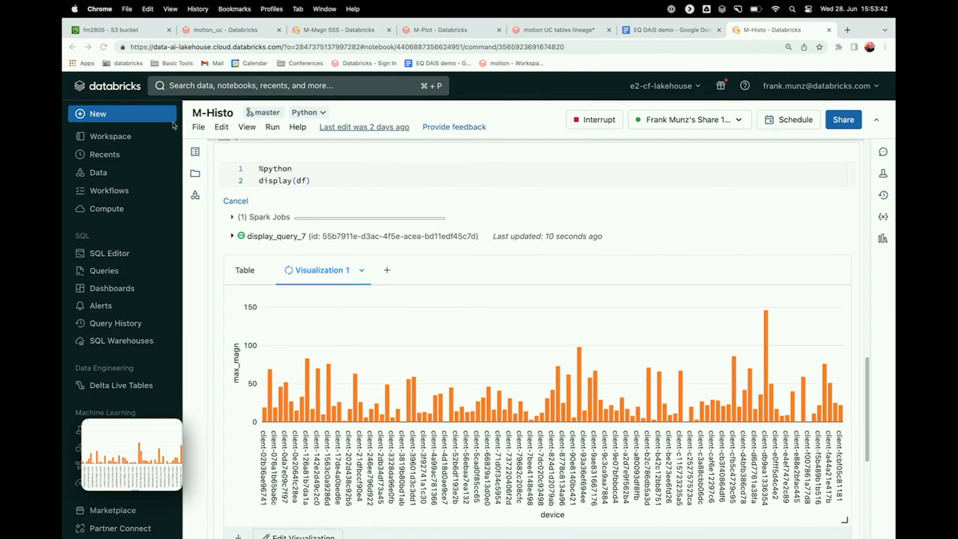
mouse_move(371, 326)
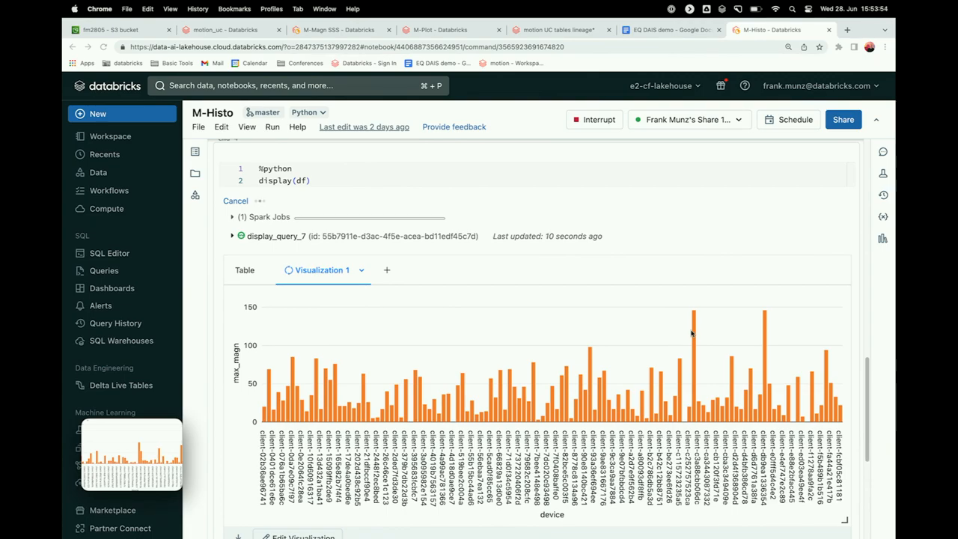
mouse_move(486, 133)
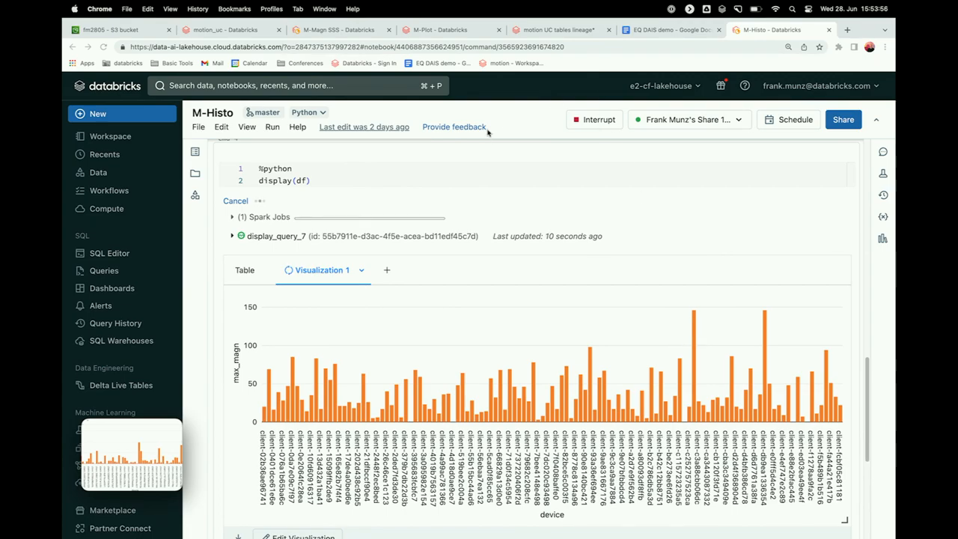
Switch back to the M-Magn SSS notebook browser tab
left_click(337, 30)
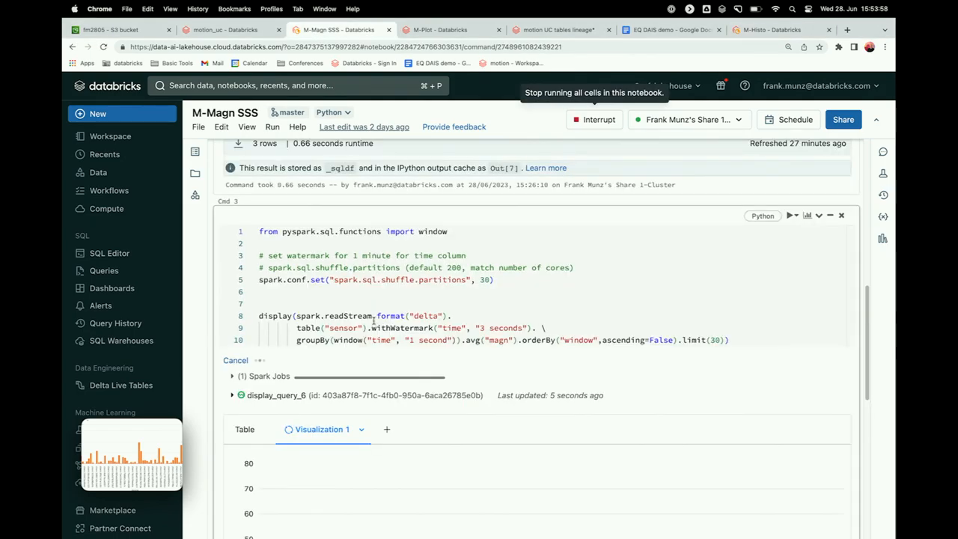
Scroll to Visualization 1 showing average magnitude per one-second window
scroll("down", 3)
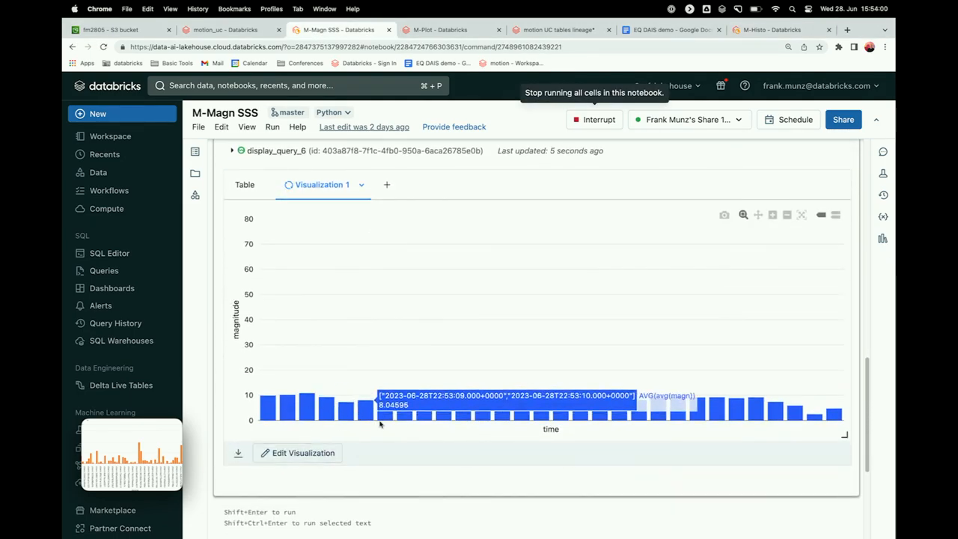
mouse_move(305, 371)
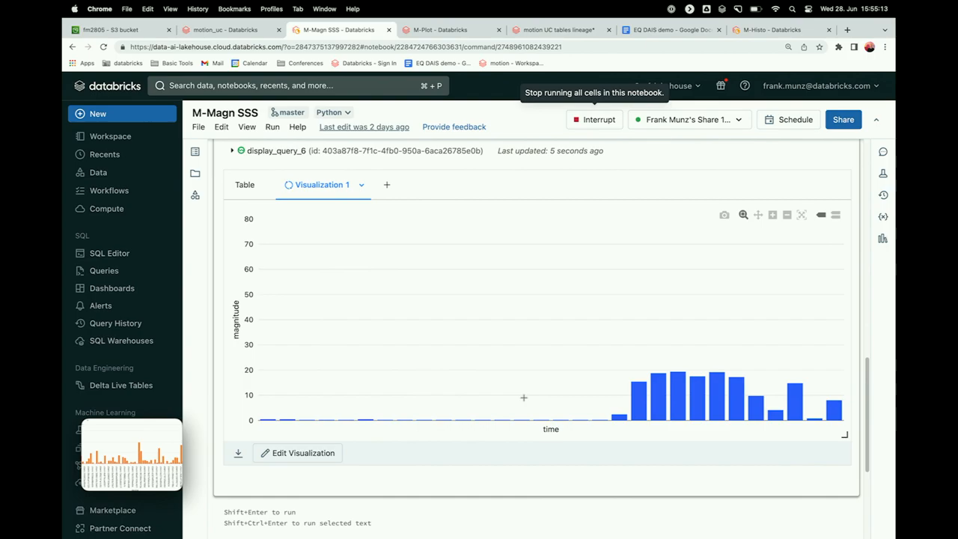
mouse_move(680, 404)
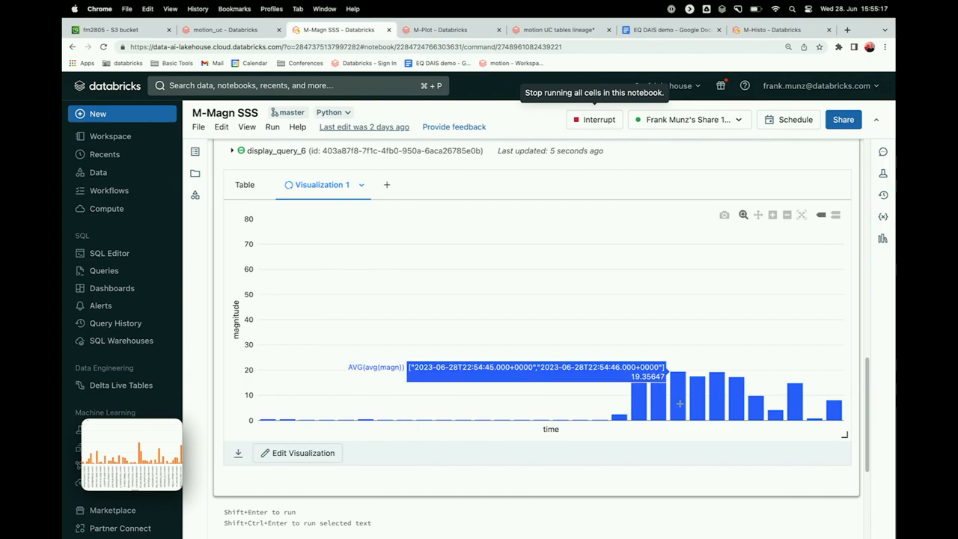
mouse_move(718, 401)
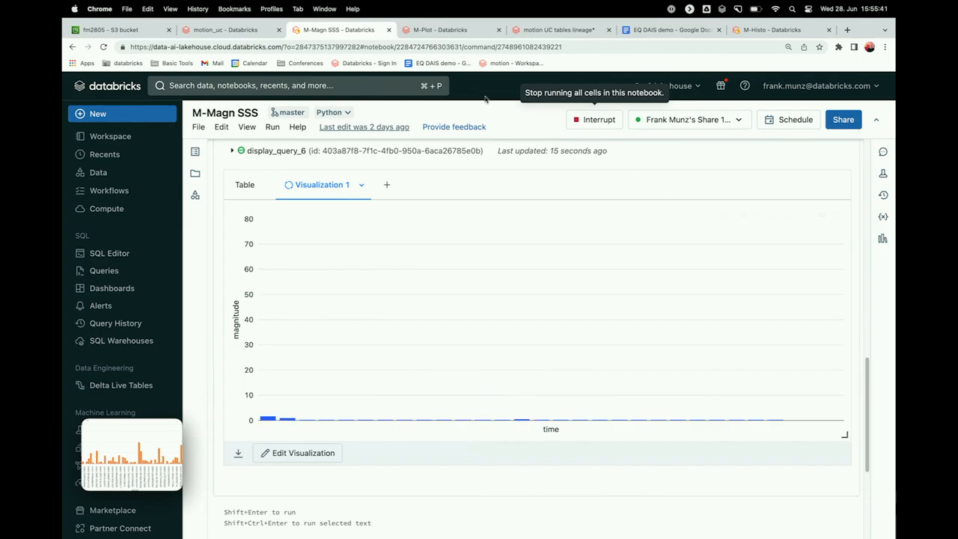
Switch to the M-DataPipeline DLT notebook and reach the raw_stream Kinesis ingestion cell
left_click(228, 30)
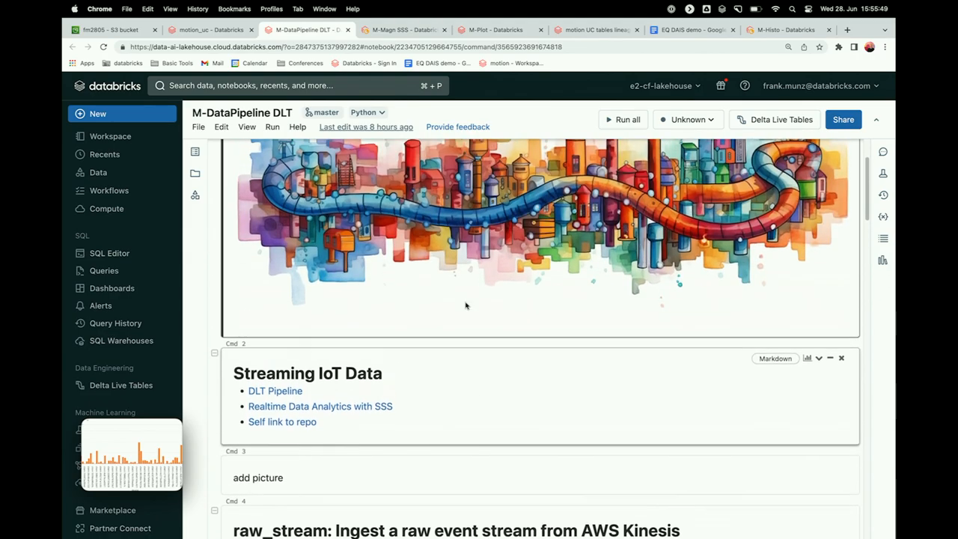
scroll("down", 3)
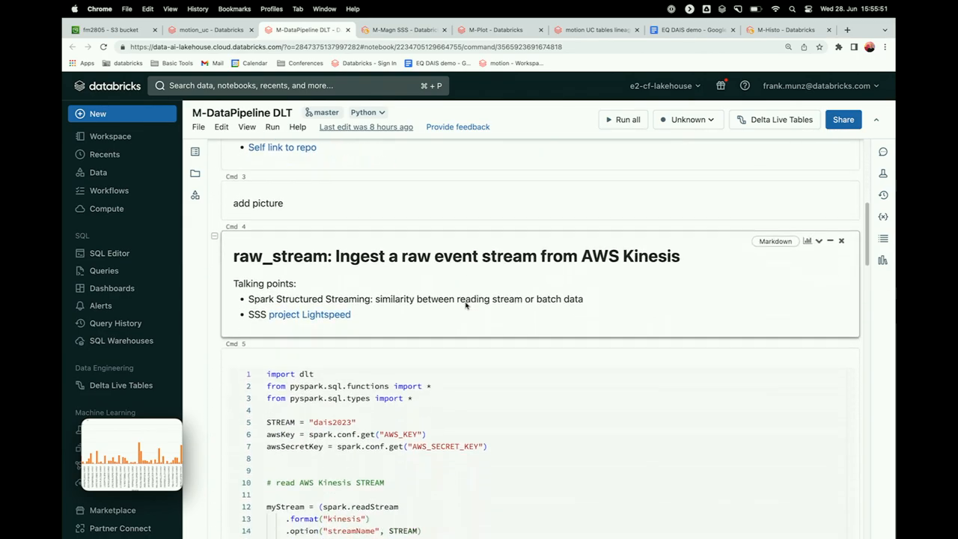
scroll("down", 3)
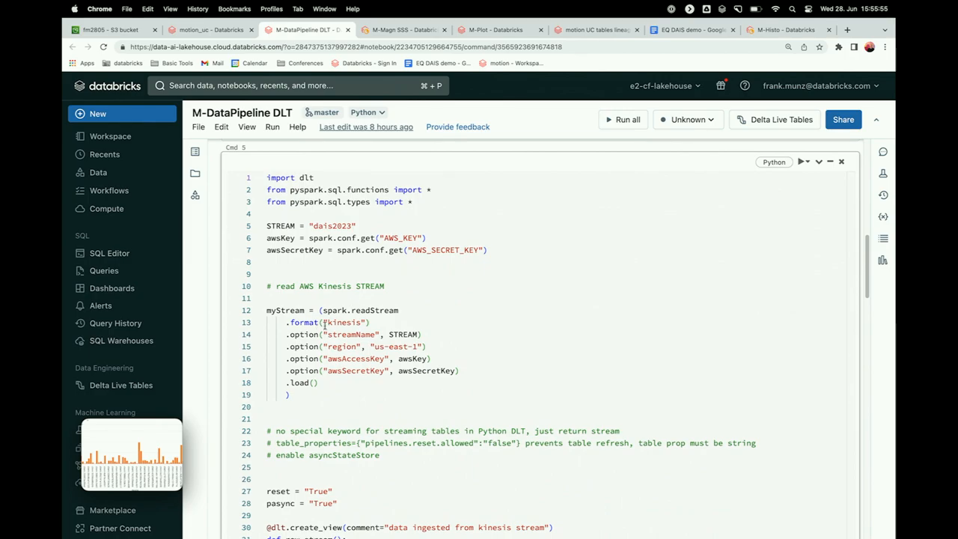
mouse_move(332, 310)
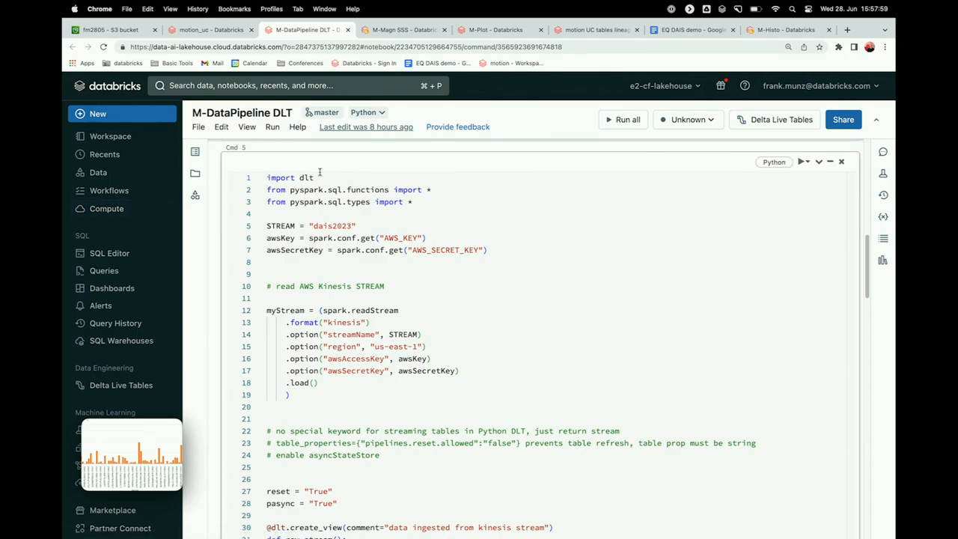
Show motion_uc pipeline settings: Unity Catalog destination, autoscaling 3-6 workers with Photon
scroll("down", 3)
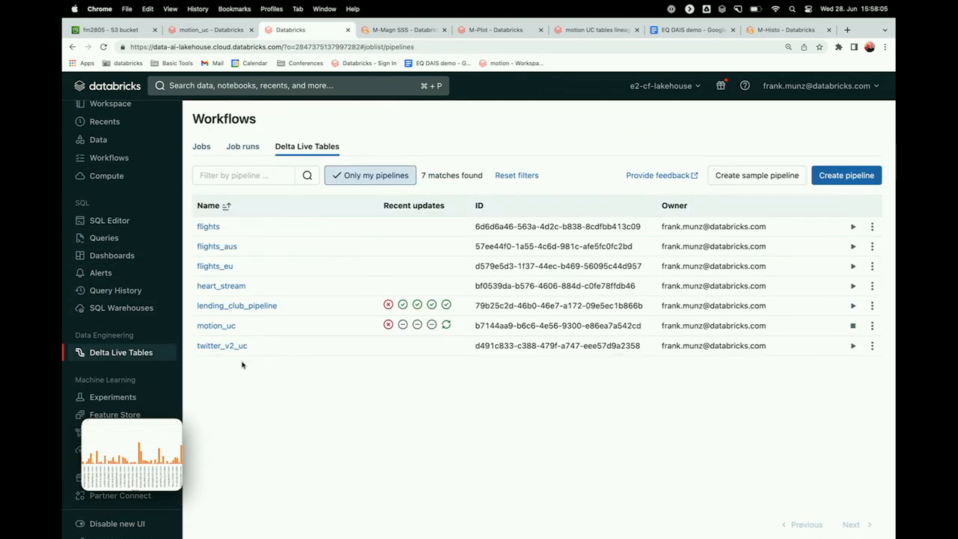
left_click(216, 325)
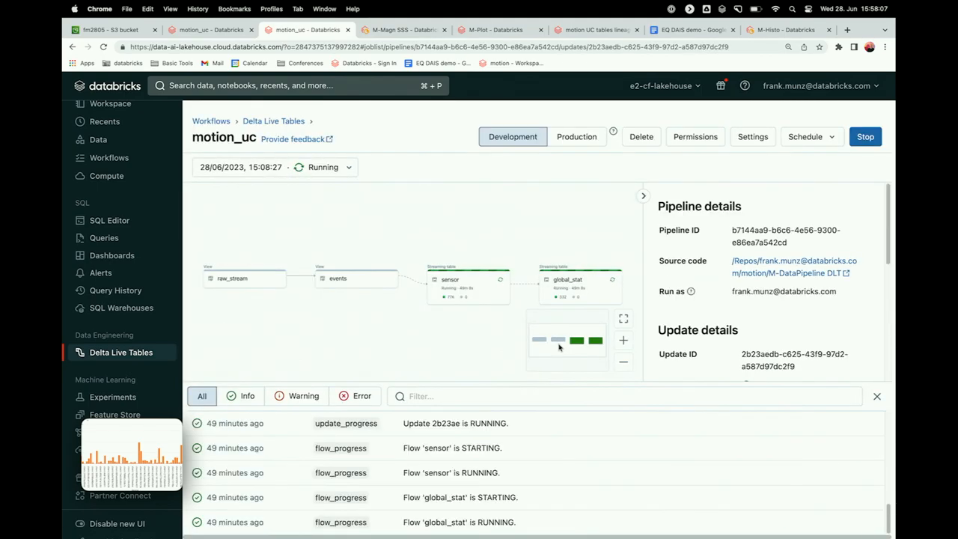
left_click(751, 136)
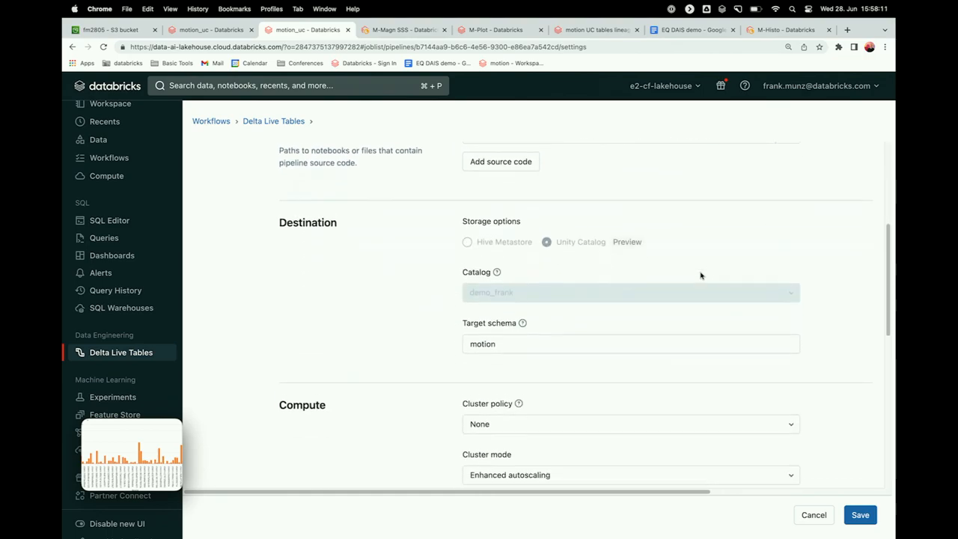
scroll("down", 3)
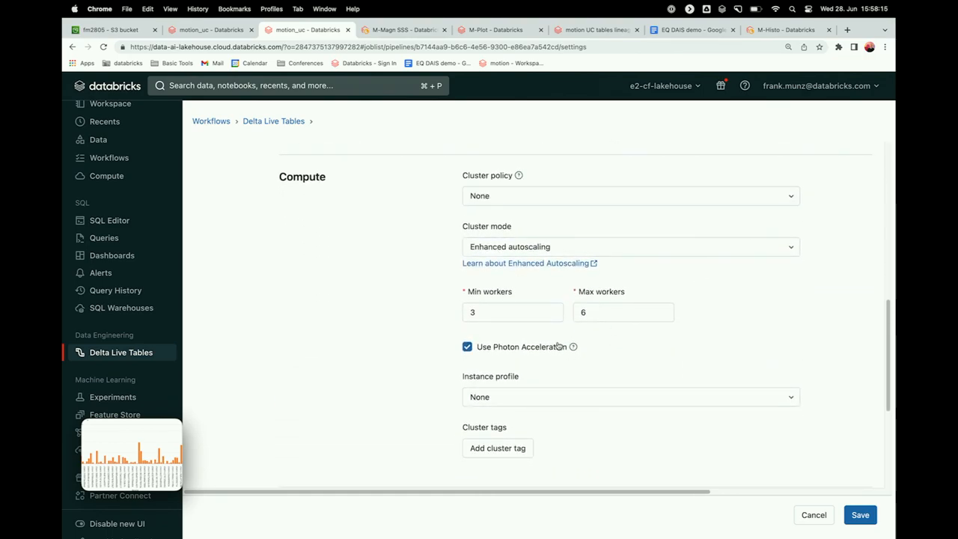
left_click(512, 313)
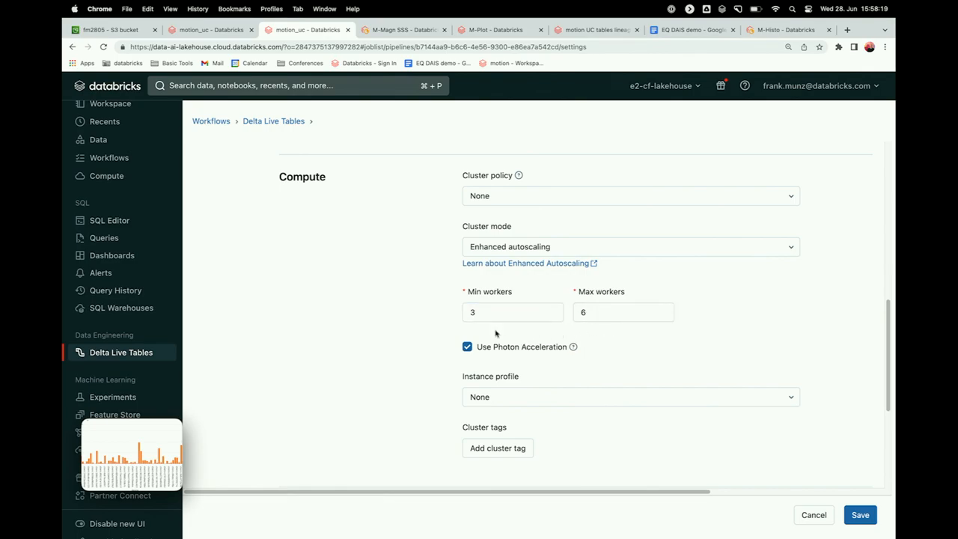
mouse_move(490, 164)
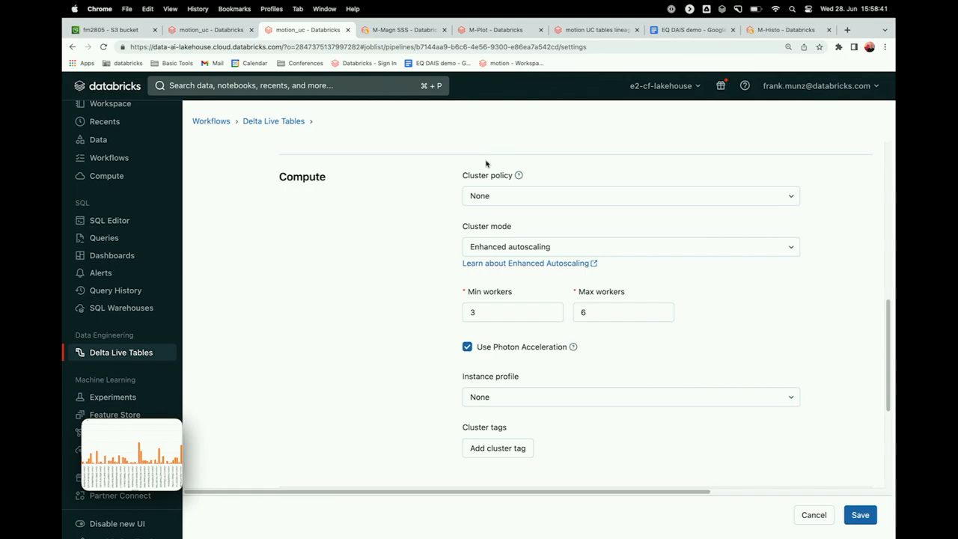
mouse_move(301, 202)
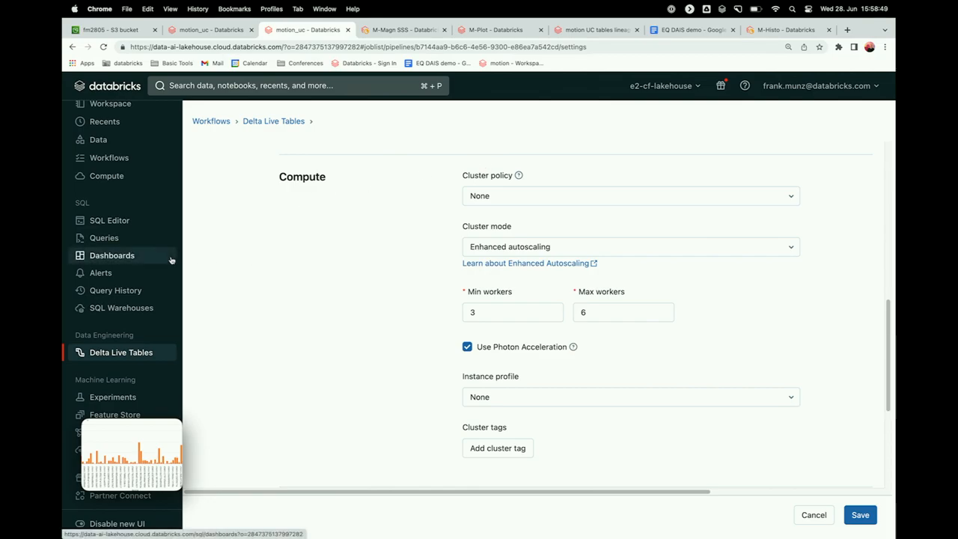
From the Dashboards list, open Motion Global Statistics in a new tab
left_click(110, 254)
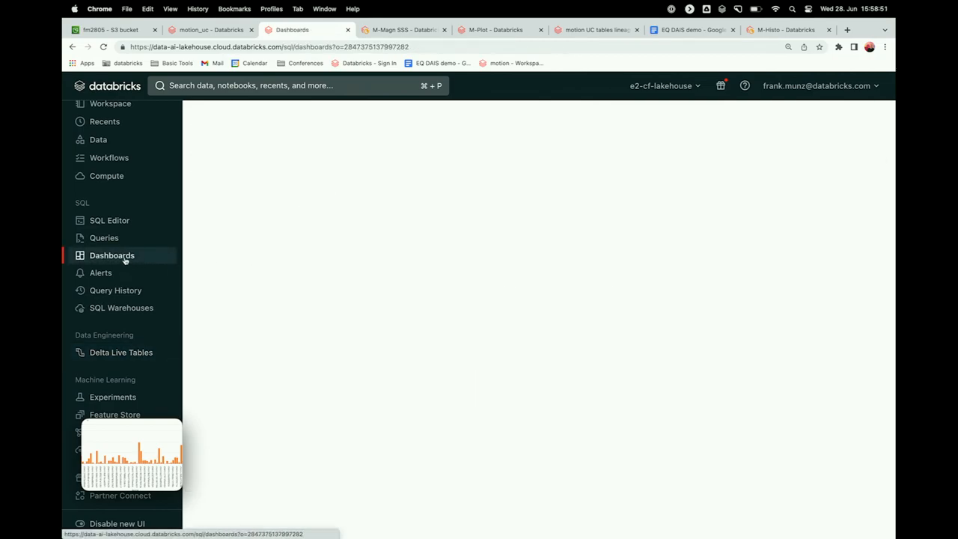
left_click(111, 255)
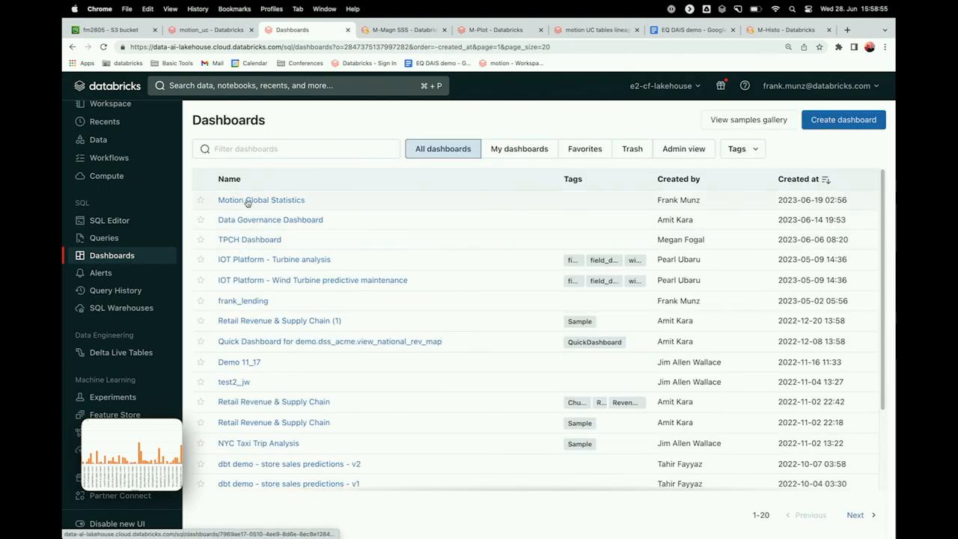
left_click(261, 200)
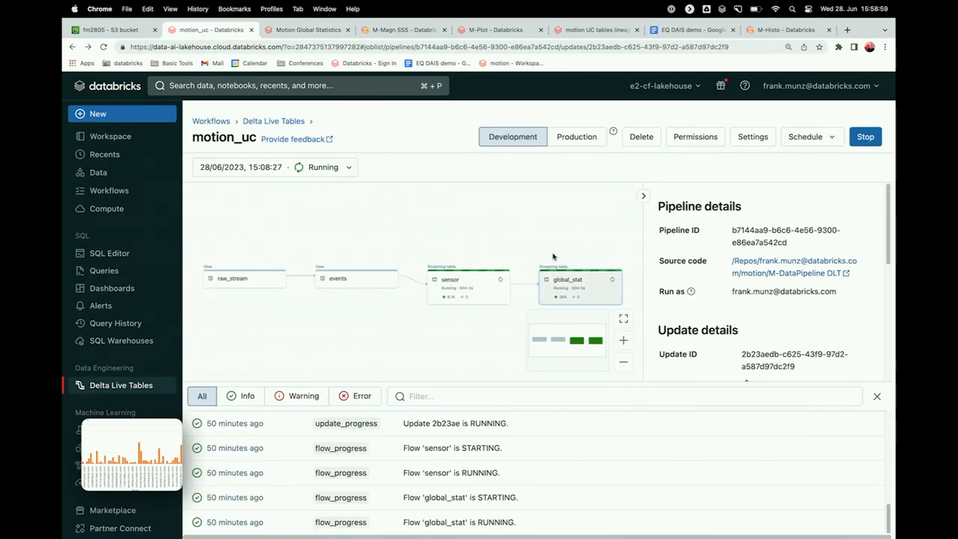
mouse_move(575, 292)
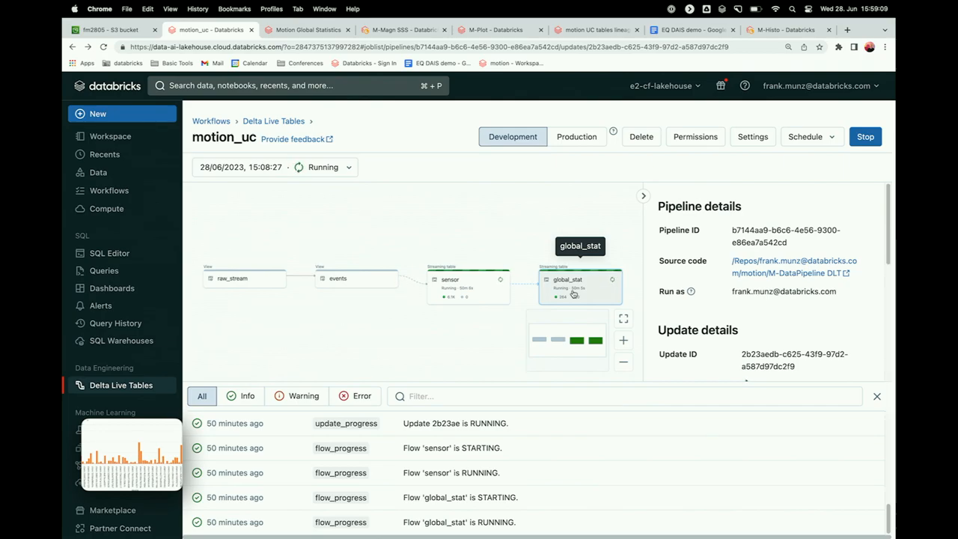
mouse_move(407, 118)
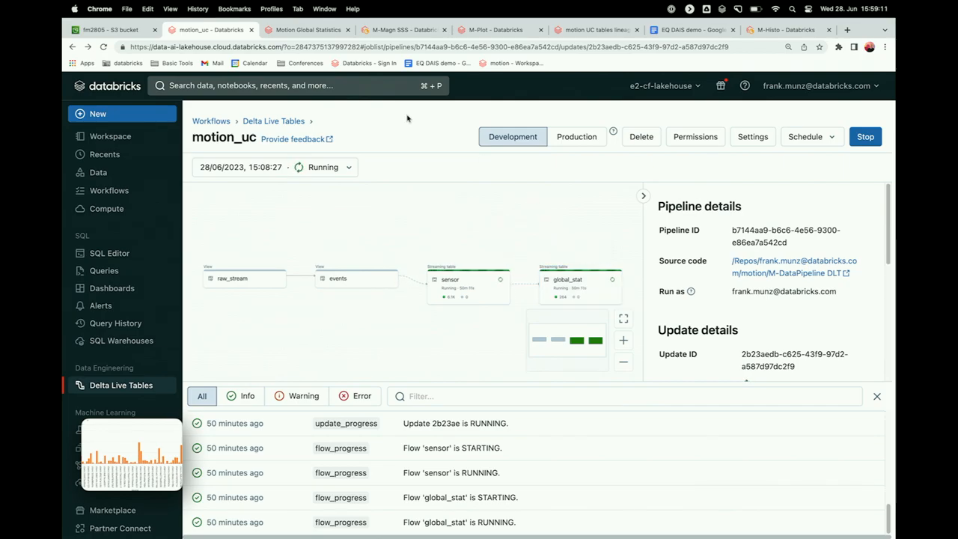
Refresh Motion Global Statistics to 82,886 events, then go to the SQL Warehouses list
left_click(306, 30)
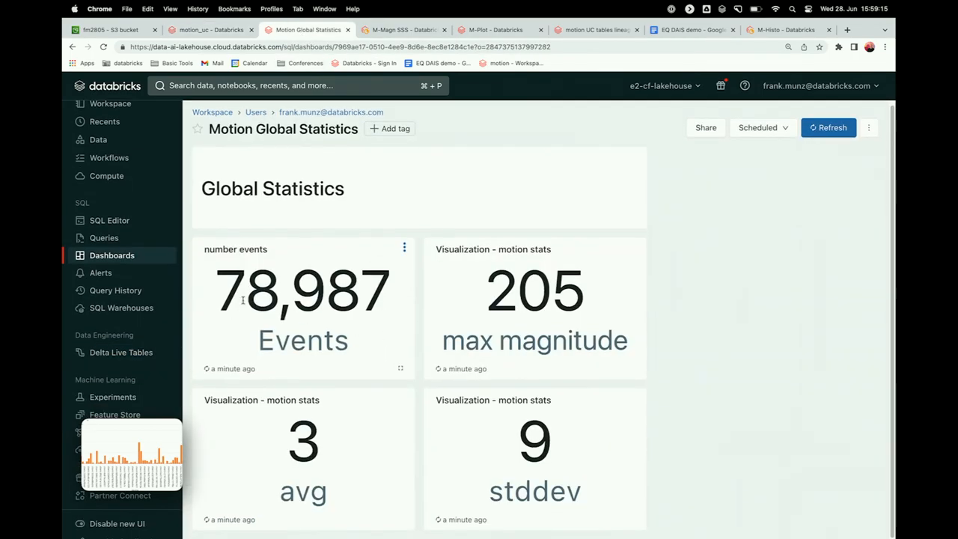
mouse_move(578, 261)
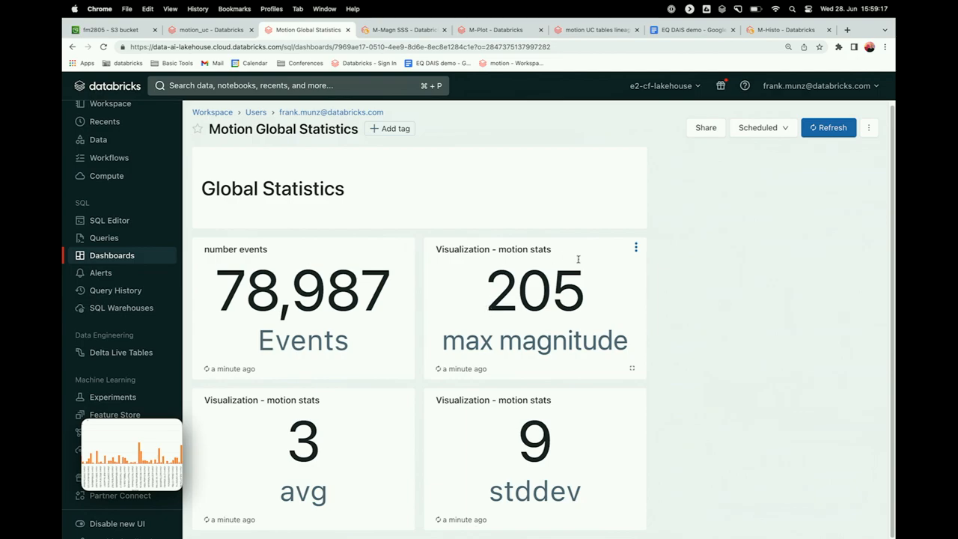
mouse_move(516, 292)
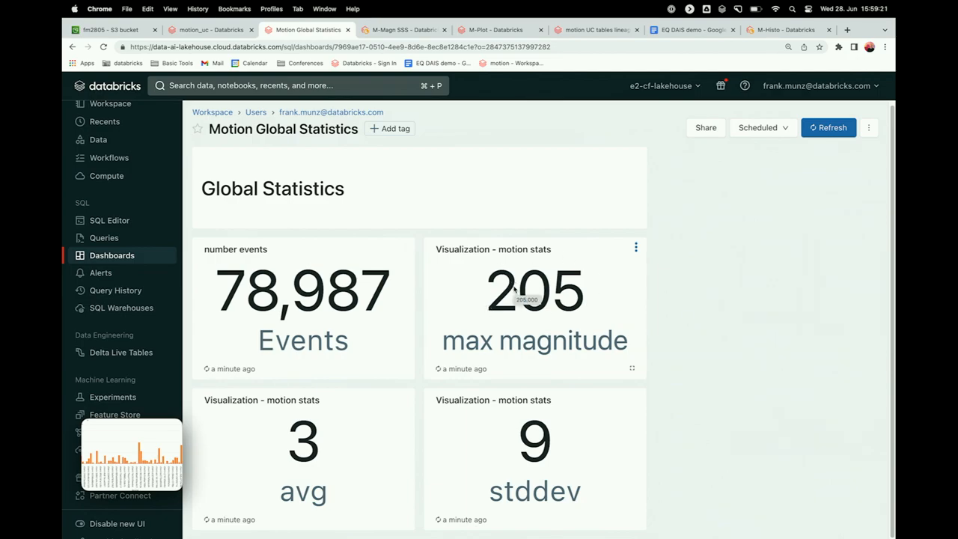
mouse_move(314, 446)
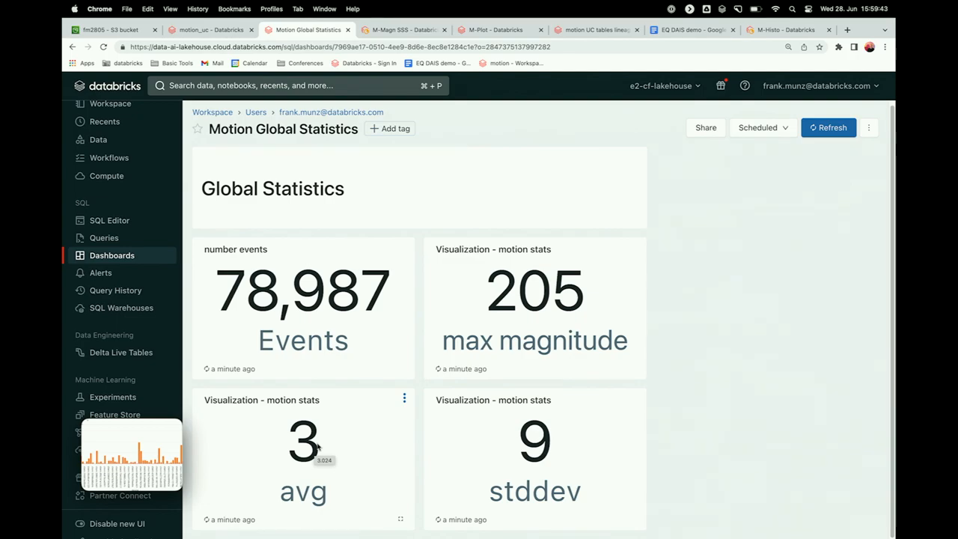
left_click(829, 127)
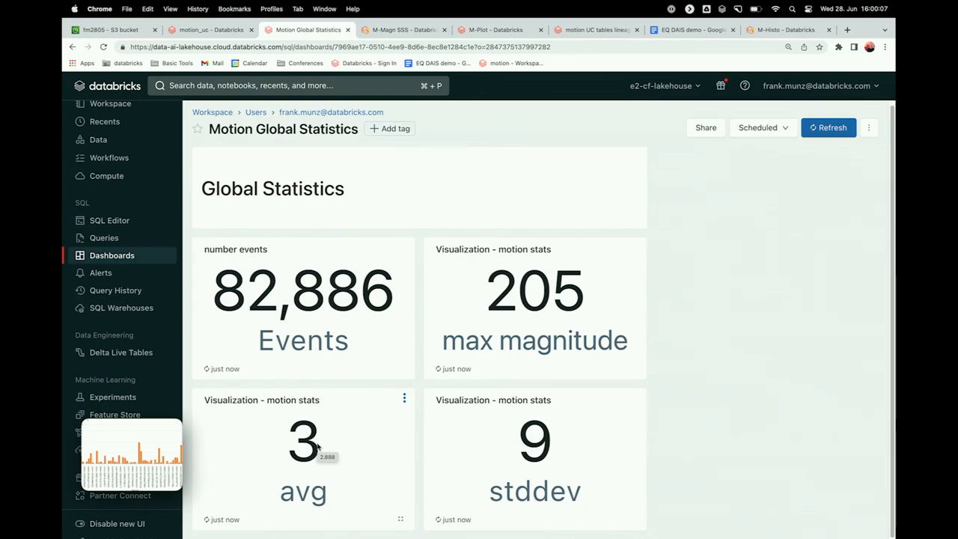
left_click(121, 308)
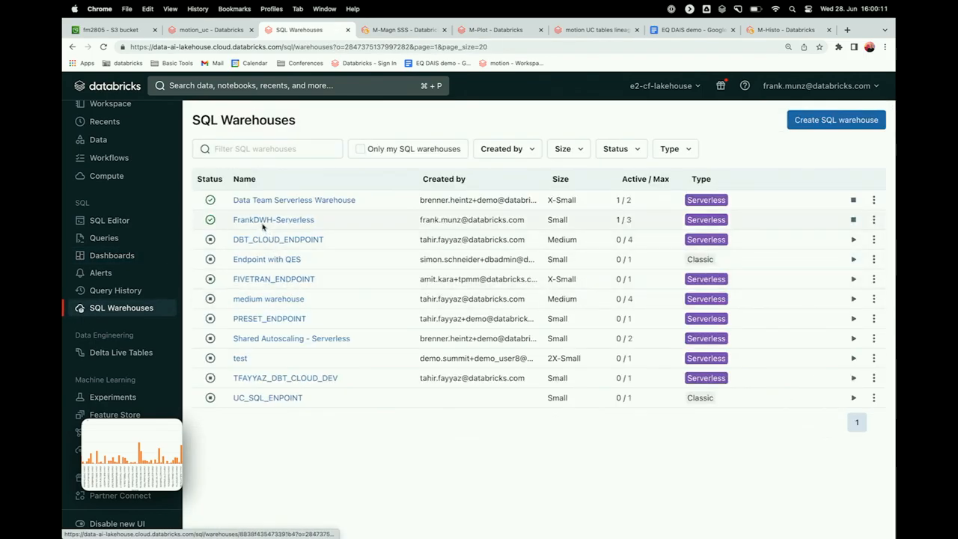
View the FrankDWH-Serverless warehouse overview, then return to the M-Magn SSS notebook
left_click(272, 218)
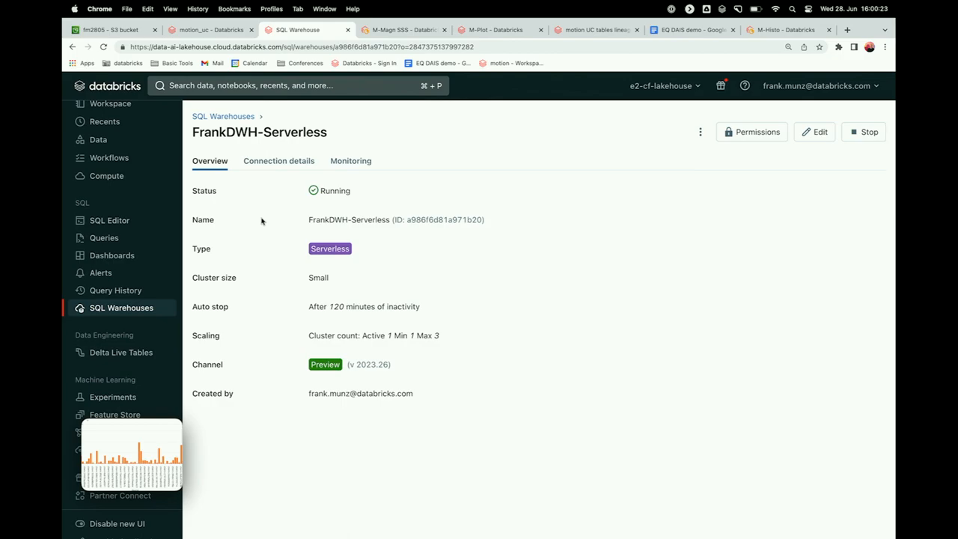
mouse_move(252, 105)
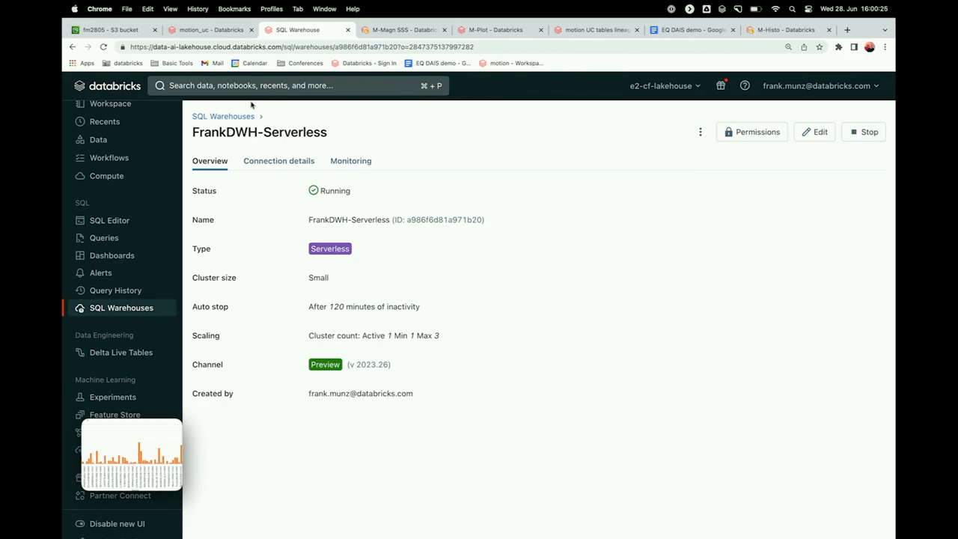
left_click(404, 30)
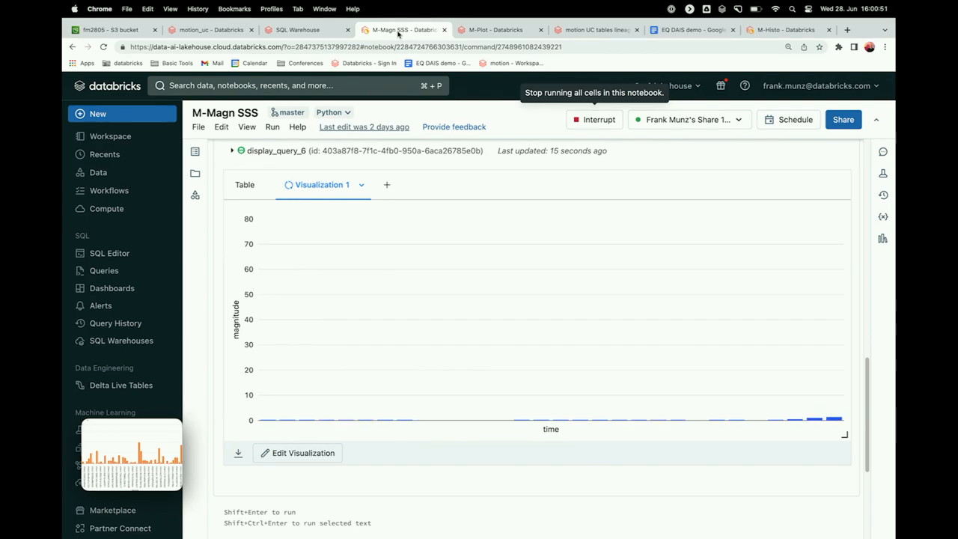
mouse_move(740, 324)
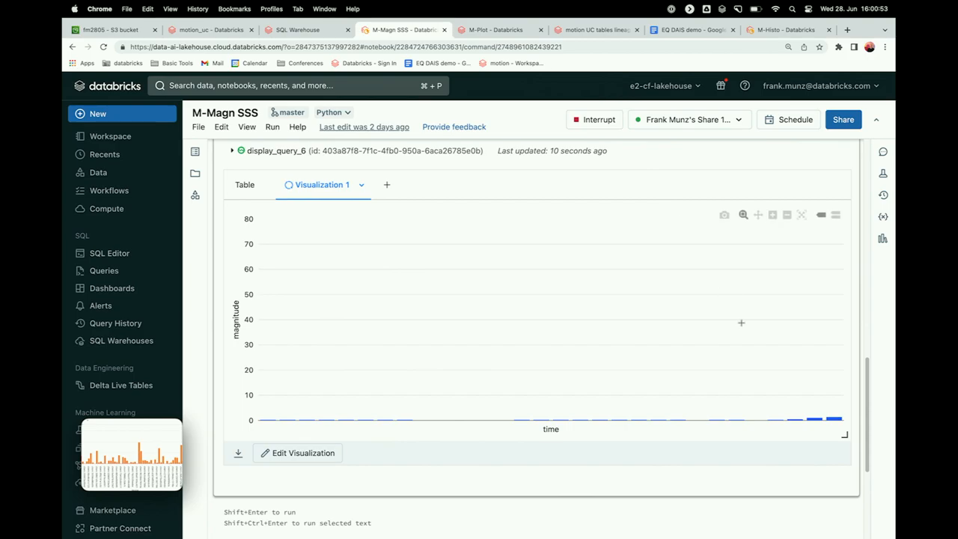
mouse_move(775, 377)
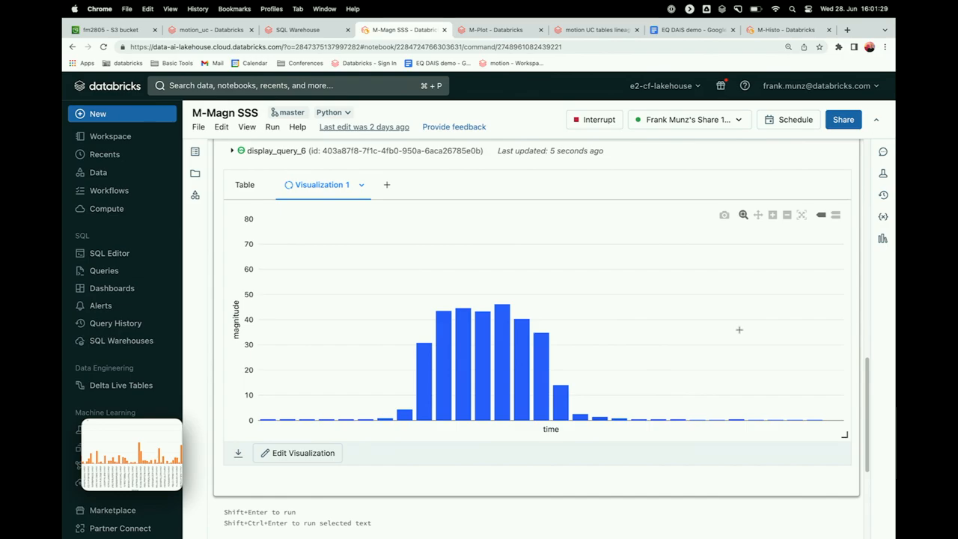
left_click(292, 84)
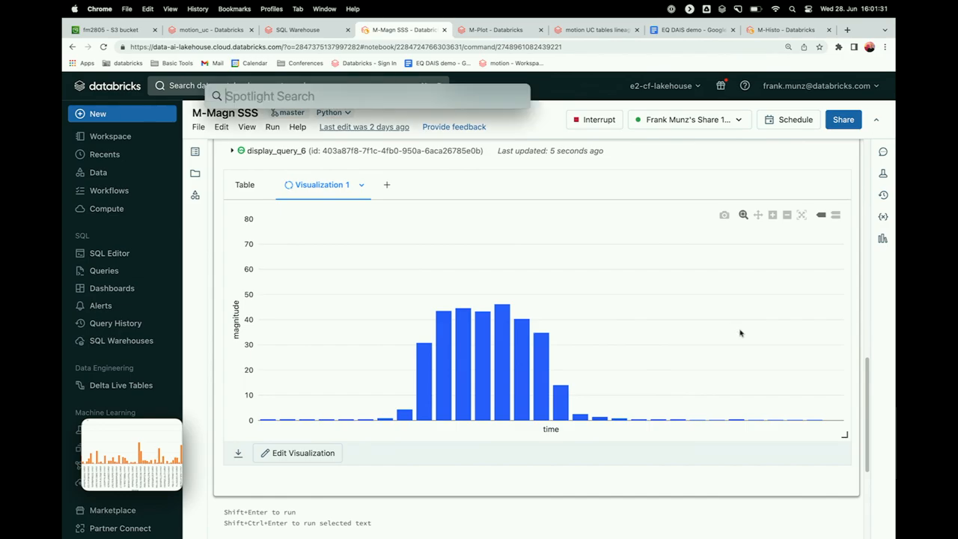
type("100")
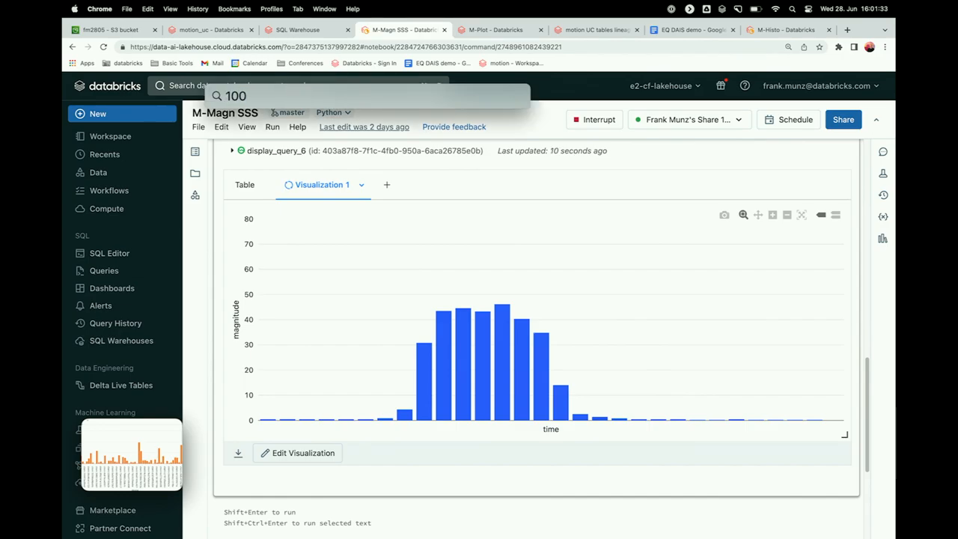
type("*")
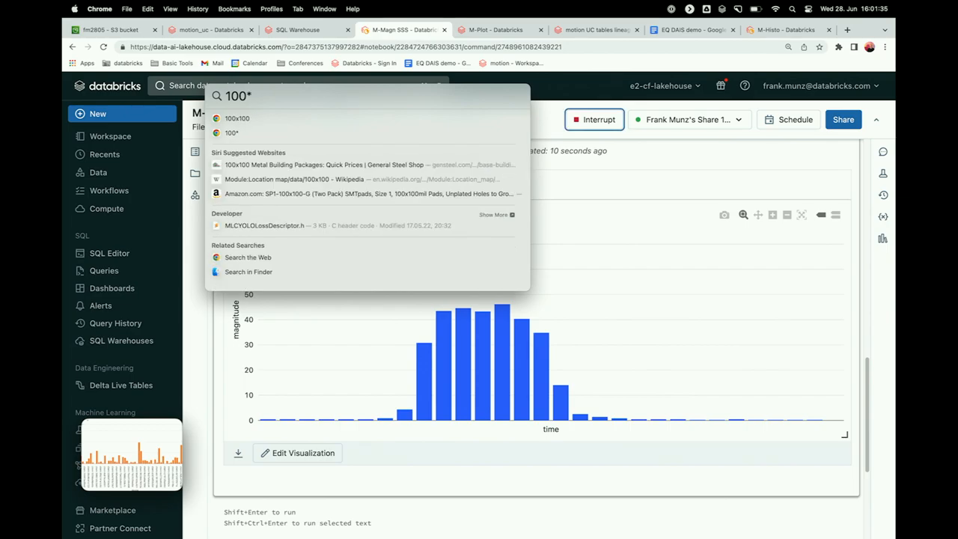
type("5")
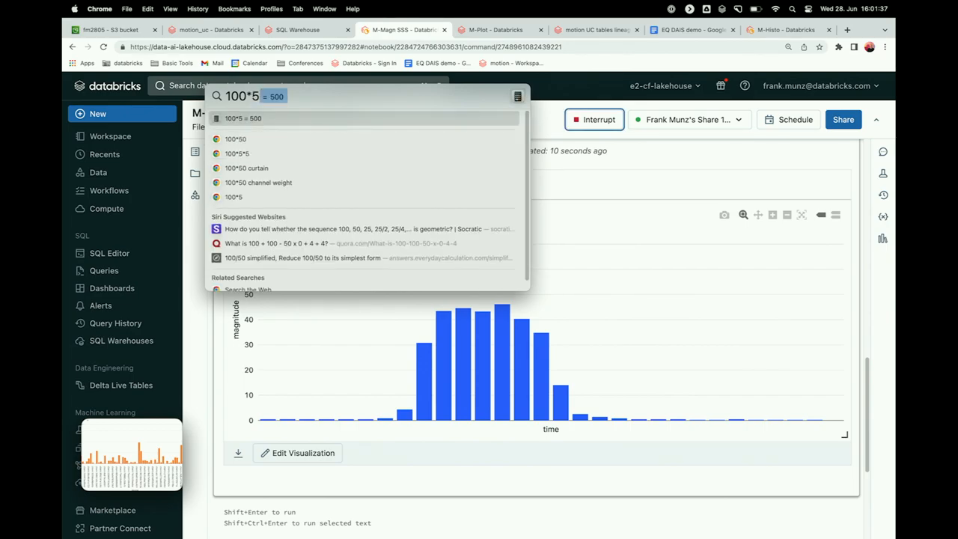
type("*")
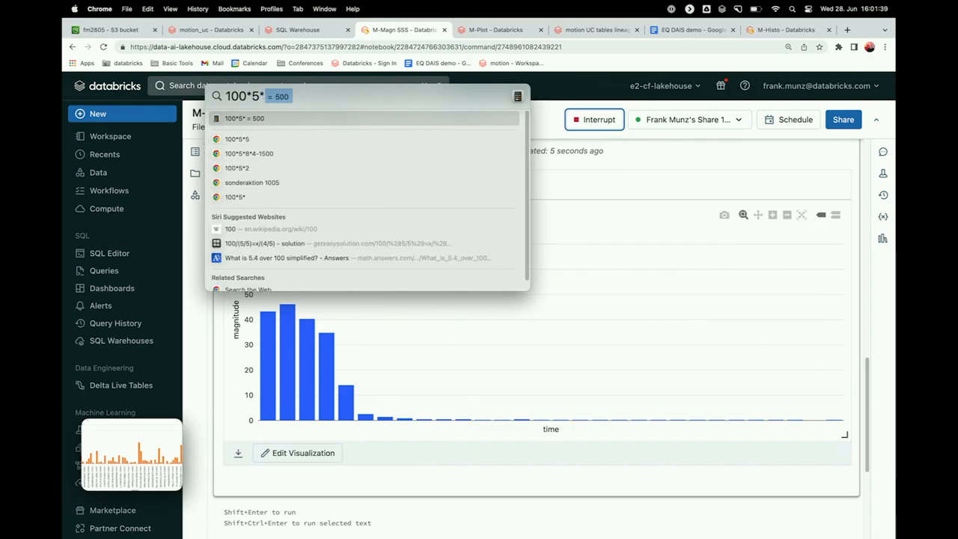
type("60*")
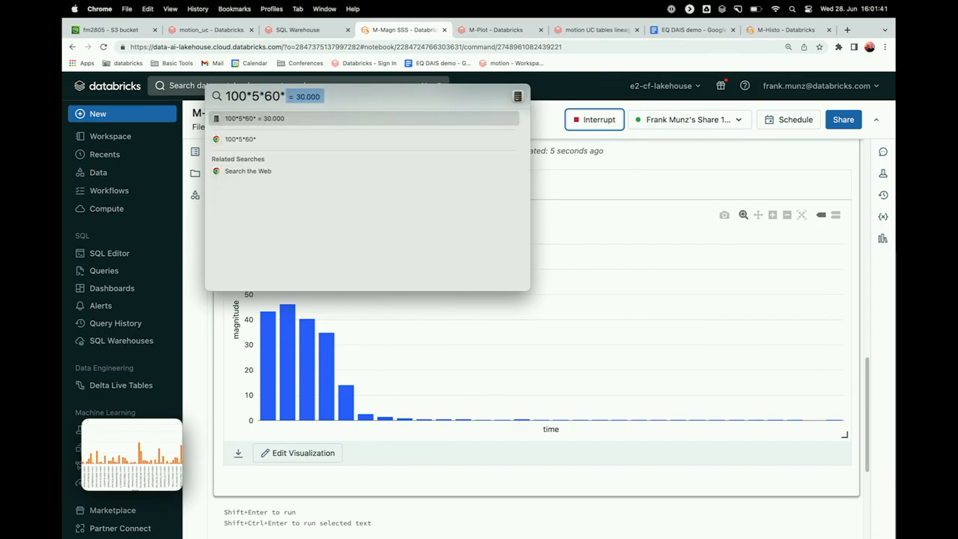
type("0")
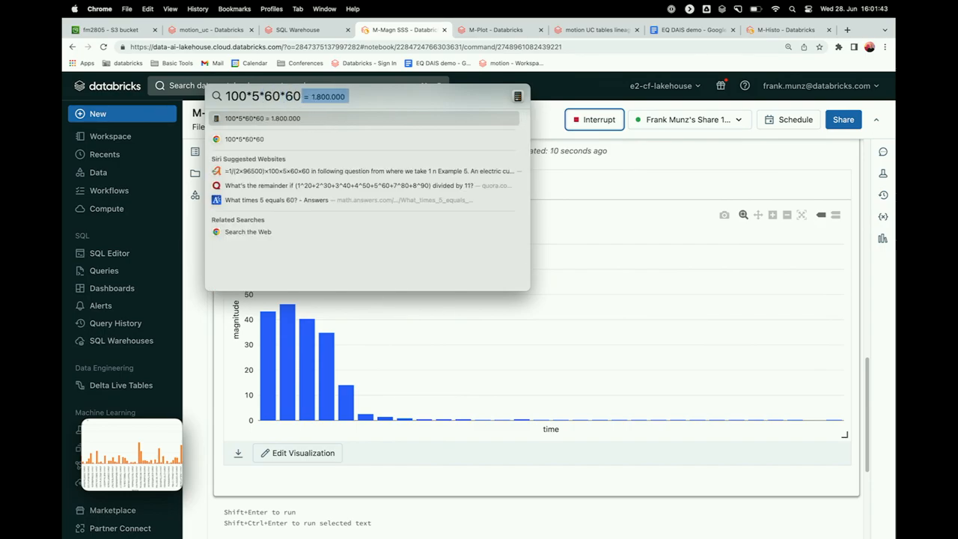
type("*24")
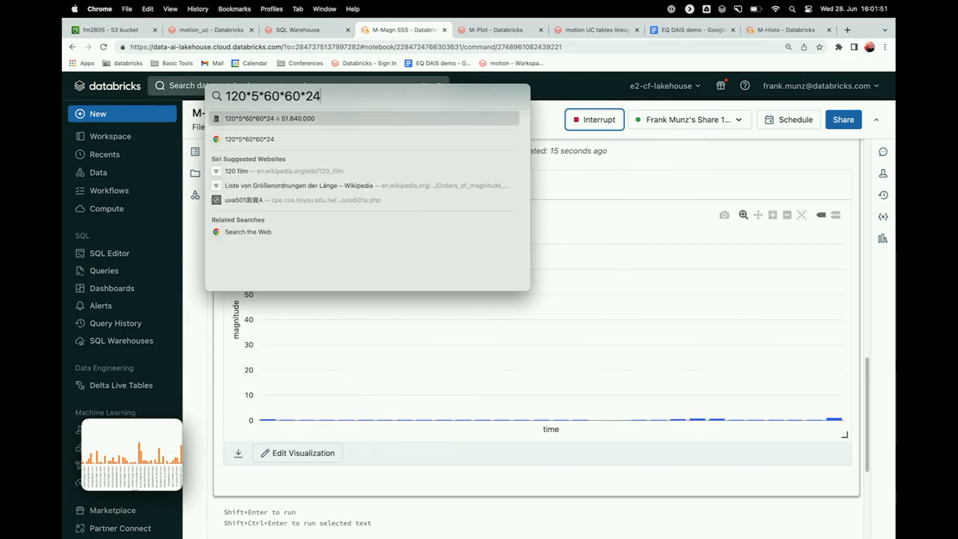
type("=")
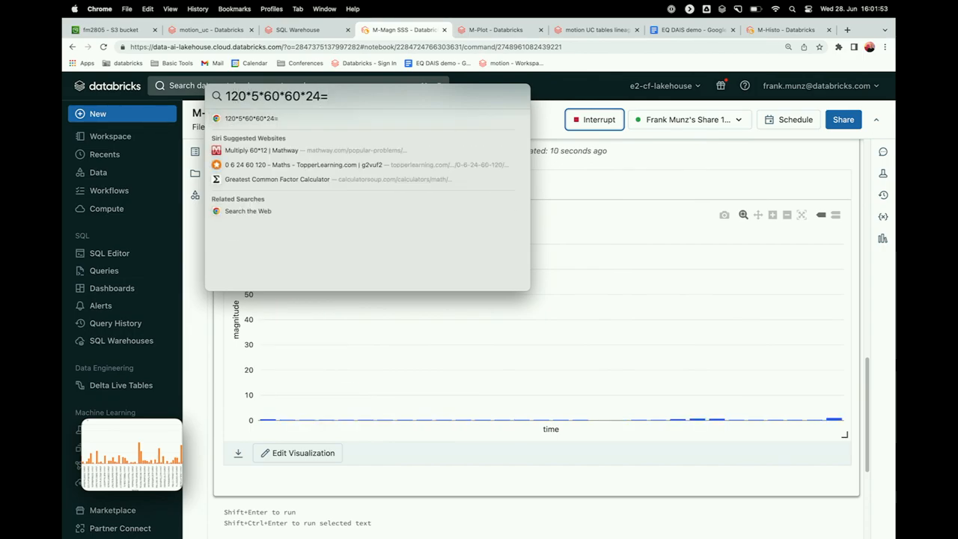
key("Backspace")
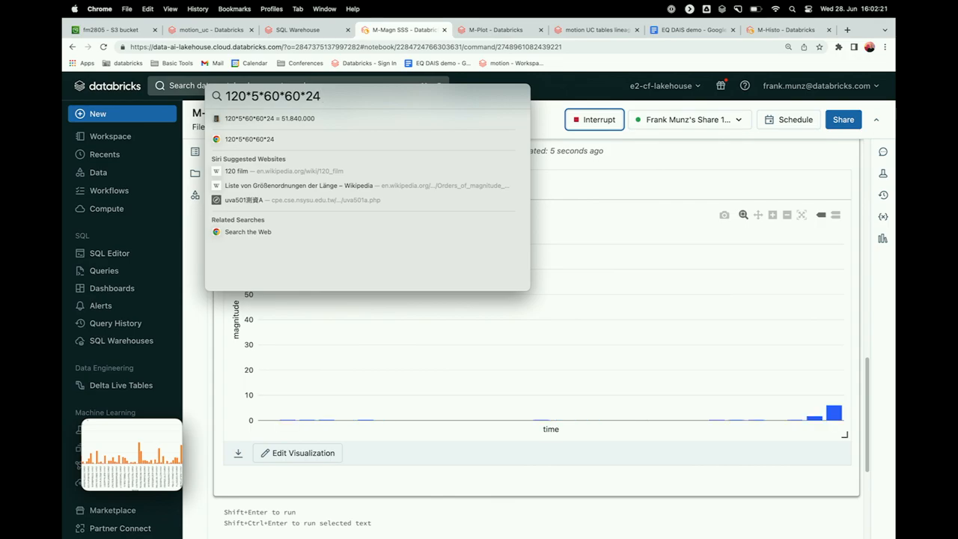
mouse_move(796, 332)
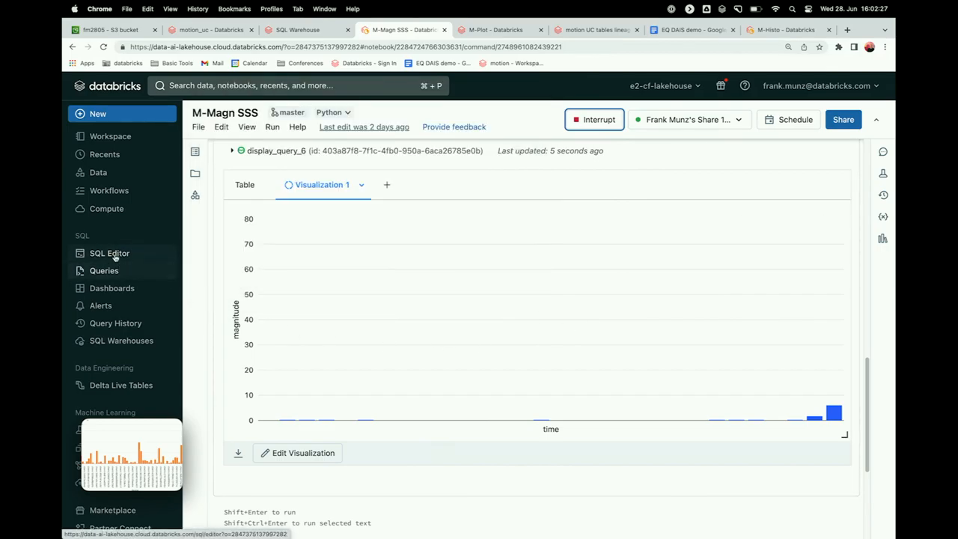
View the motion_uc pipeline graph, then bring up the motion UC tables lineage query
left_click(110, 253)
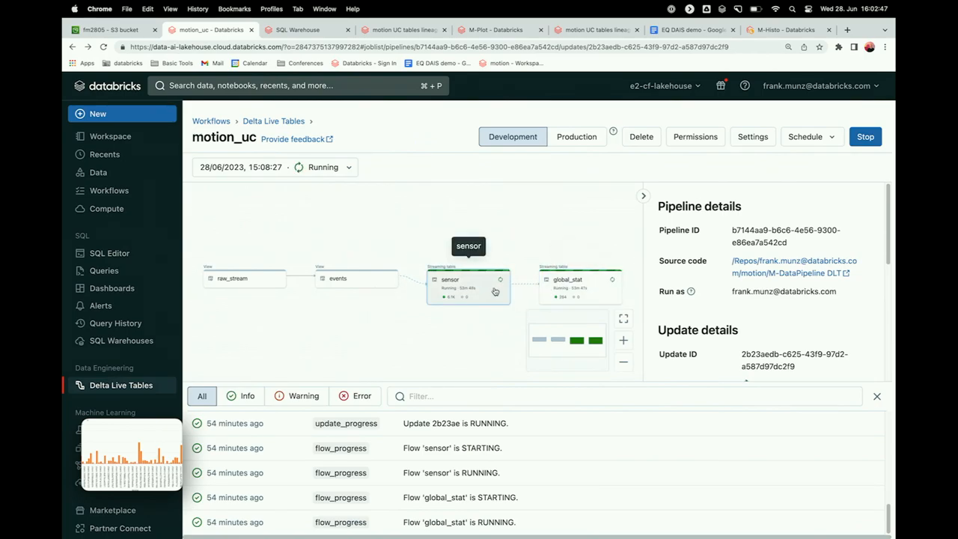
mouse_move(356, 277)
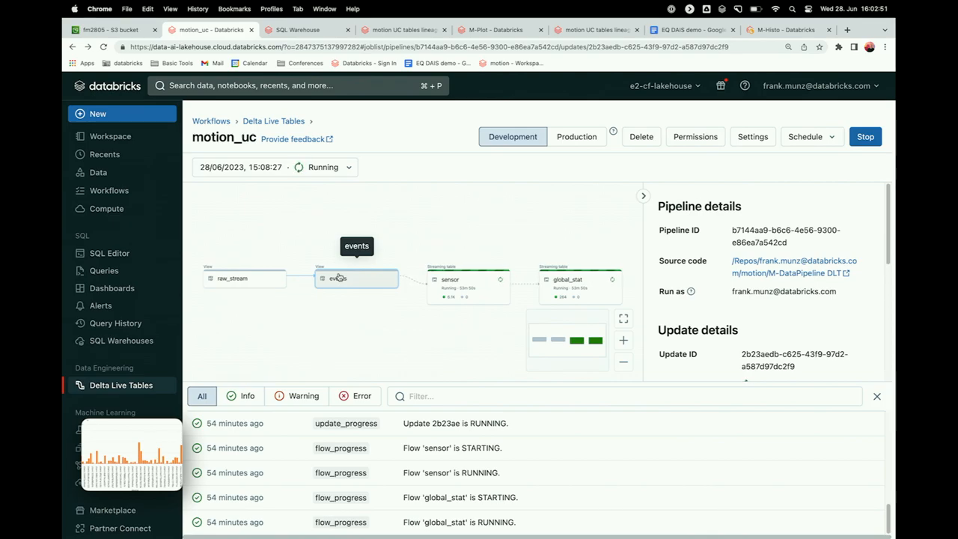
mouse_move(284, 256)
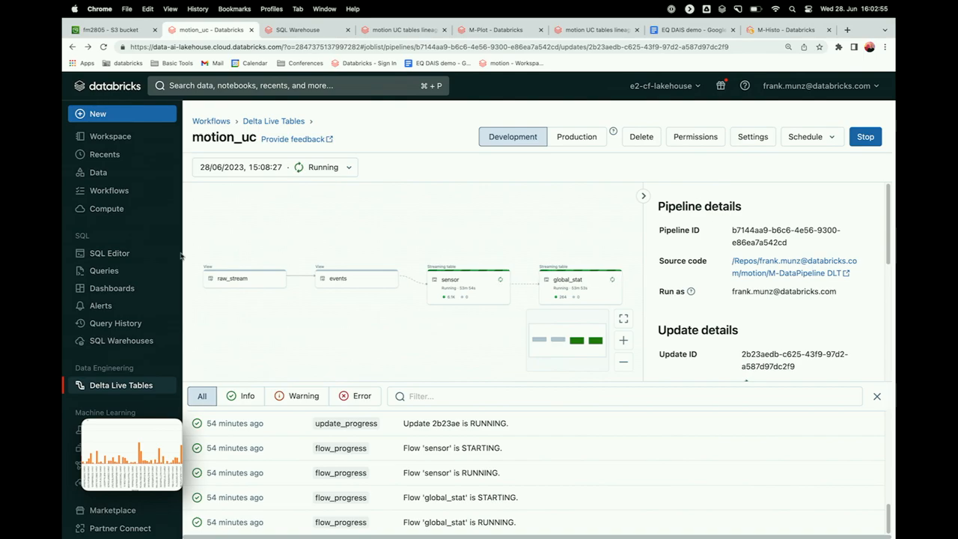
left_click(109, 253)
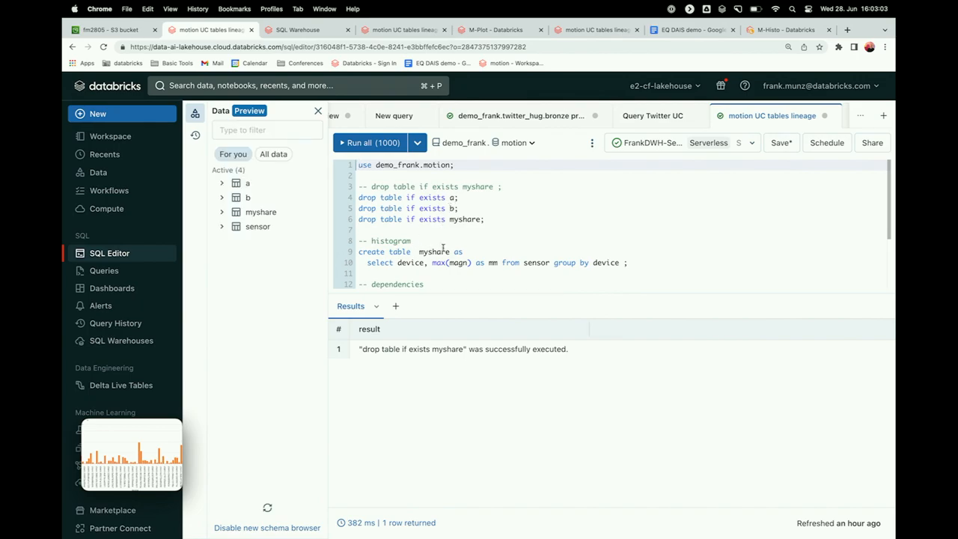
Run all statements to recreate myshare, a and b and list per-device maximum magnitudes (137 rows)
scroll("down", 3)
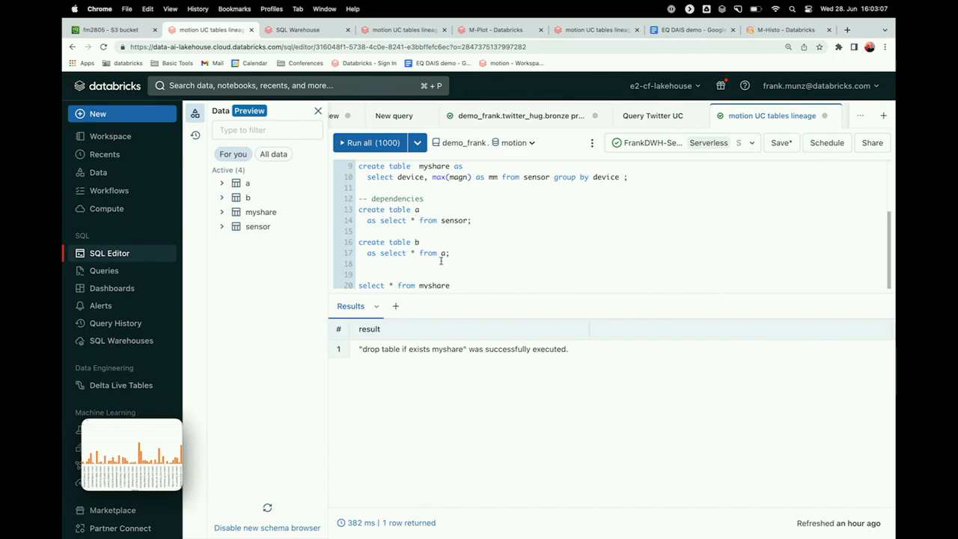
scroll("up", 3)
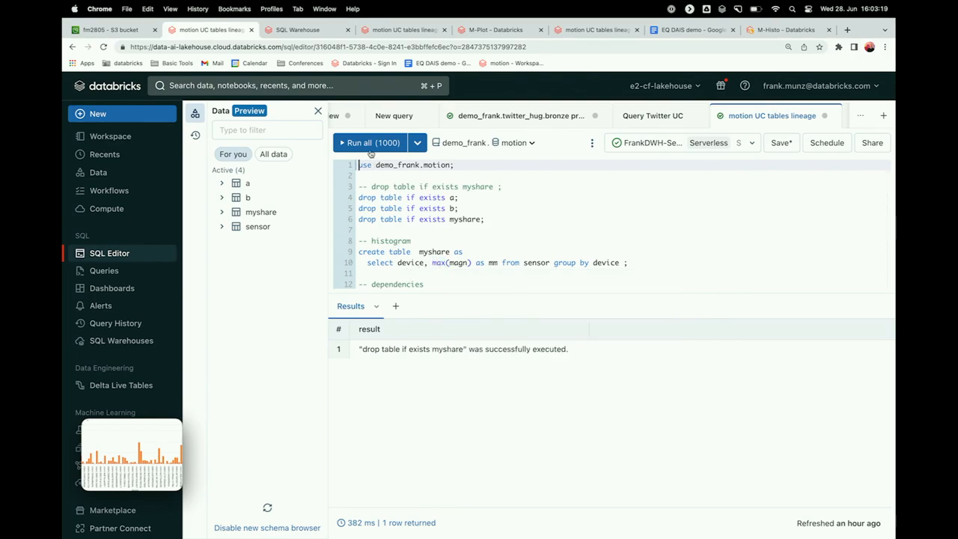
left_click(367, 142)
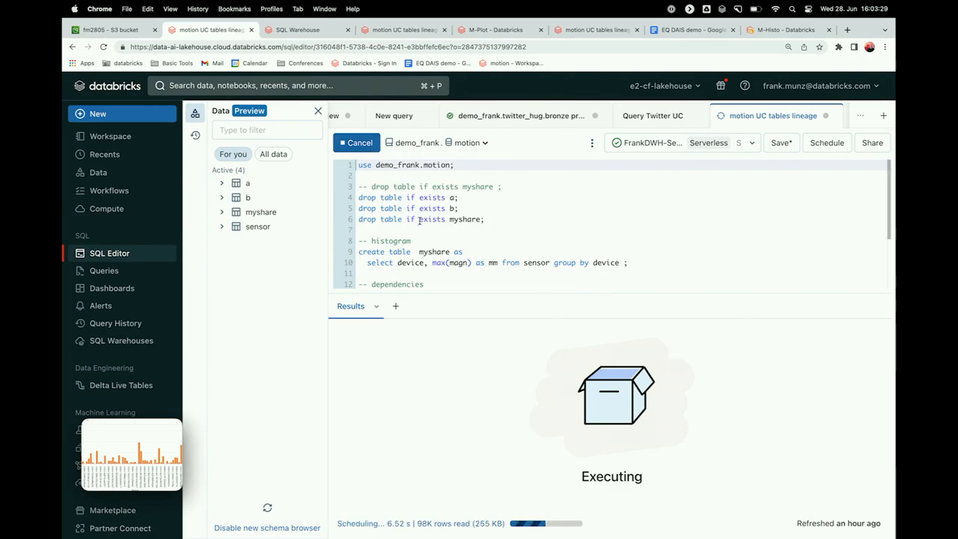
mouse_move(377, 451)
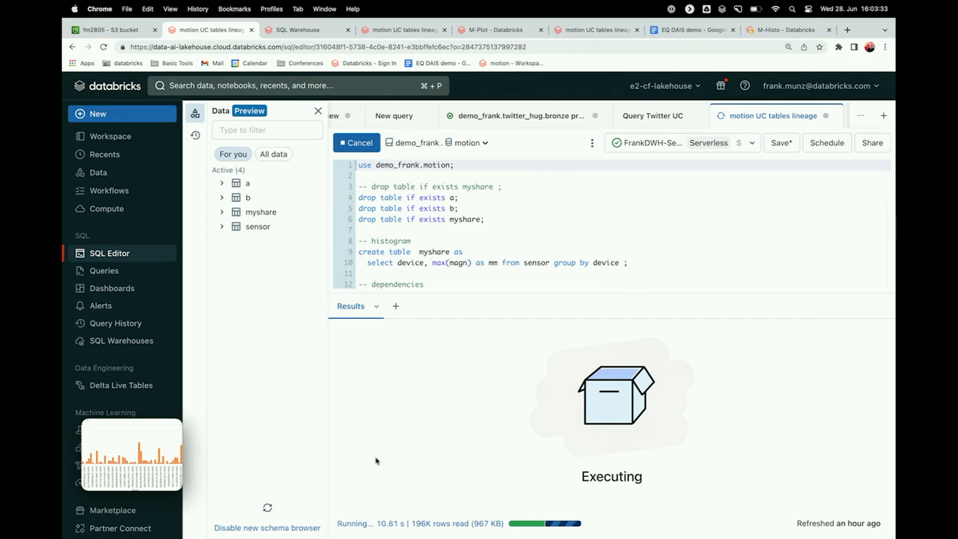
scroll("down", 3)
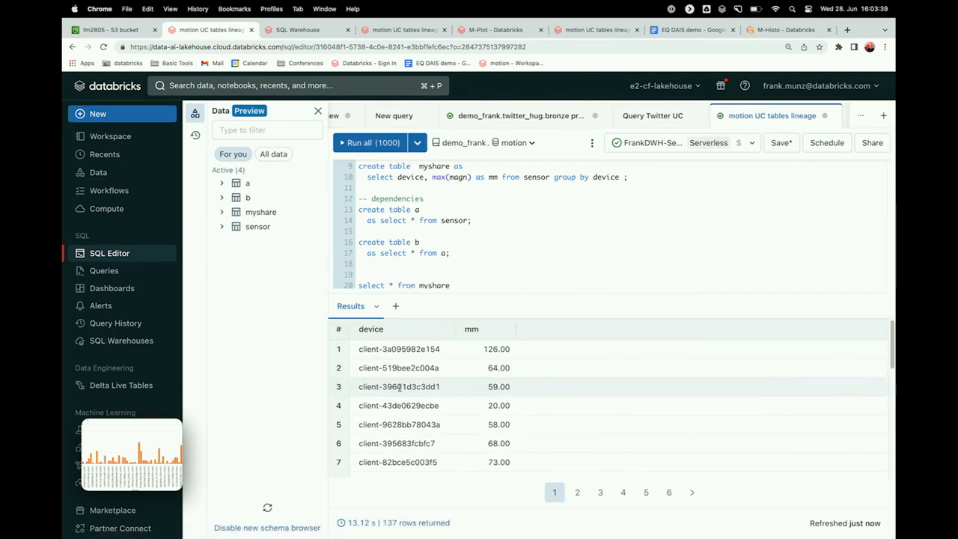
mouse_move(389, 533)
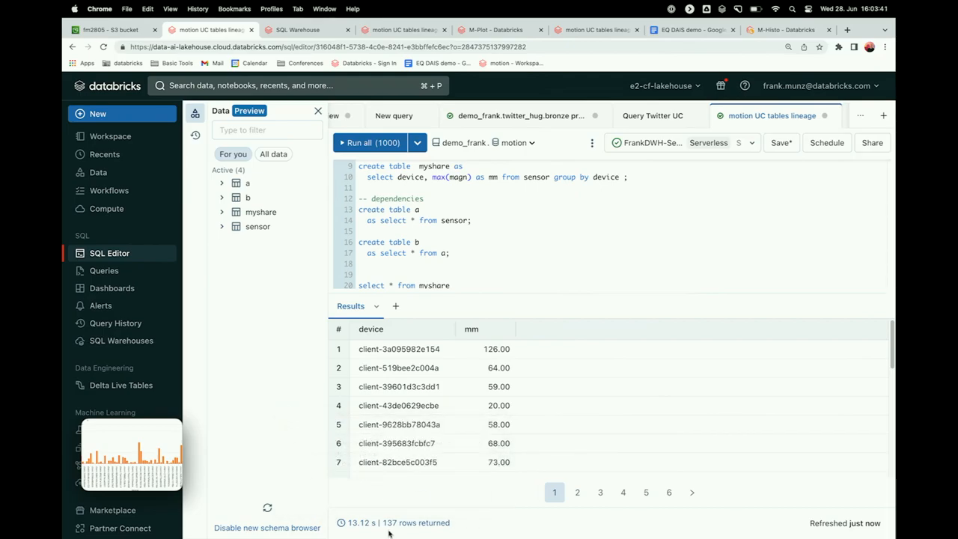
mouse_move(389, 522)
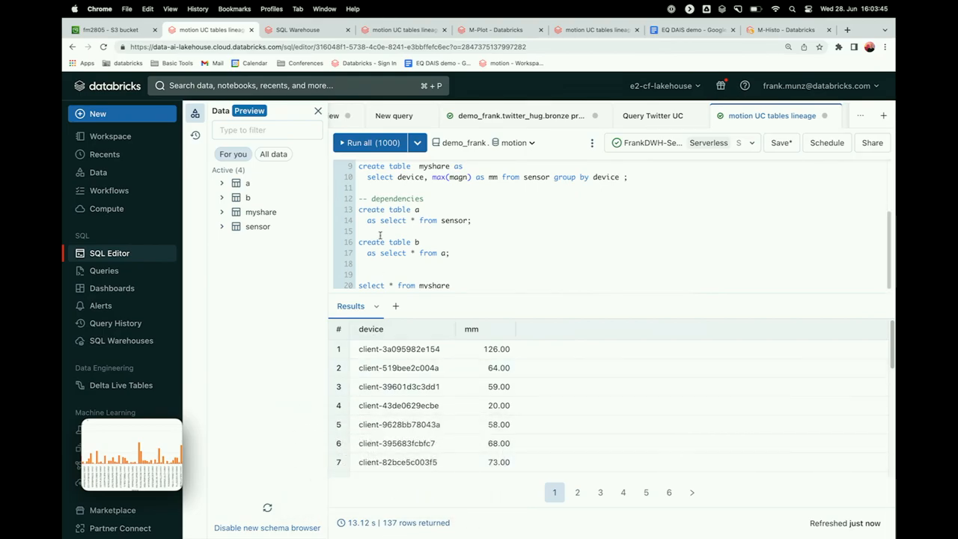
Browse the Data catalog filtered to demo_frank and expand the motion schema's tables
left_click(99, 172)
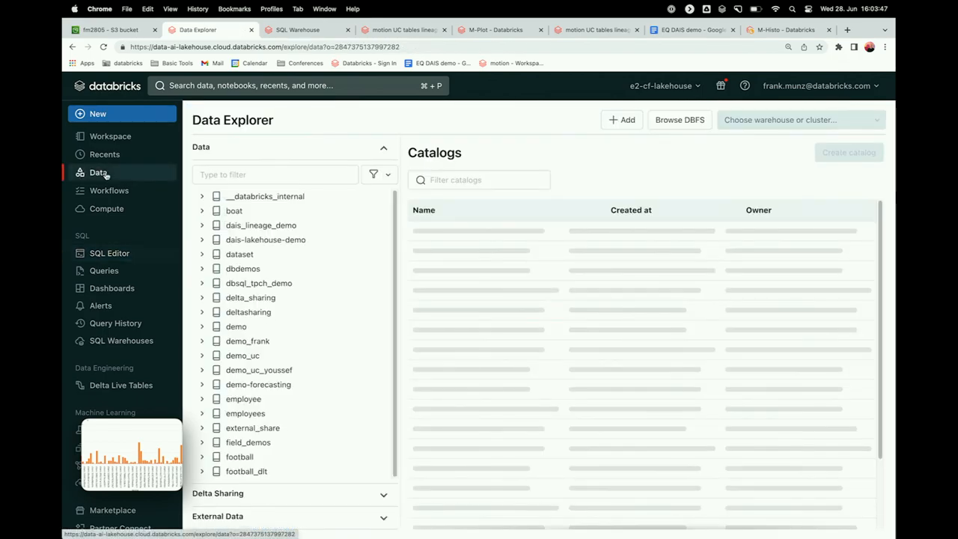
left_click(796, 119)
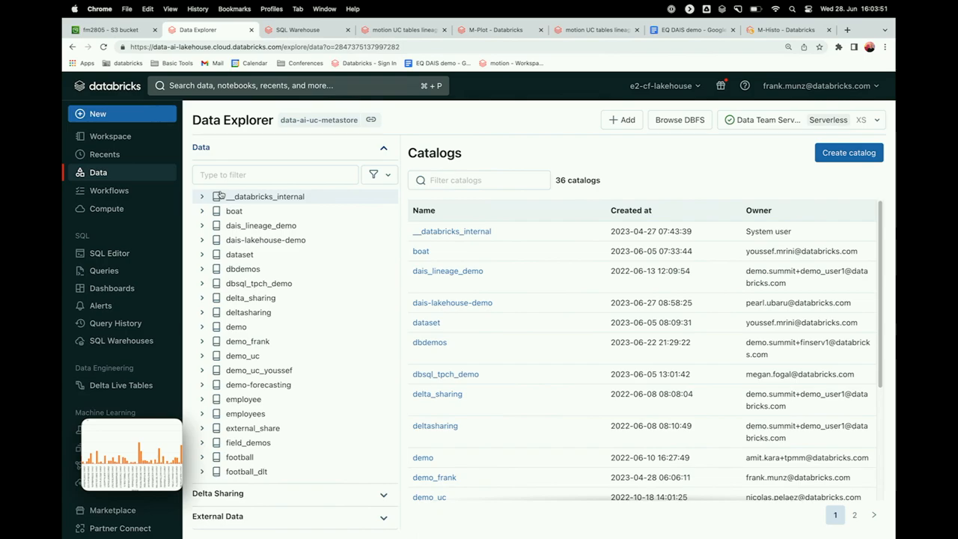
left_click(275, 173)
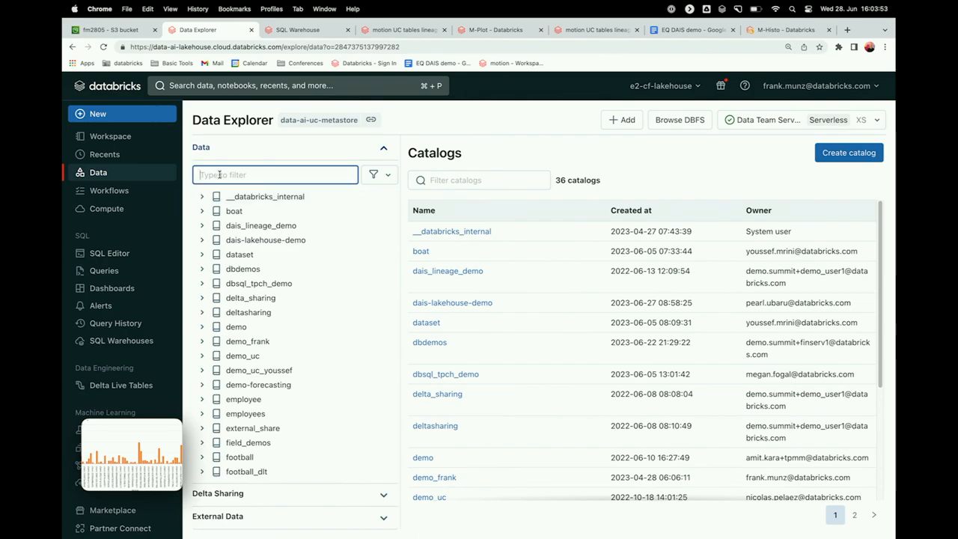
type("fr")
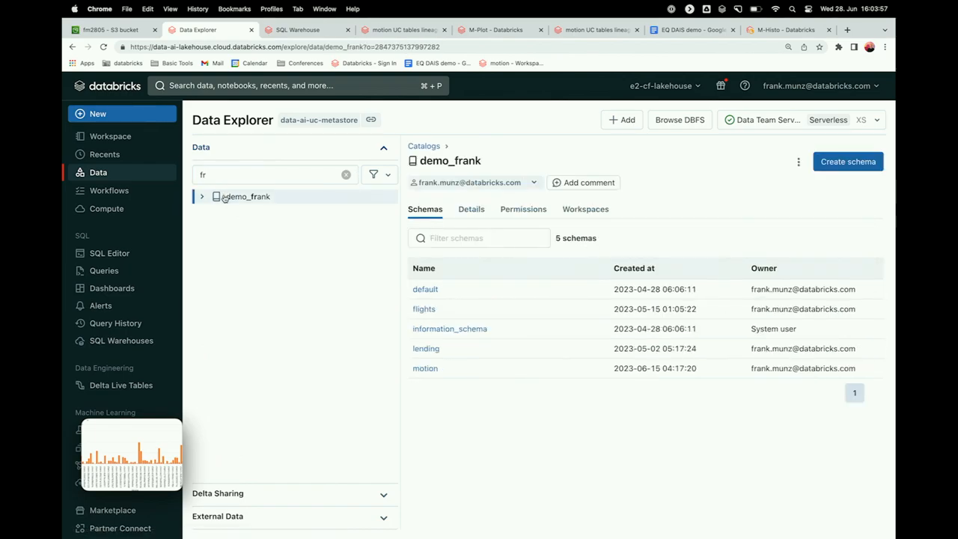
left_click(200, 196)
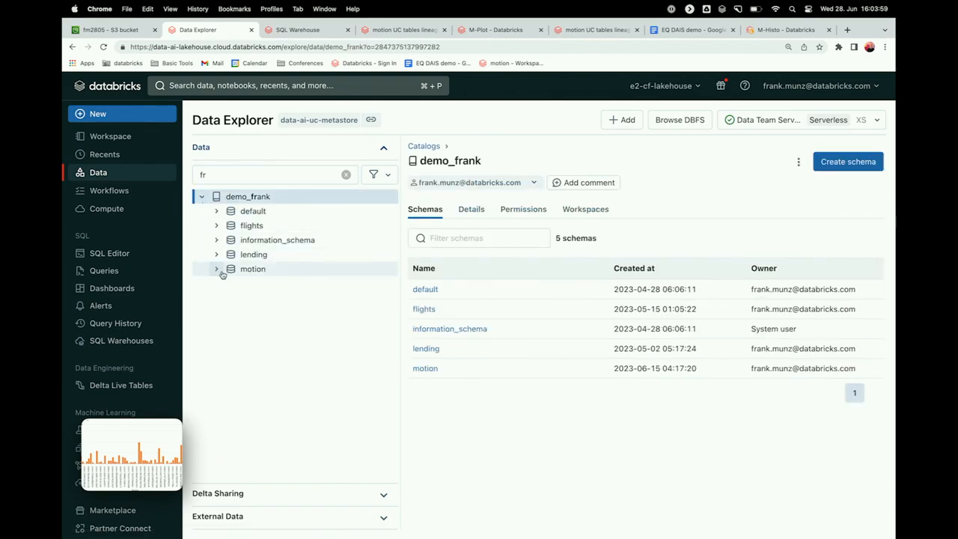
left_click(215, 269)
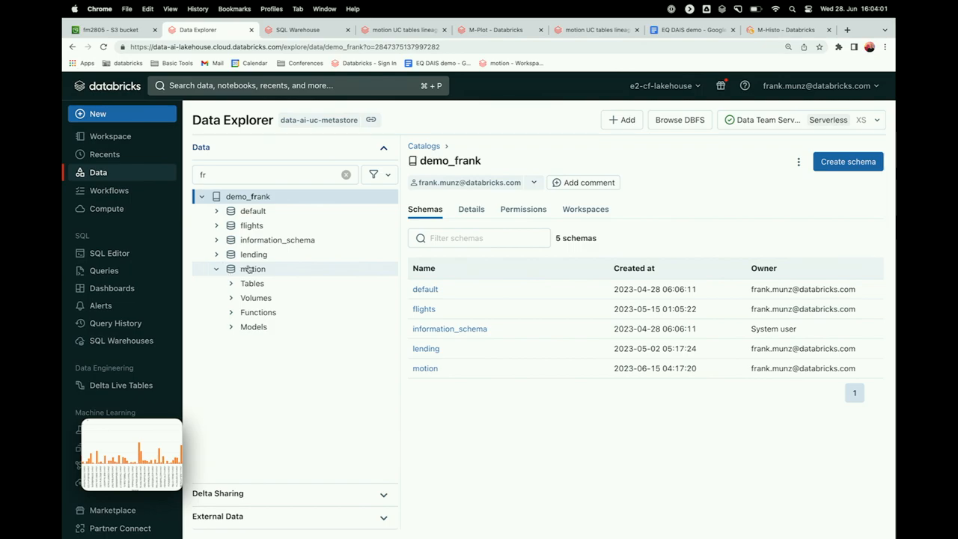
left_click(252, 282)
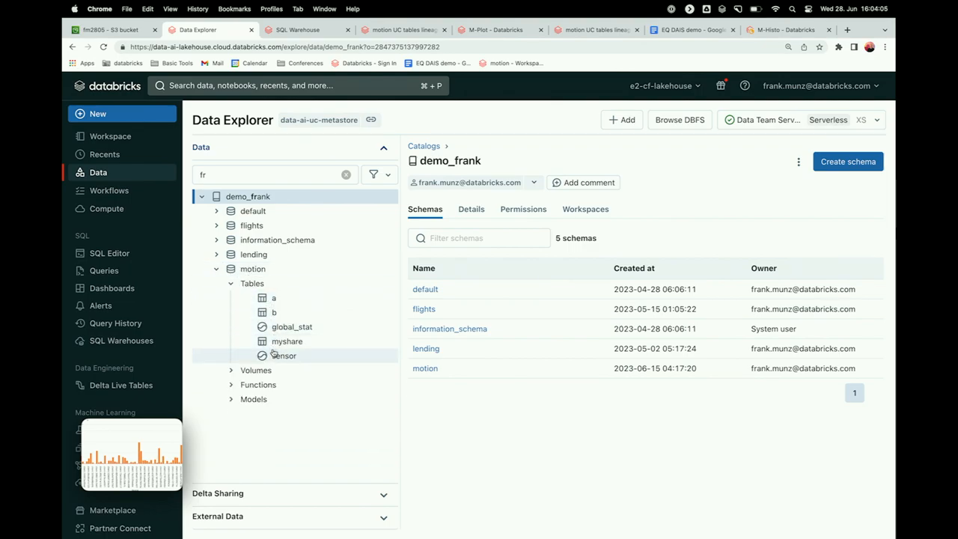
Select the sensor table and show its Lineage tab with the upstream table
left_click(287, 341)
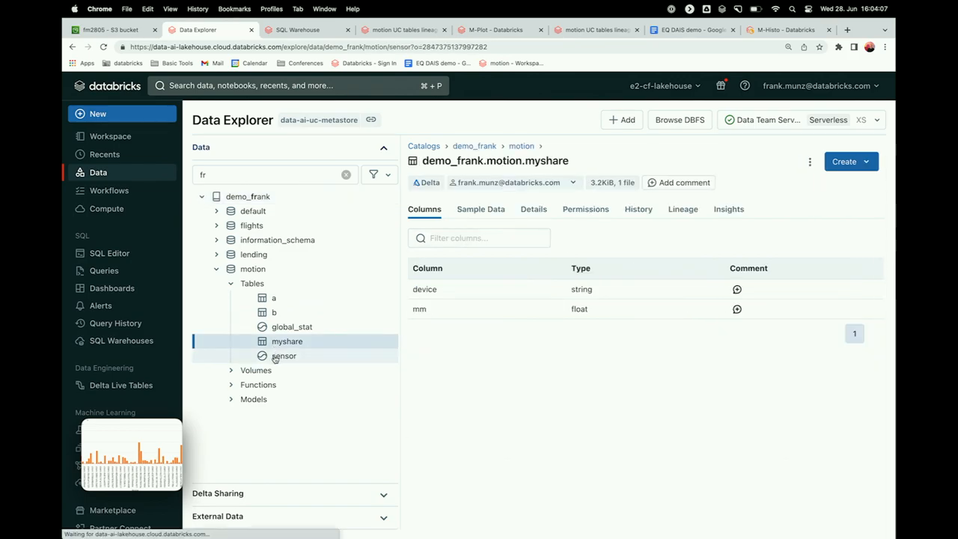
left_click(284, 356)
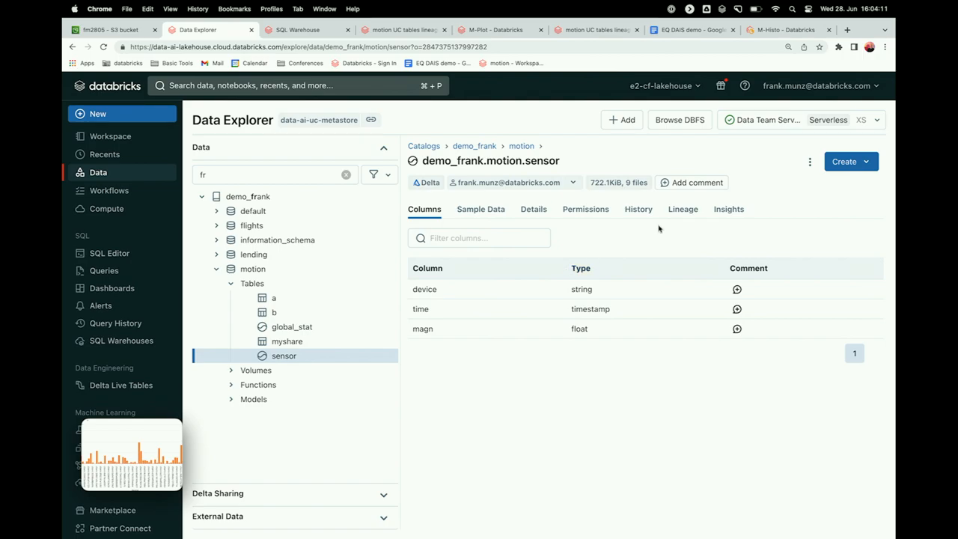
left_click(682, 210)
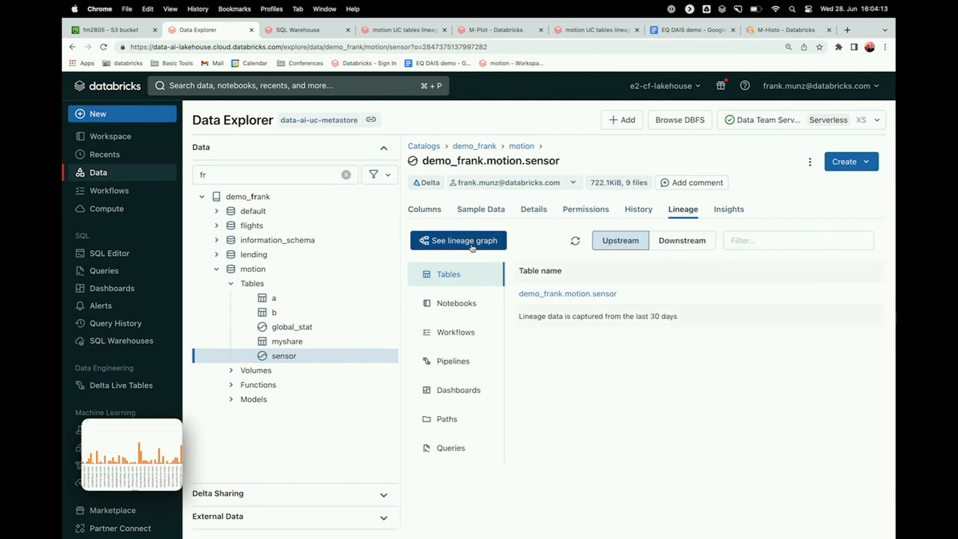
Show sensor's lineage graph flowing into a, global_stat and myshare, with a expanded to b
left_click(458, 239)
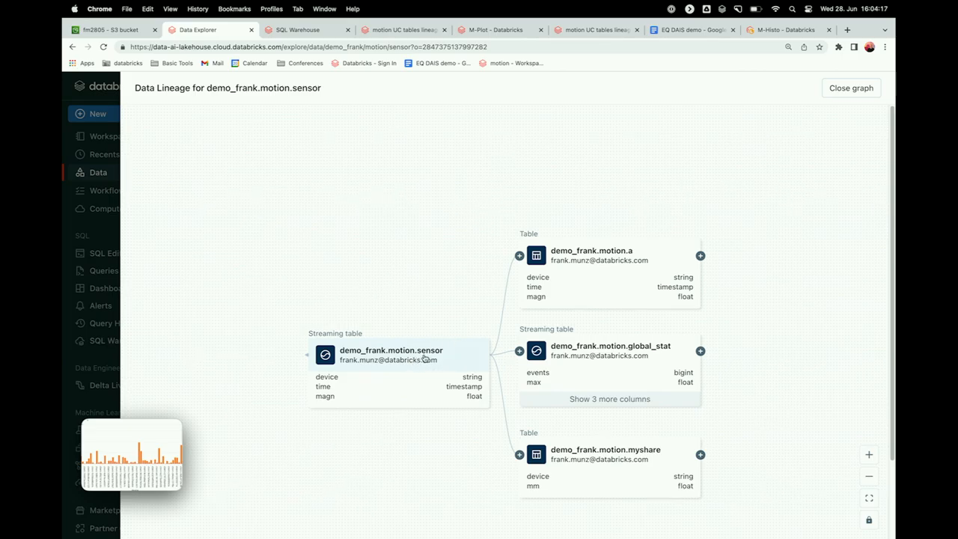
mouse_move(700, 256)
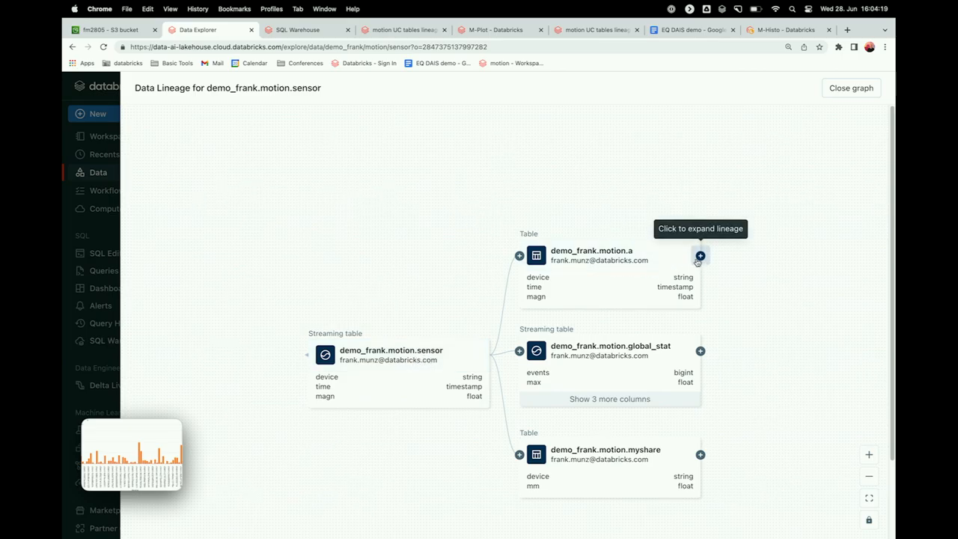
left_click(700, 256)
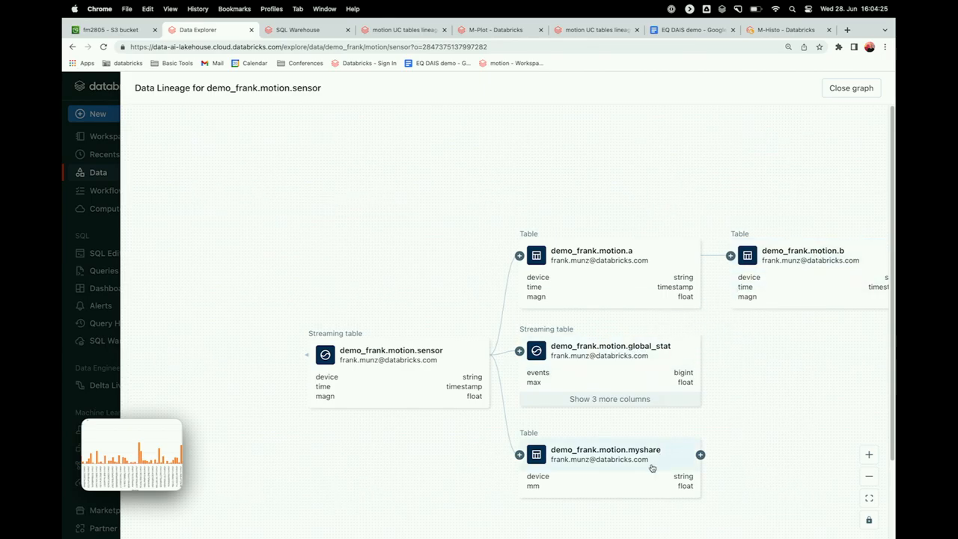
mouse_move(574, 472)
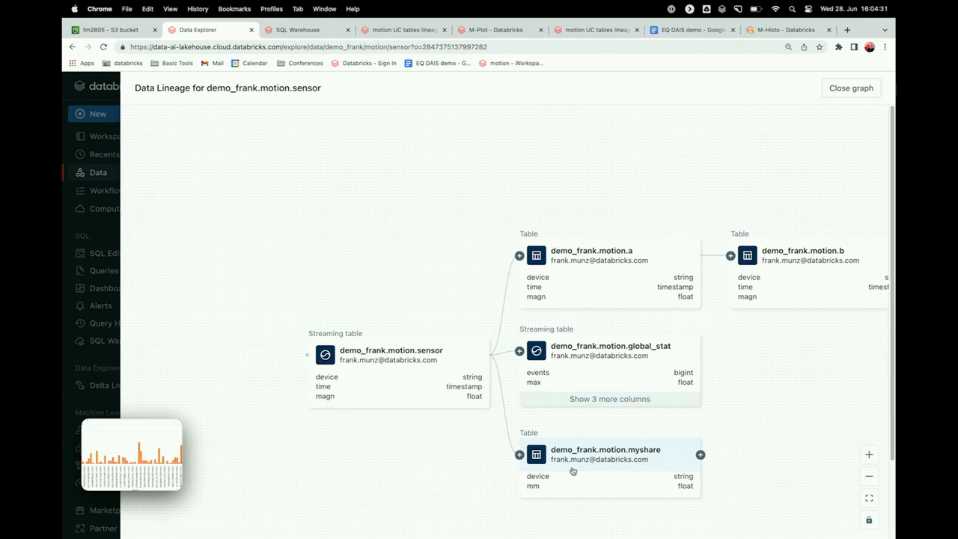
mouse_move(213, 365)
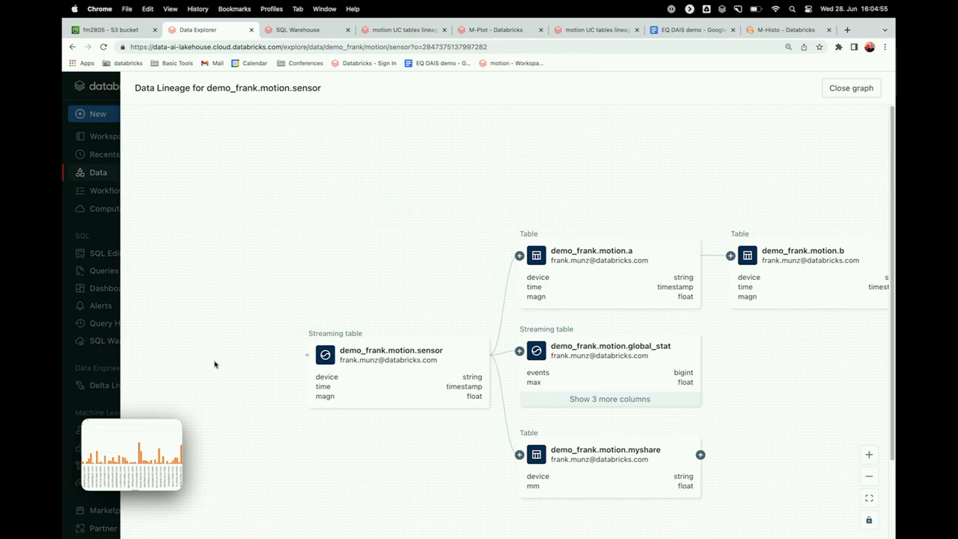
mouse_move(182, 331)
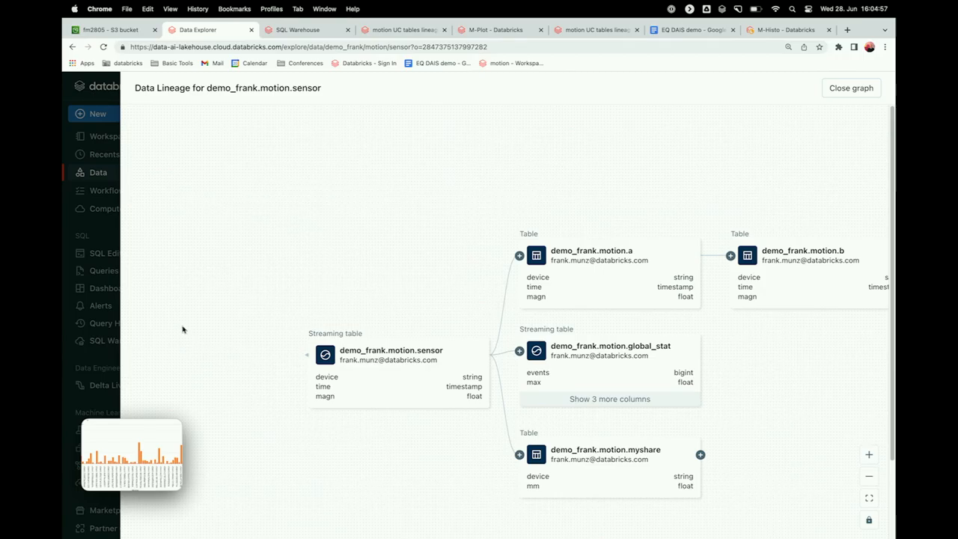
mouse_move(200, 365)
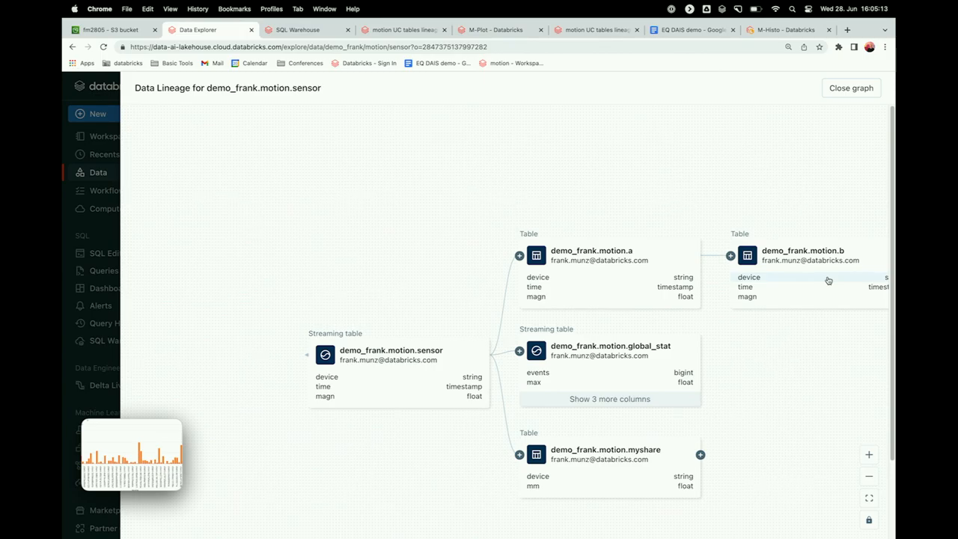
mouse_move(730, 357)
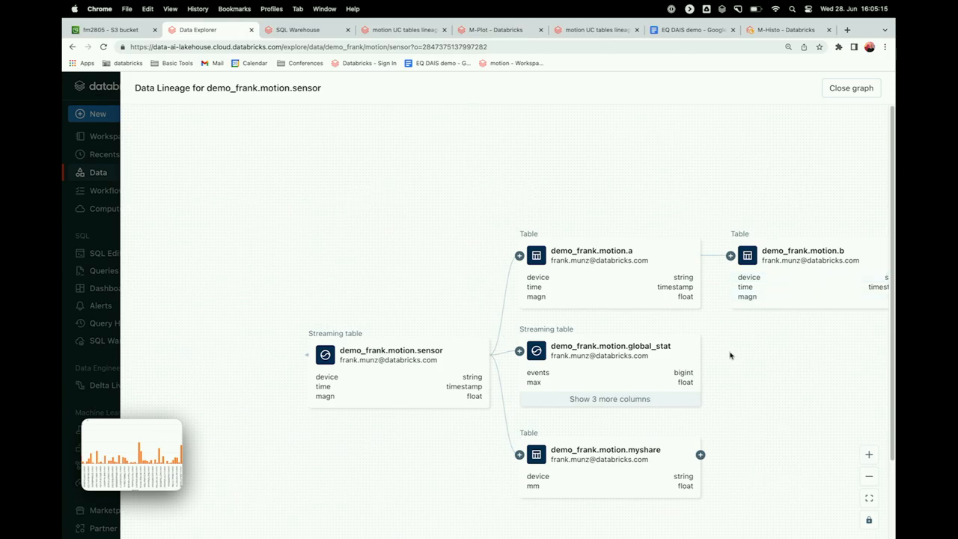
mouse_move(602, 425)
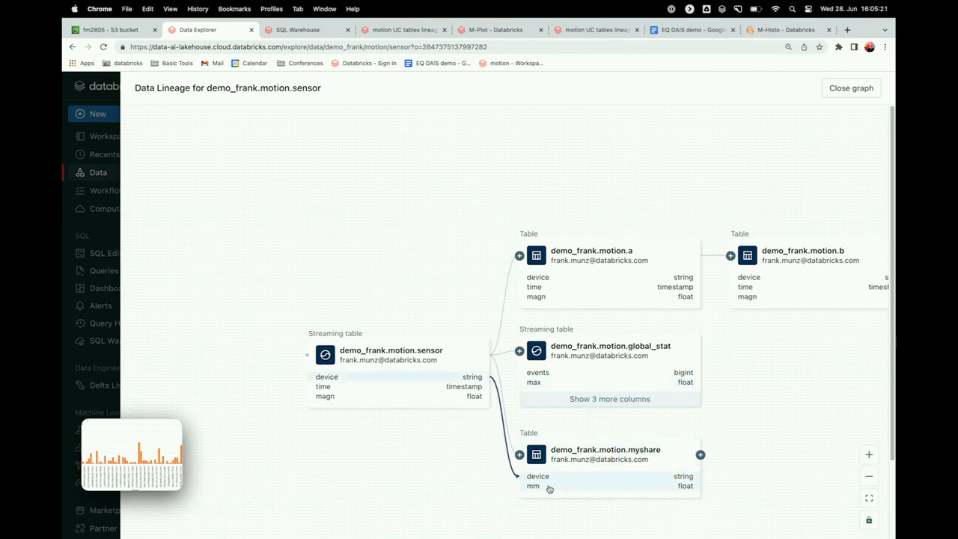
mouse_move(134, 377)
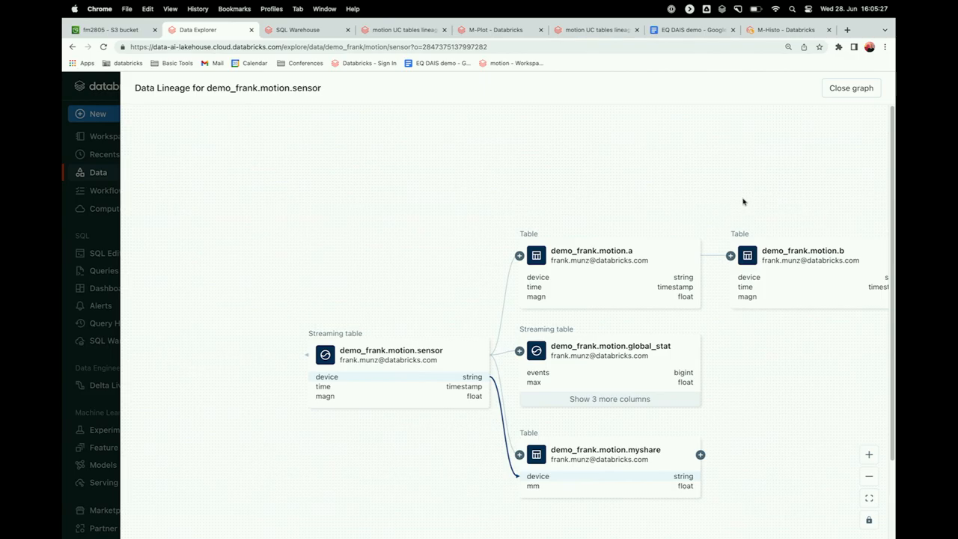
Close the lineage graph and show the Delta Sharing 'Shared by me' list of 14 shares
left_click(850, 86)
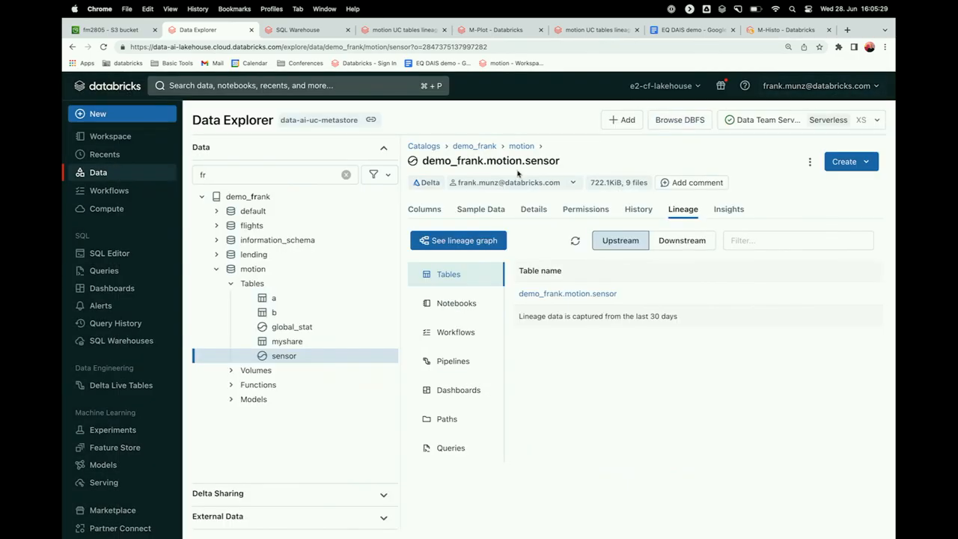
mouse_move(251, 210)
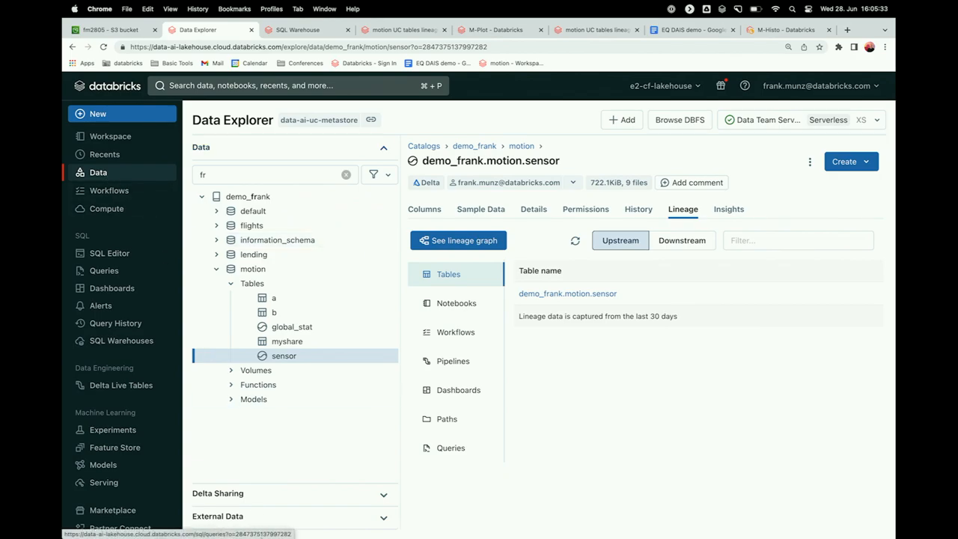
left_click(218, 171)
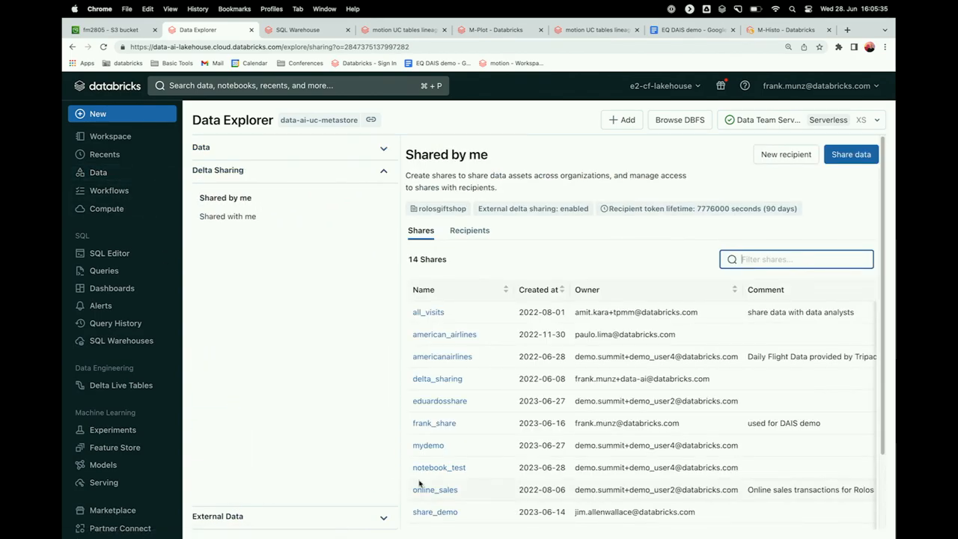
Start adding tables to frank_share via Manage assets
left_click(434, 421)
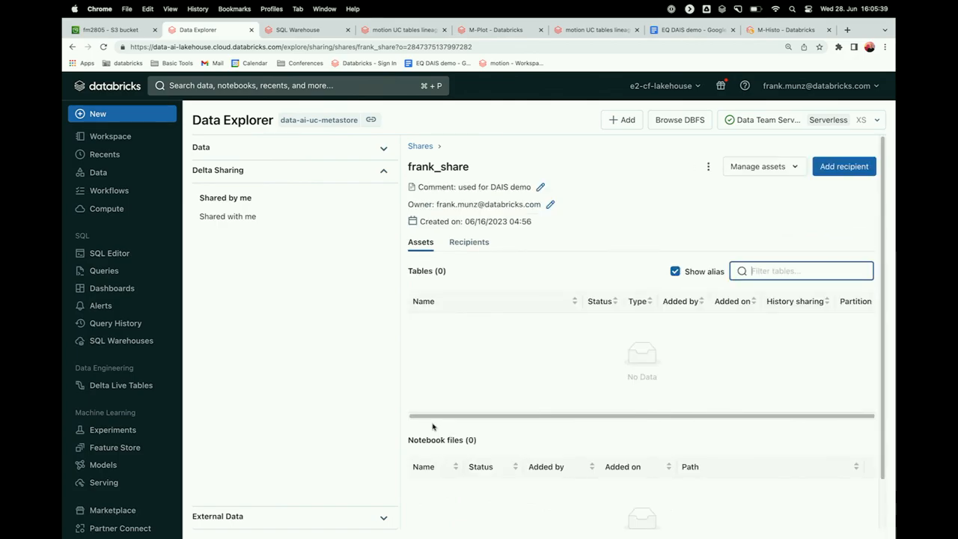
mouse_move(621, 215)
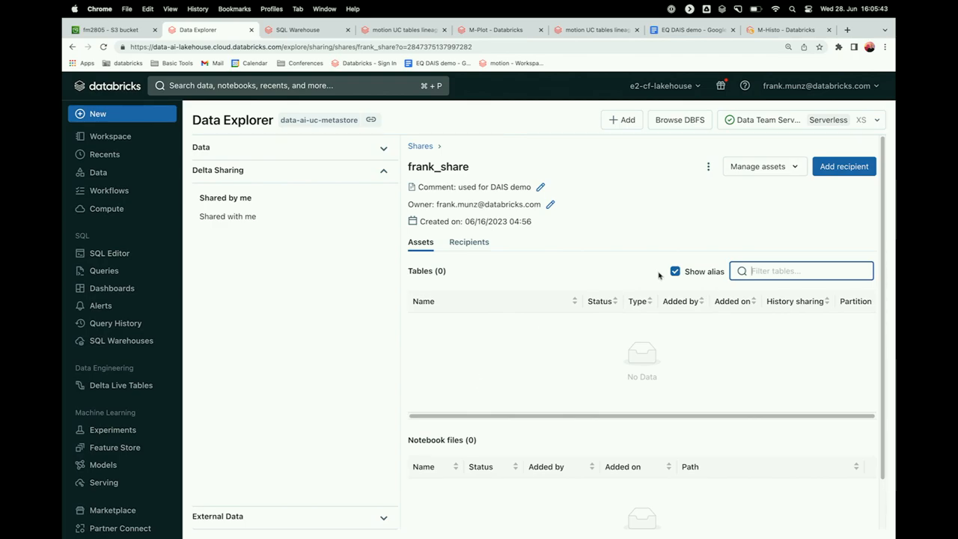
left_click(761, 166)
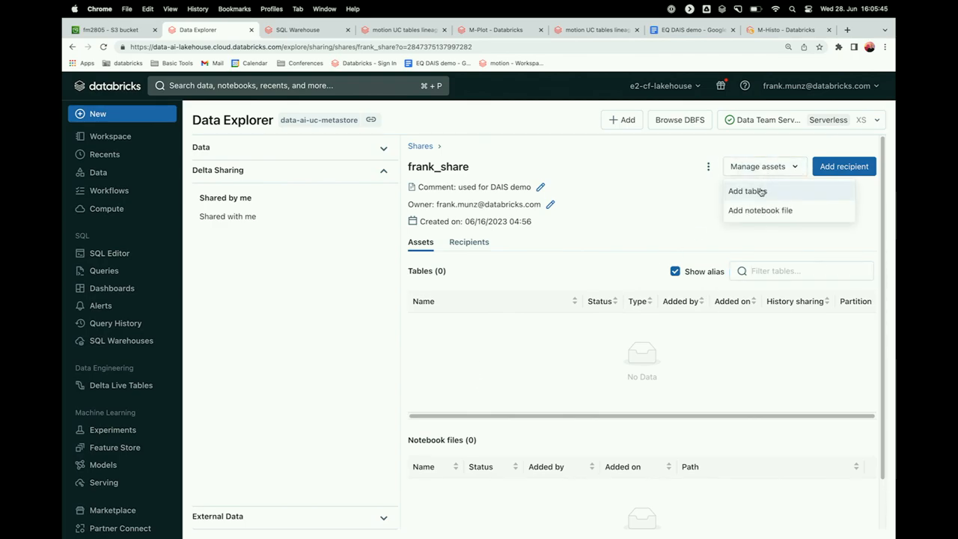
left_click(745, 191)
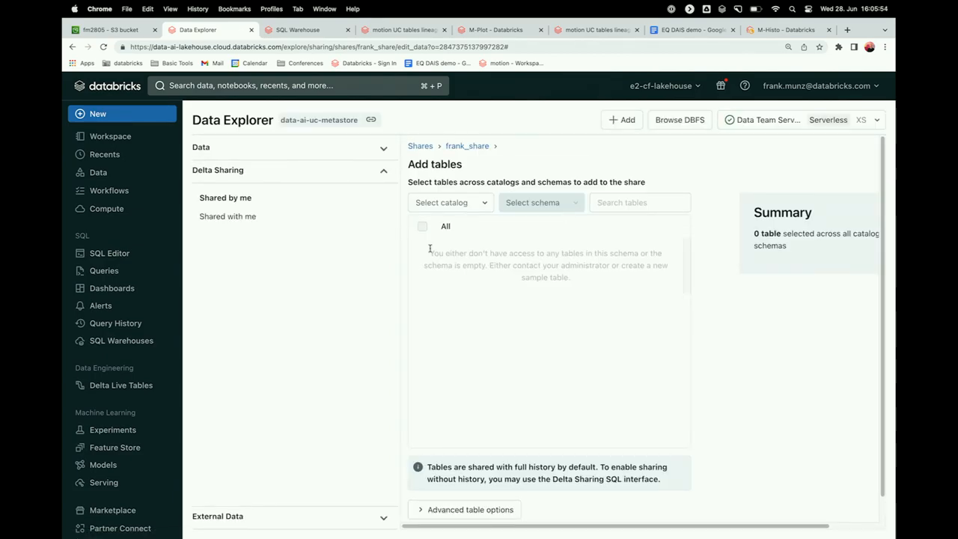
Select demo_frank.motion.myshare and save it into frank_share
left_click(449, 202)
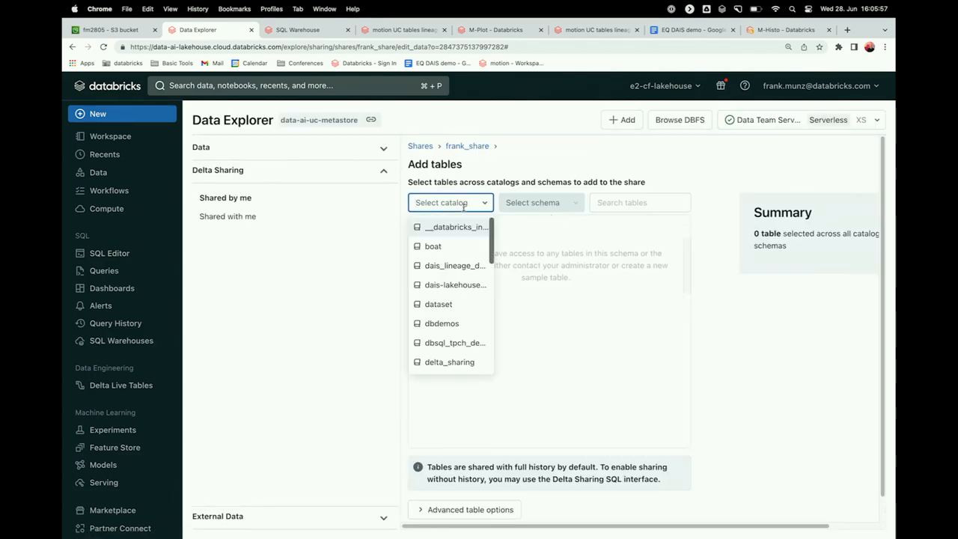
type("frank")
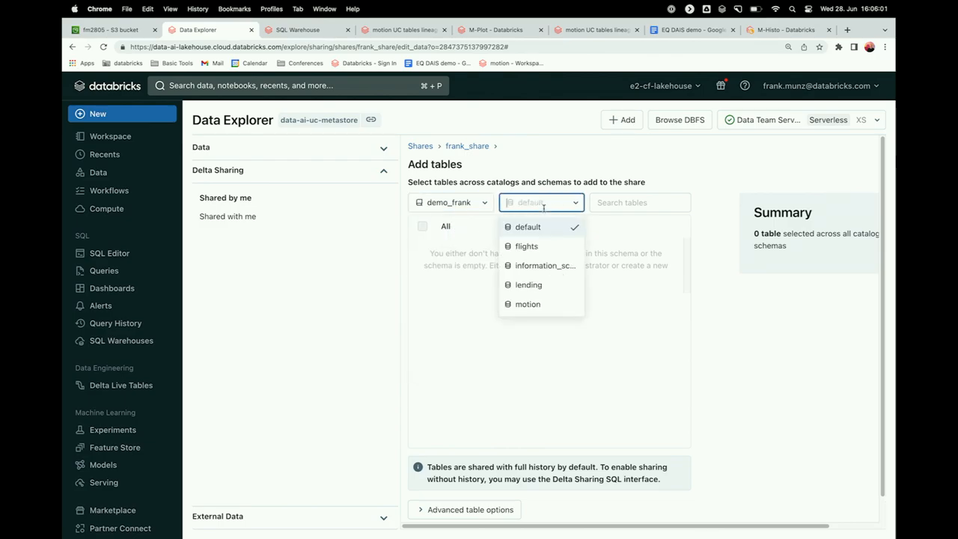
left_click(527, 304)
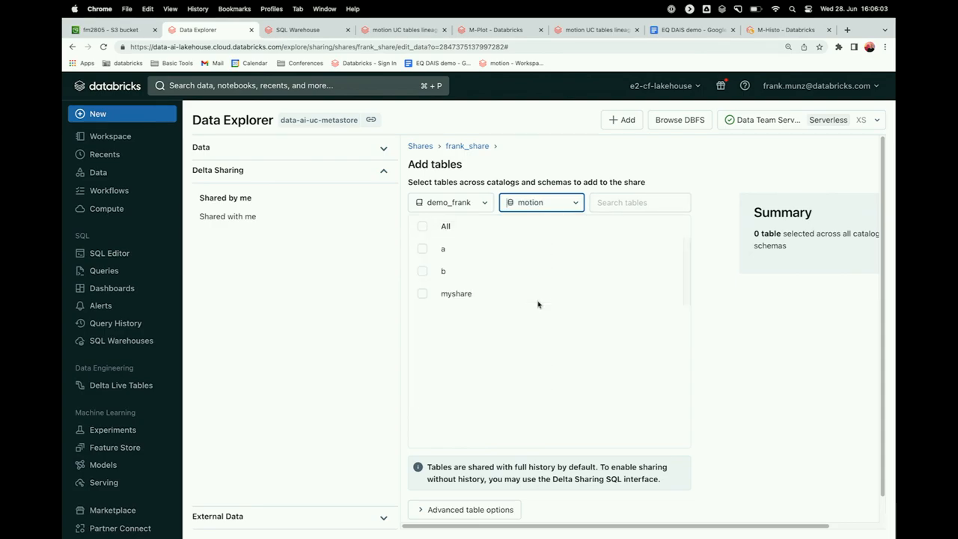
mouse_move(445, 289)
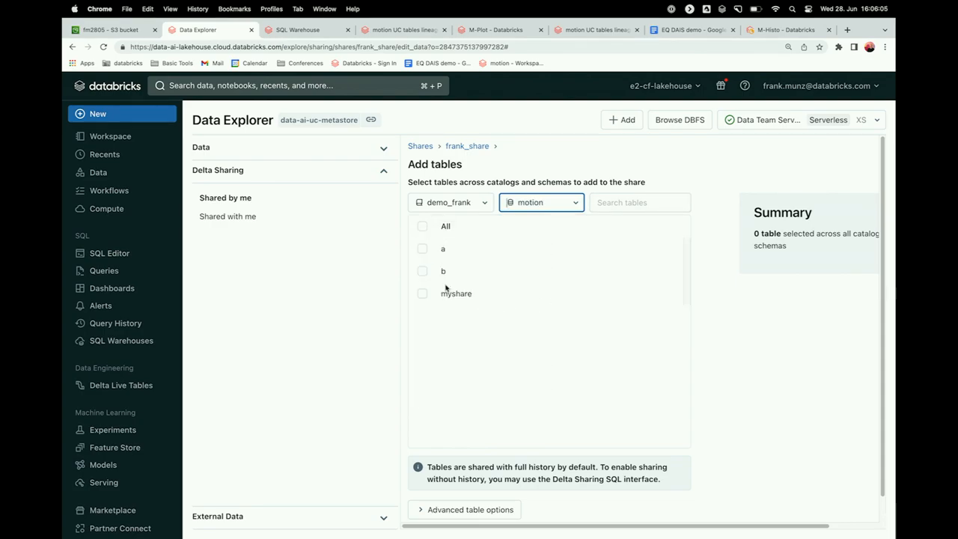
left_click(422, 293)
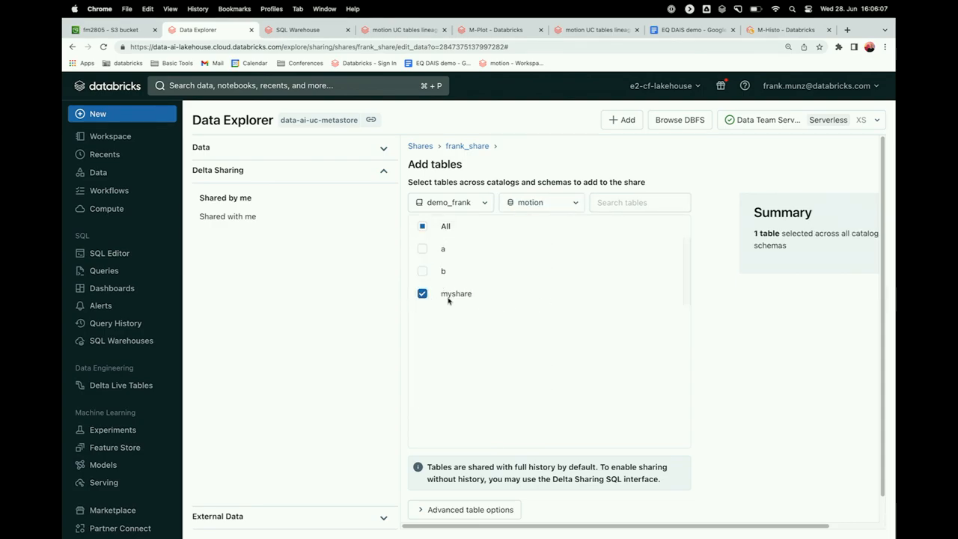
mouse_move(605, 377)
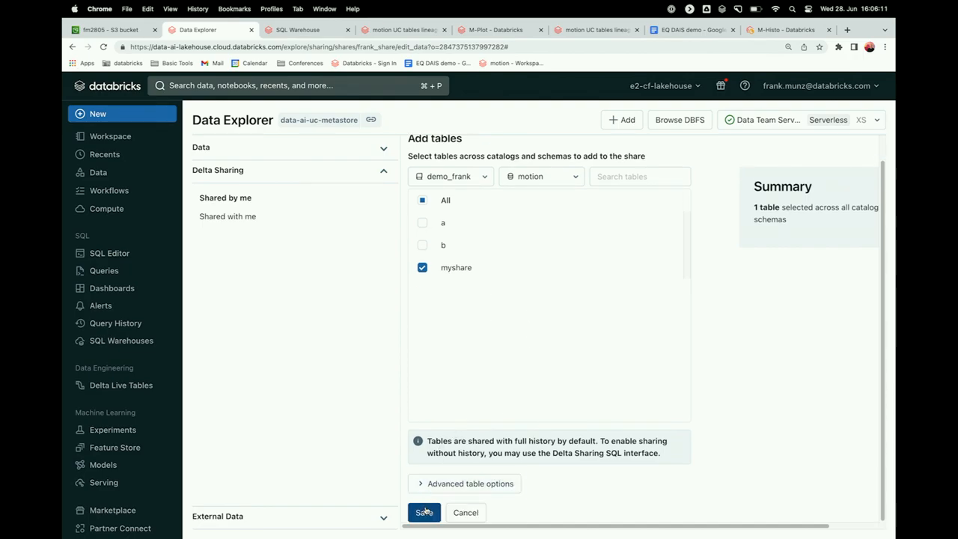
left_click(423, 511)
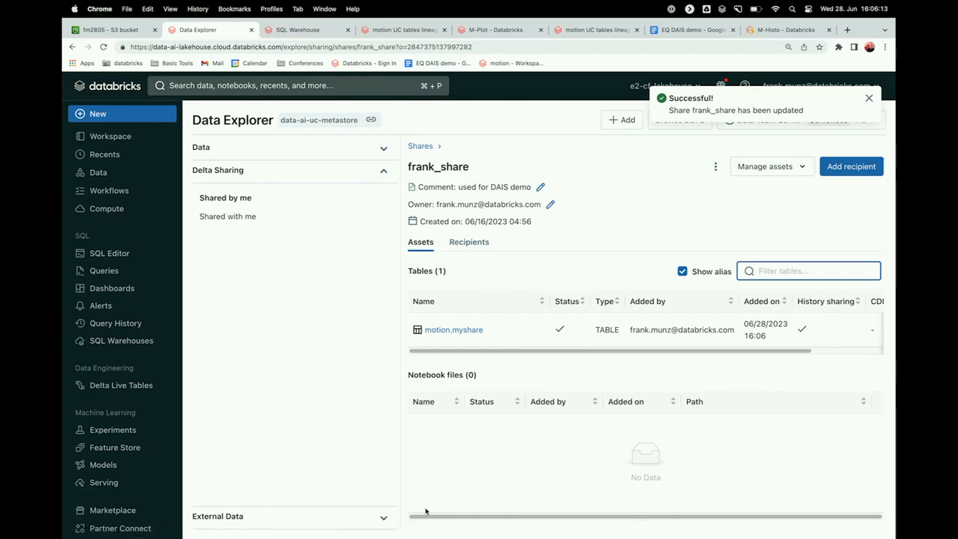
Rotate frank_ext_dais's token to expire immediately and copy the new activation link
left_click(469, 242)
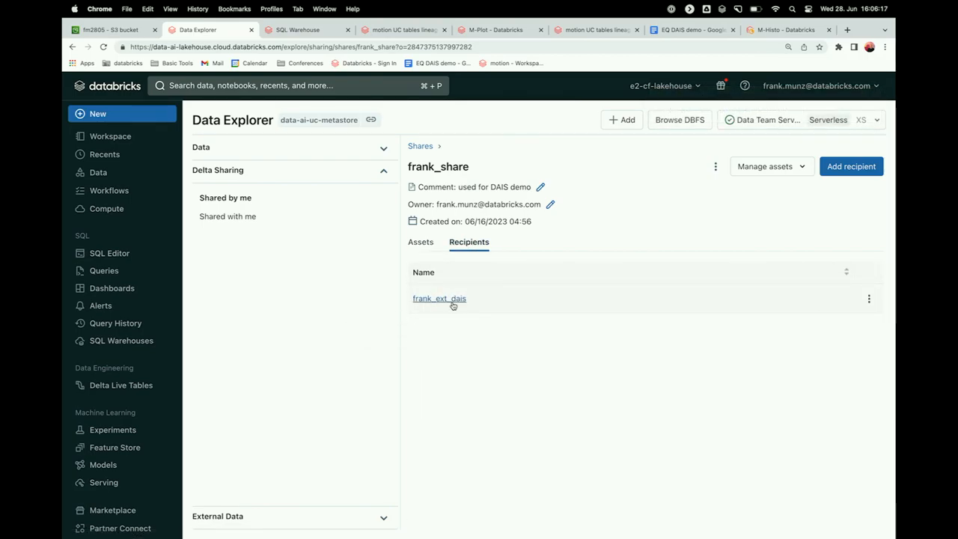
left_click(440, 297)
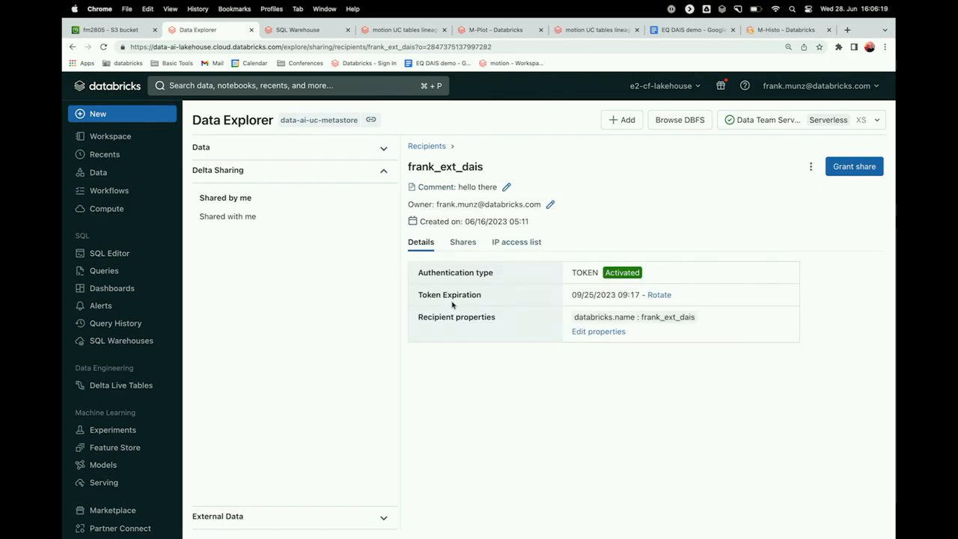
mouse_move(553, 317)
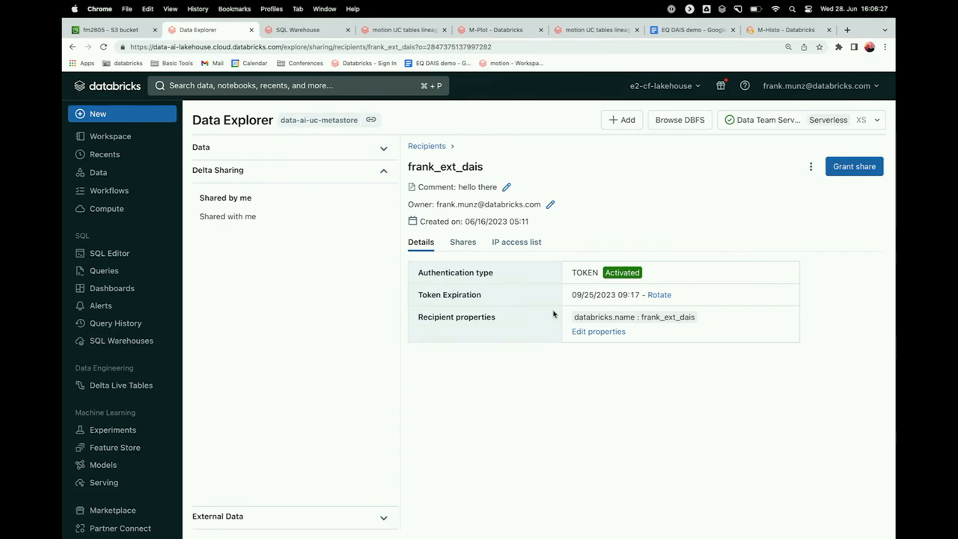
left_click(658, 293)
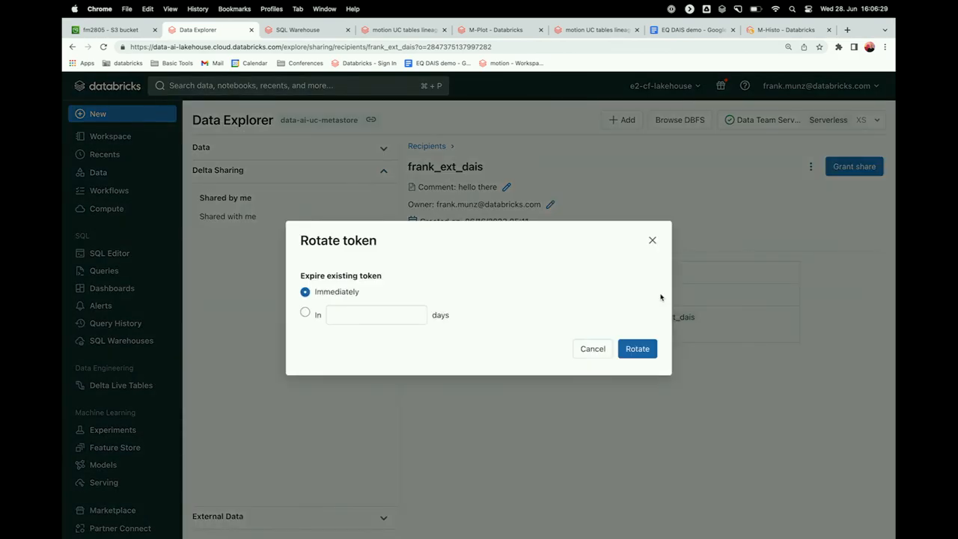
mouse_move(637, 349)
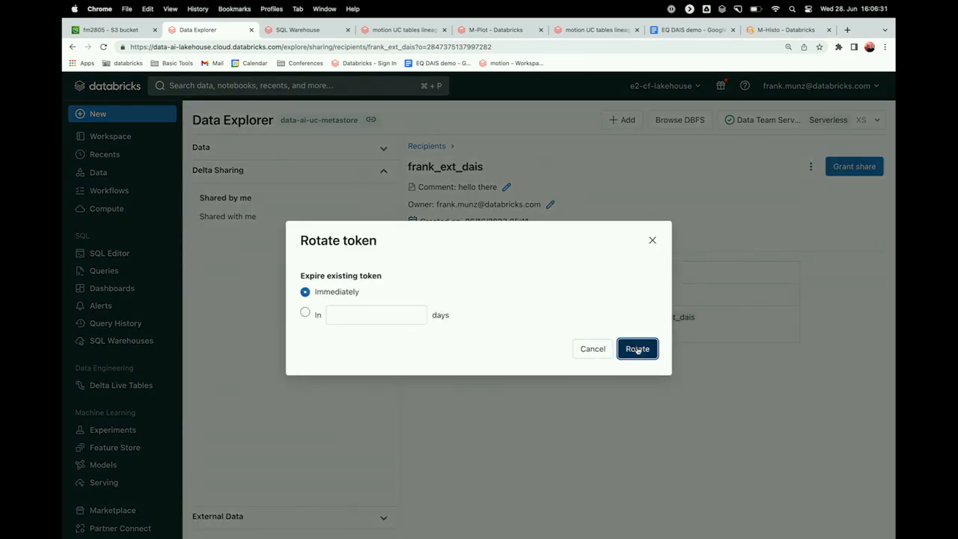
left_click(638, 348)
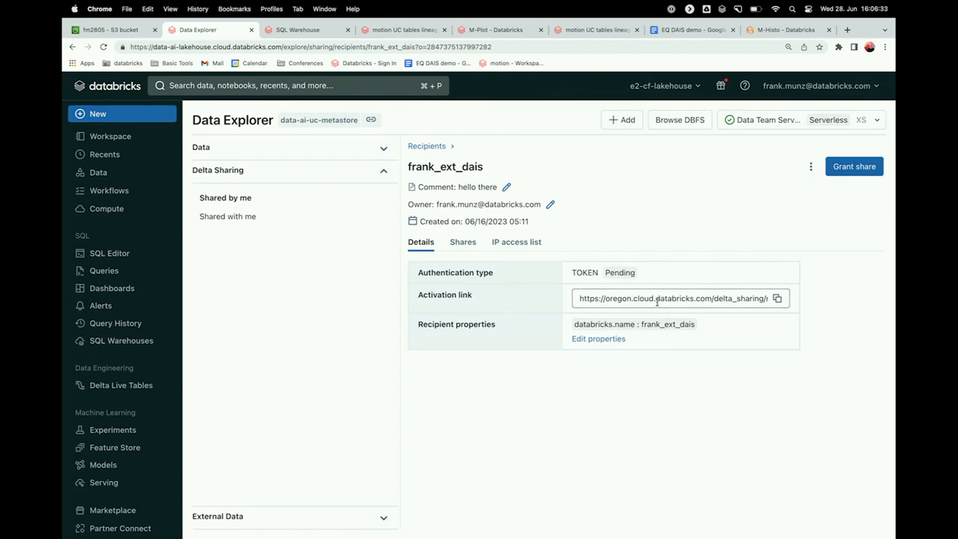
left_click(777, 298)
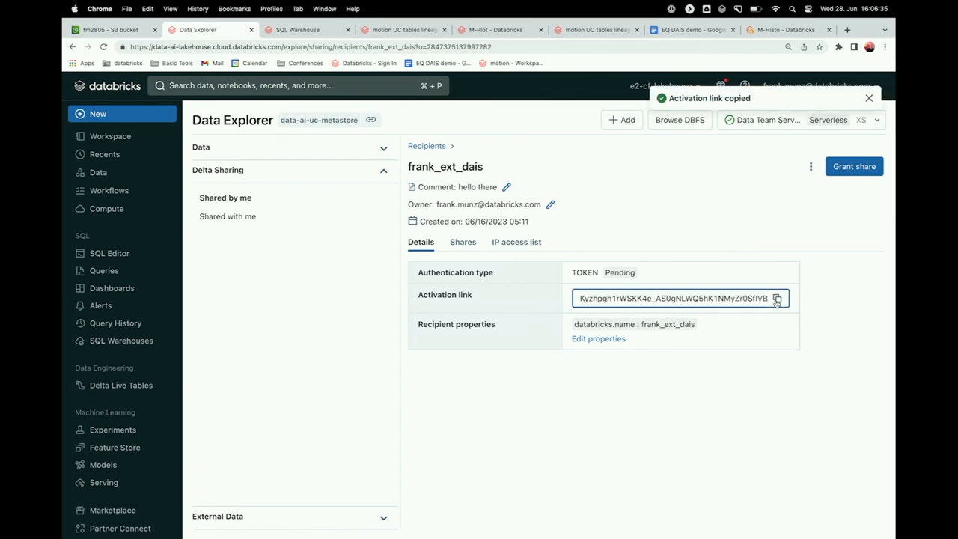
left_click(120, 30)
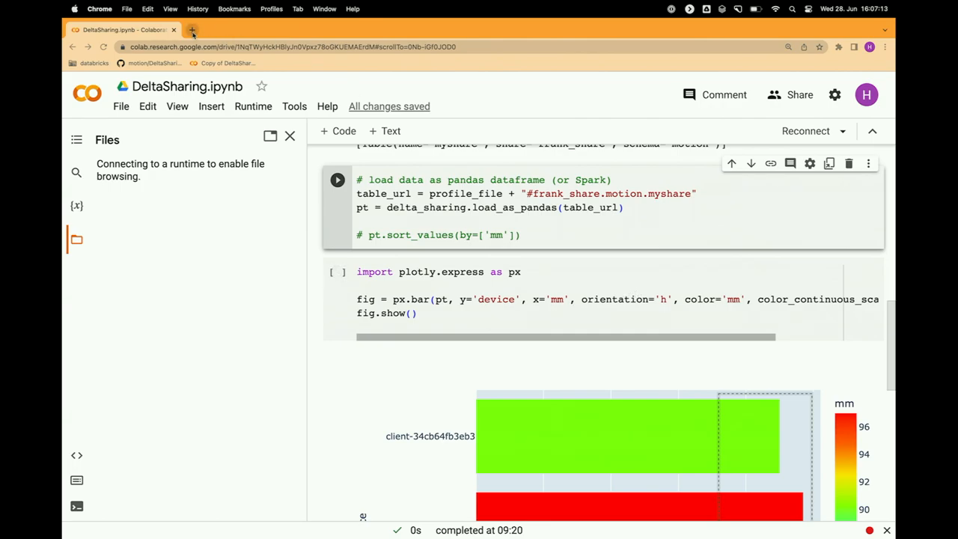
Download the credential file config (2).share from the activation link and reveal it in Downloads
left_click(192, 30)
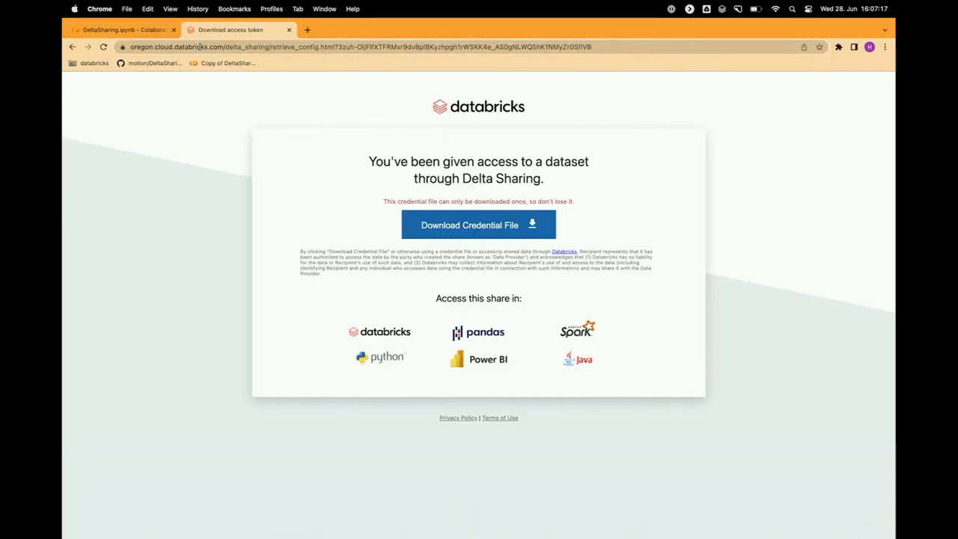
left_click(479, 224)
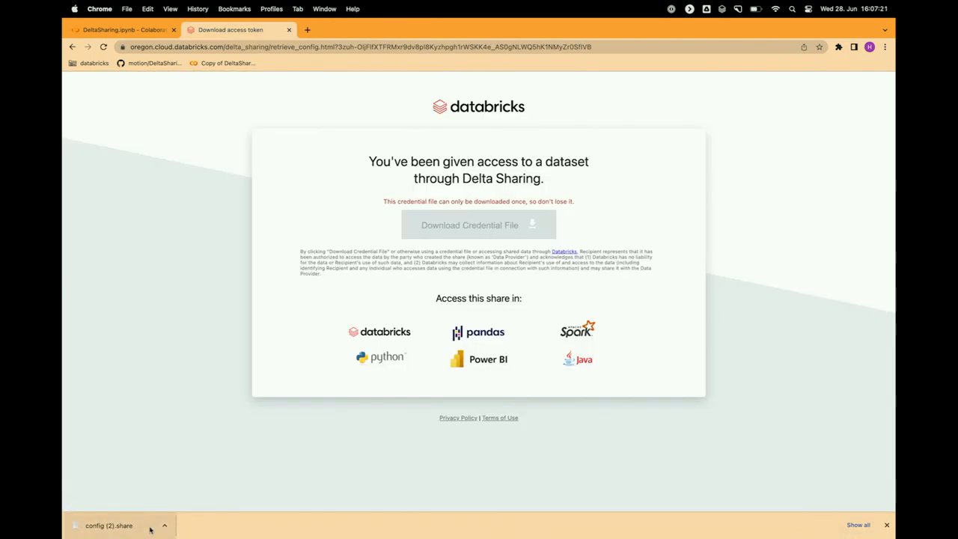
left_click(164, 524)
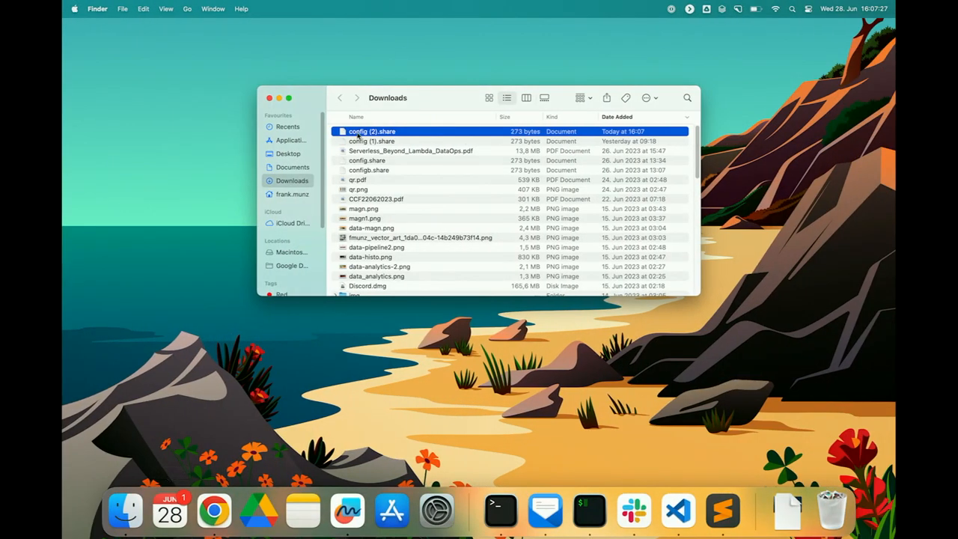
Start renaming config (2).share in Finder's Downloads folder
right_click(371, 132)
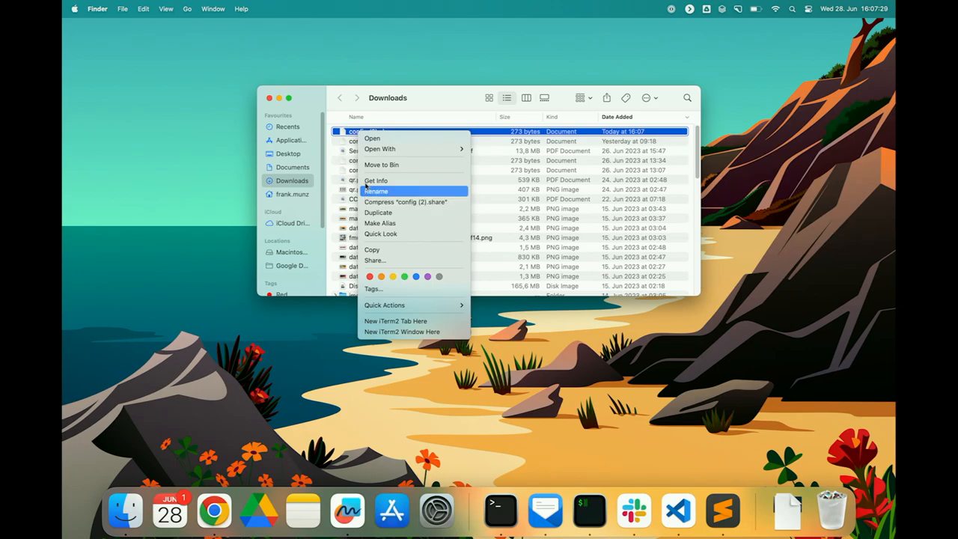
left_click(376, 190)
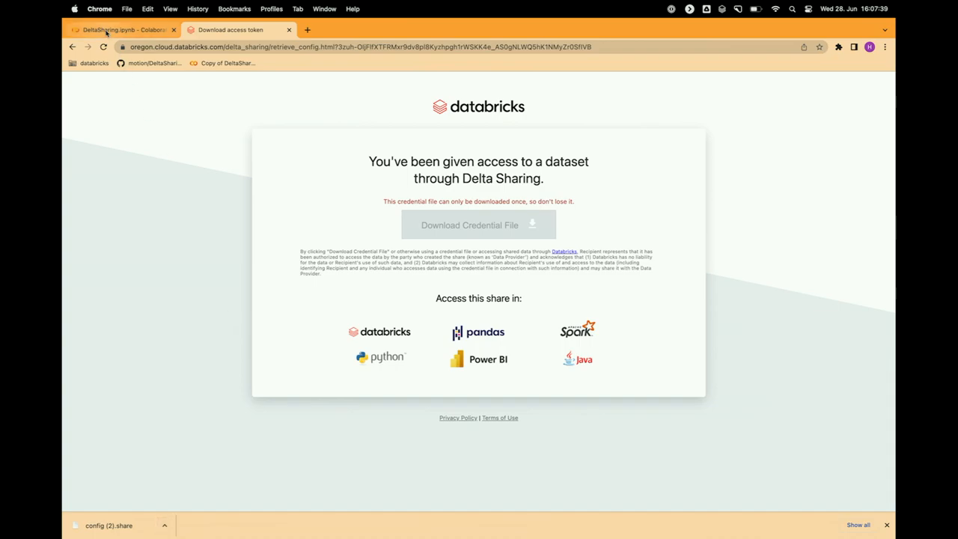
Upload configdais.share into the Colab notebook's files
left_click(119, 30)
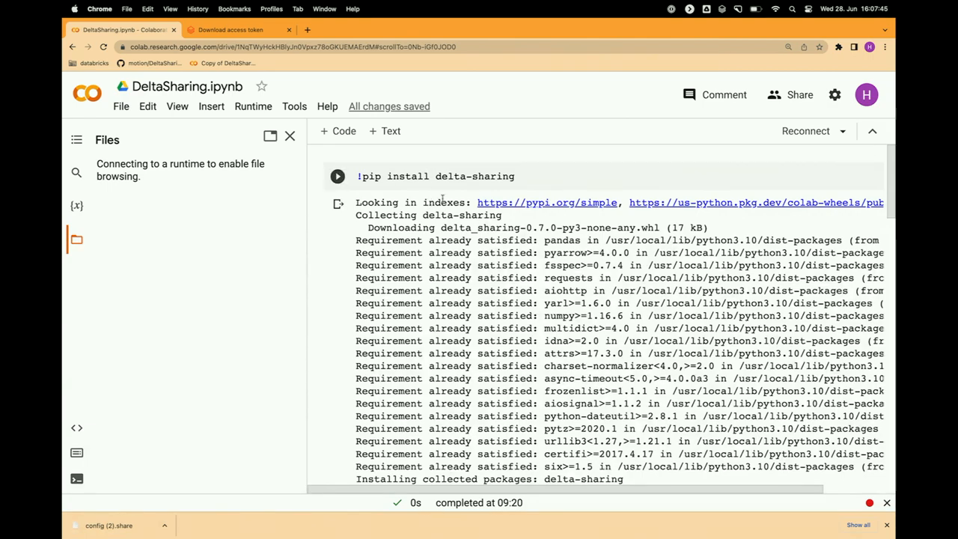
scroll("down", 3)
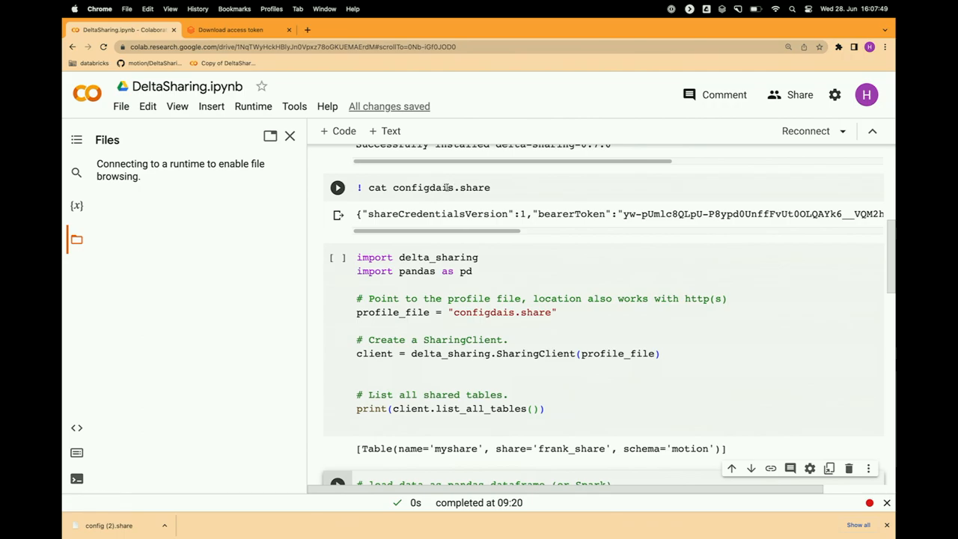
mouse_move(238, 201)
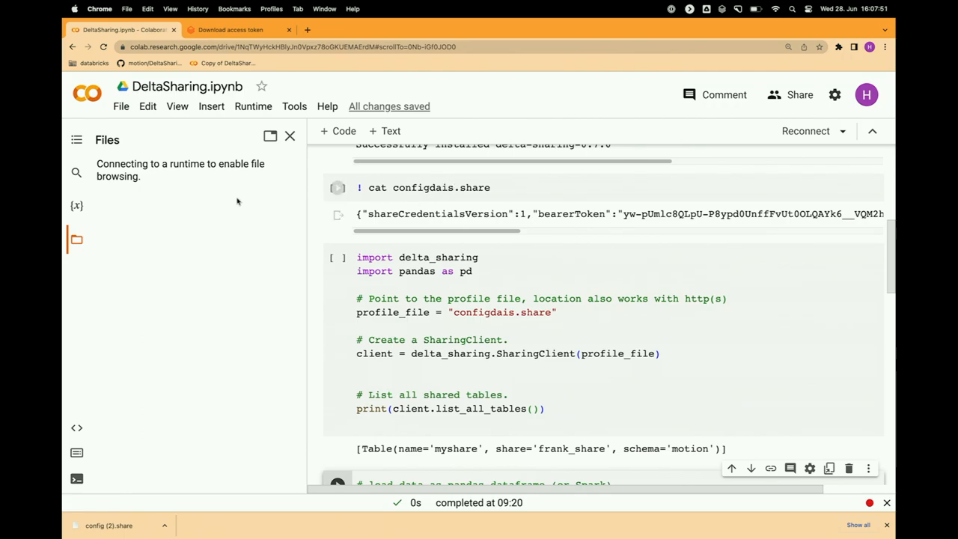
left_click(290, 134)
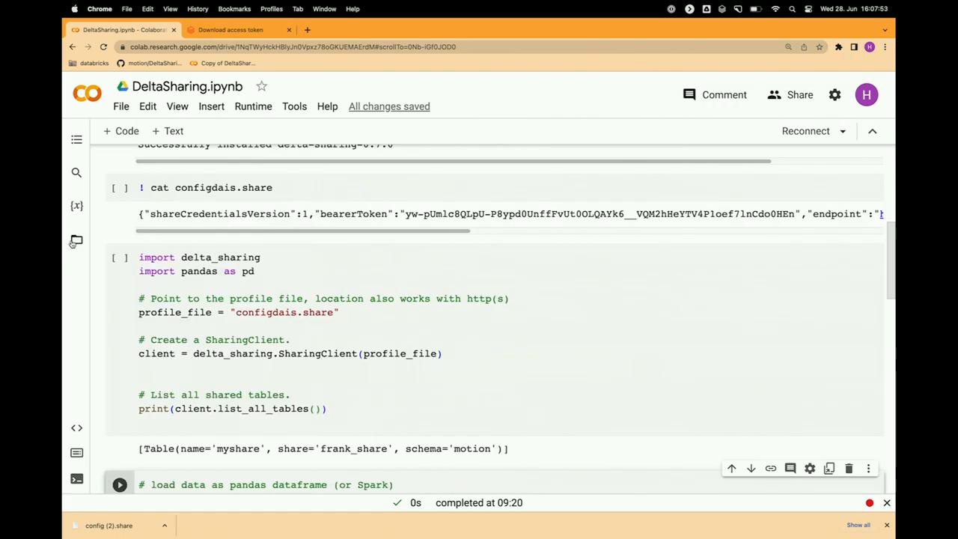
left_click(77, 240)
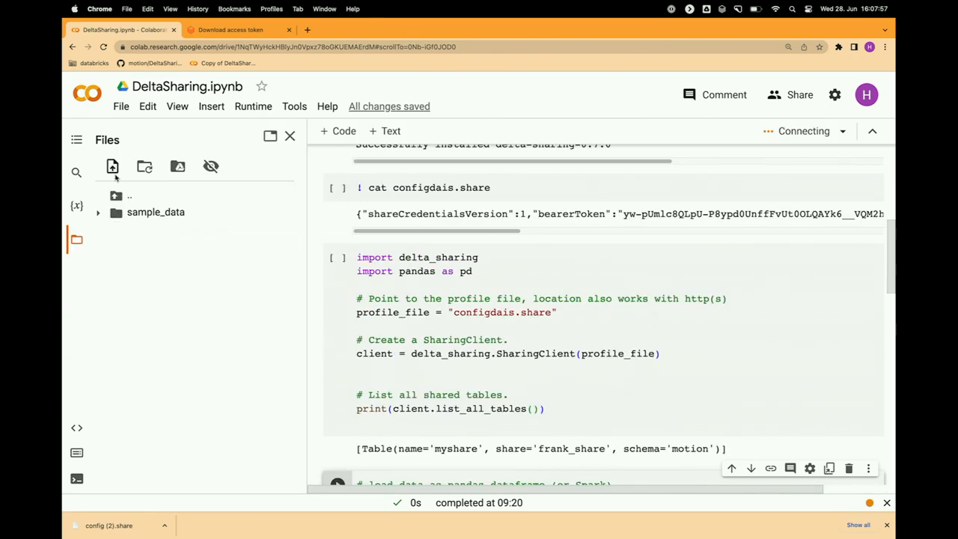
left_click(112, 166)
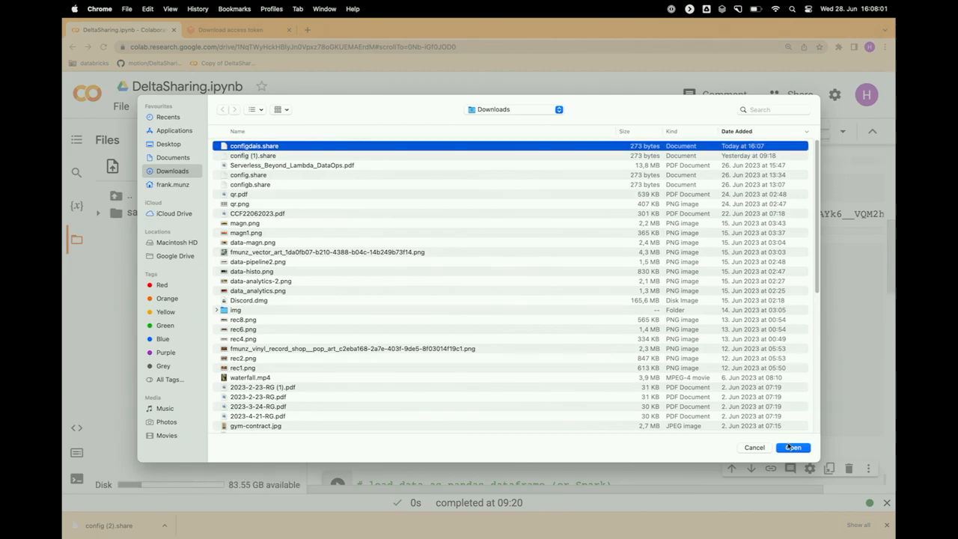
left_click(791, 446)
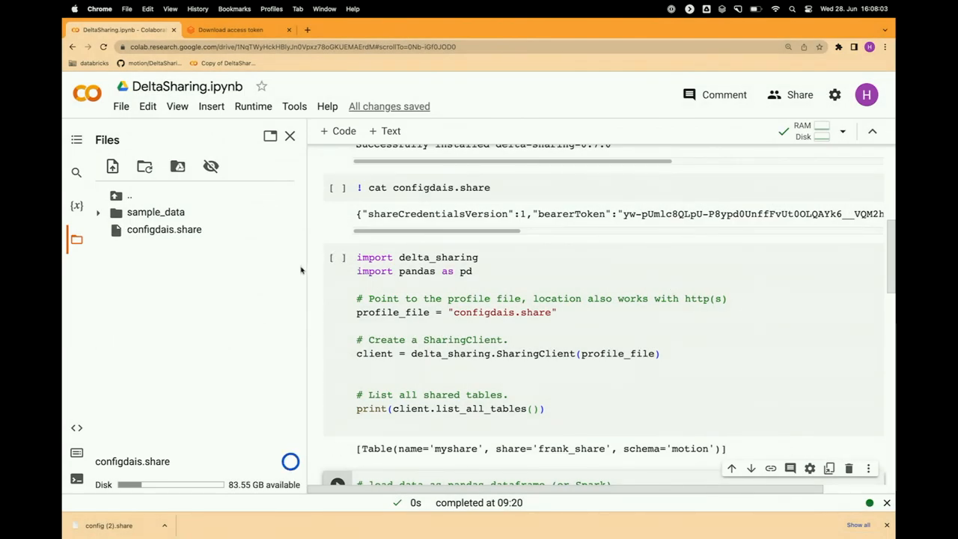
Rerun the cat, SharingClient and load cells, listing the myshare table in frank_share
scroll("up", 3)
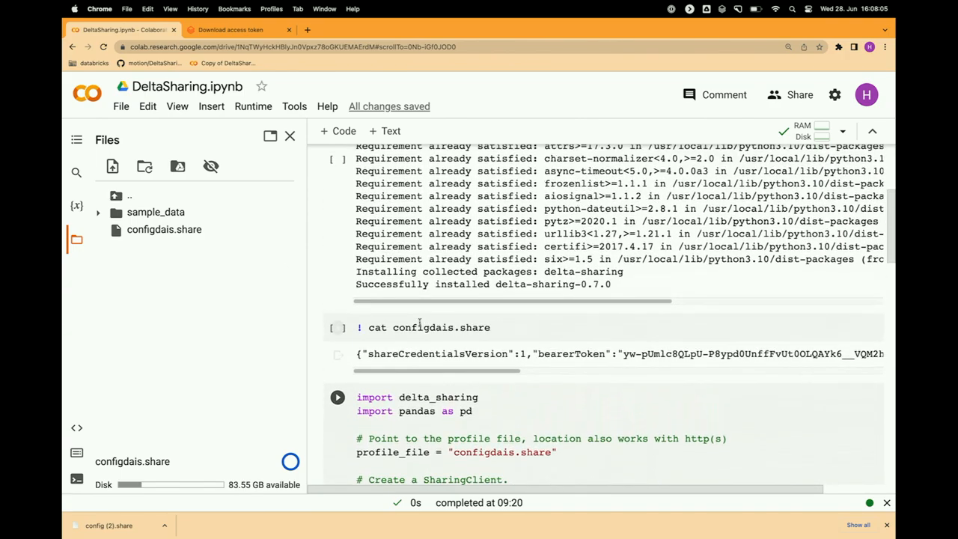
left_click(253, 105)
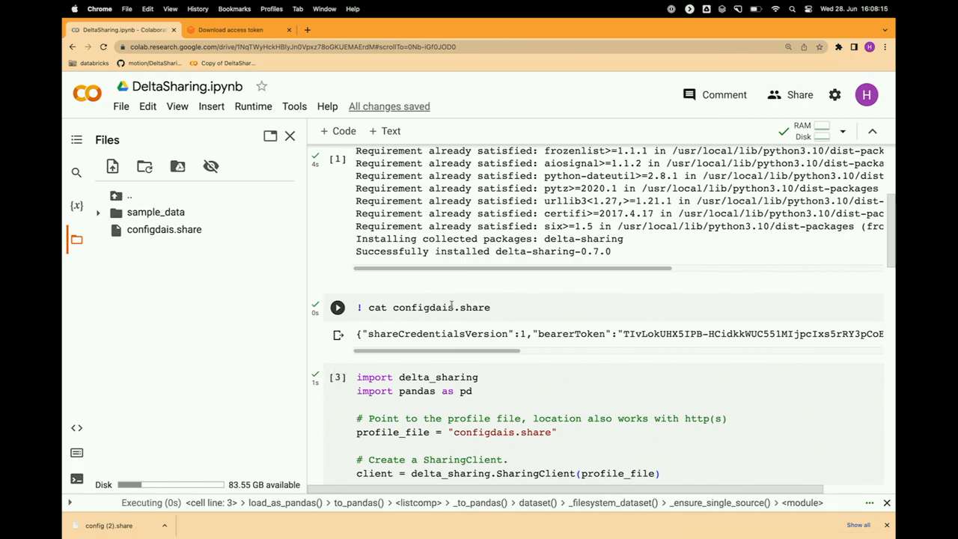
left_click(426, 307)
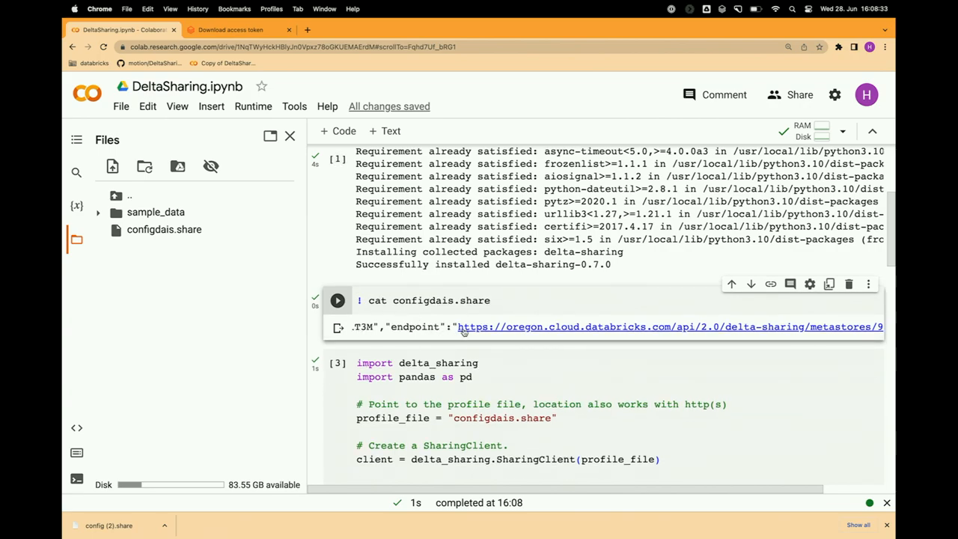
scroll("down", 3)
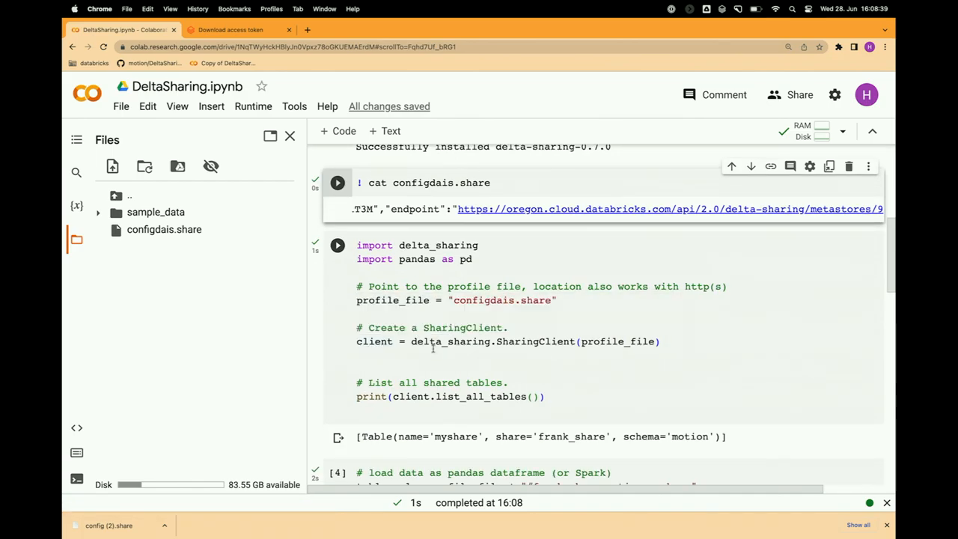
mouse_move(624, 335)
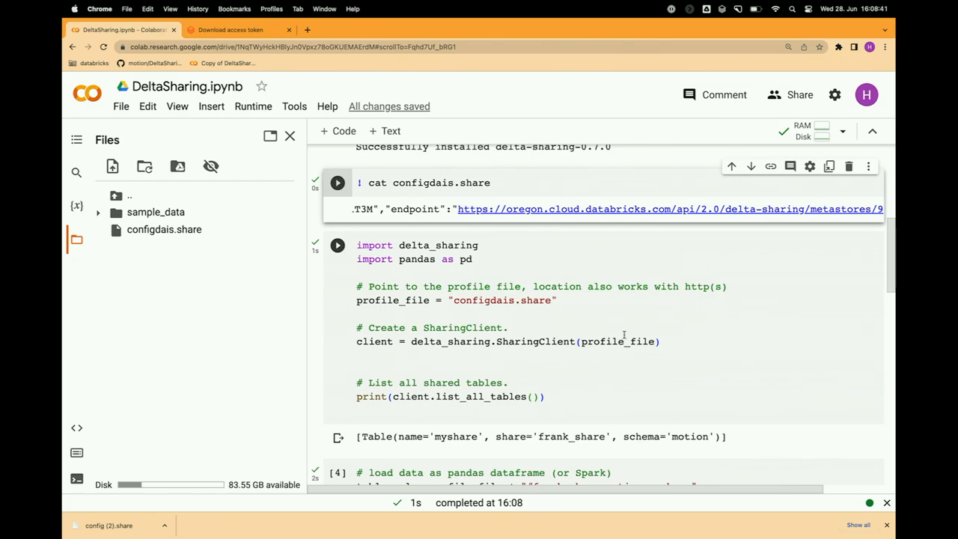
scroll("down", 3)
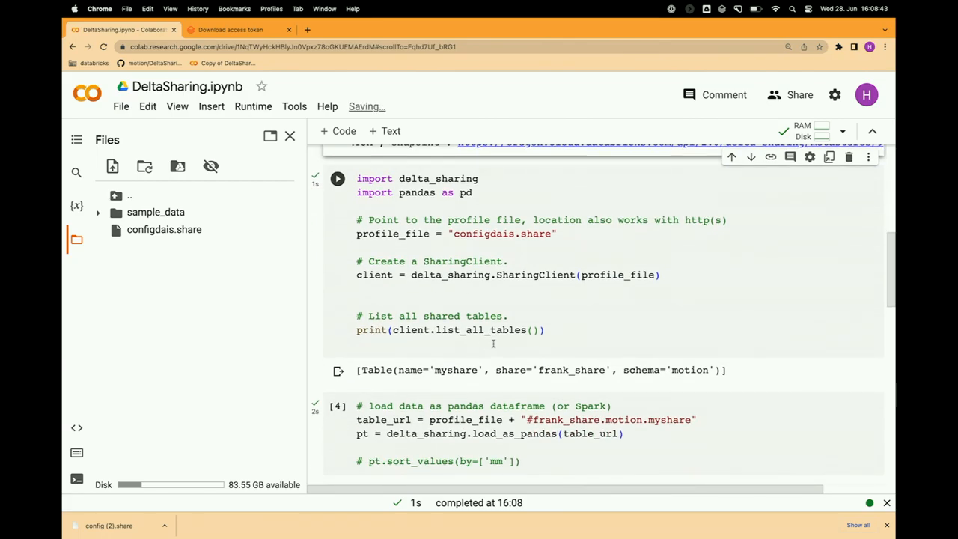
double_click(455, 369)
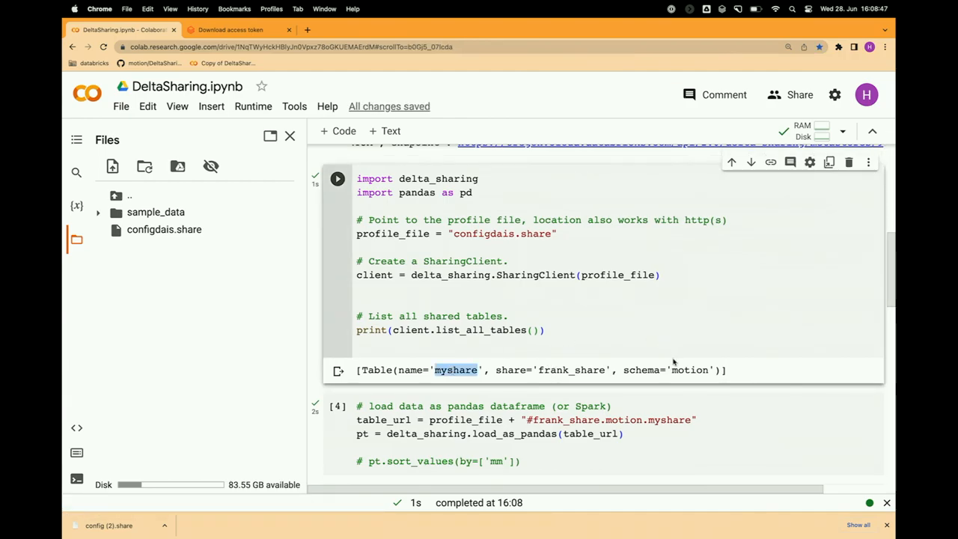
scroll("down", 3)
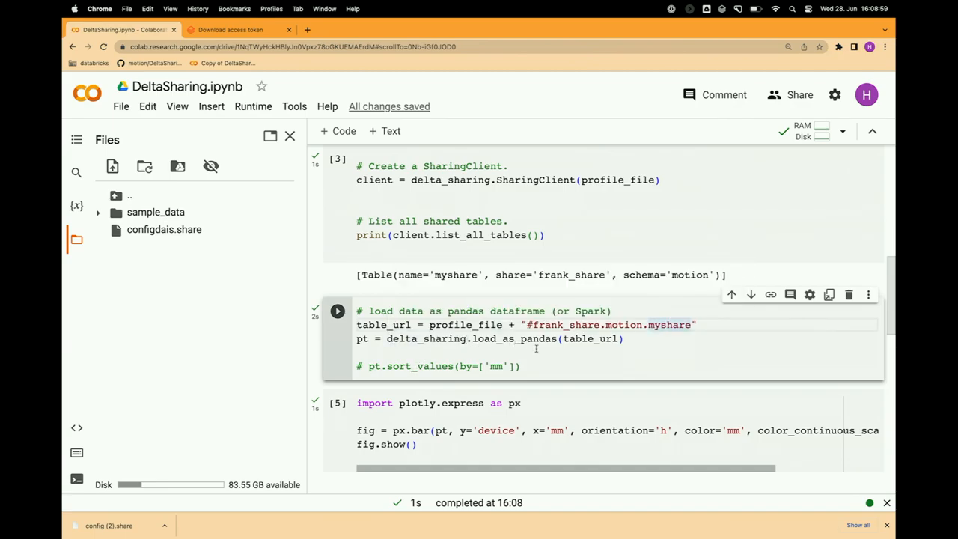
mouse_move(589, 338)
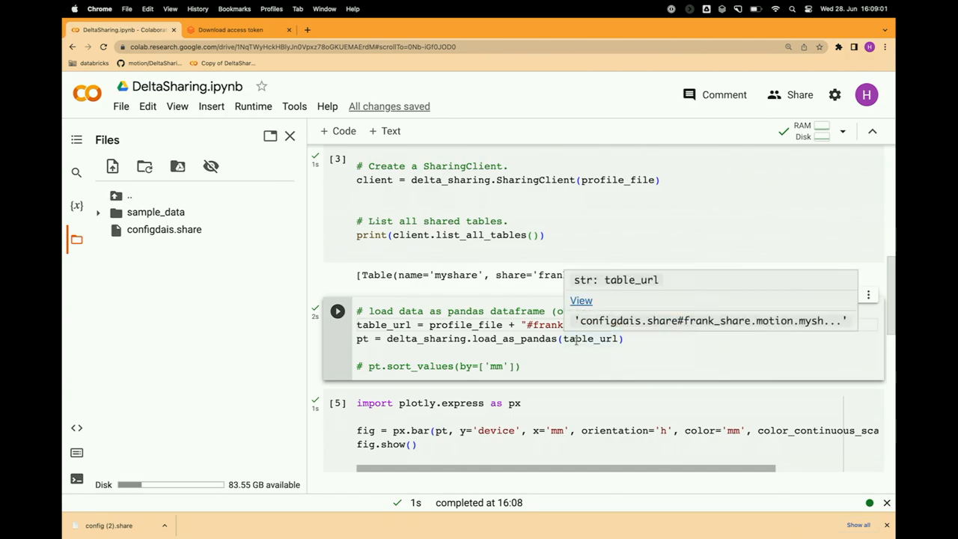
scroll("down", 3)
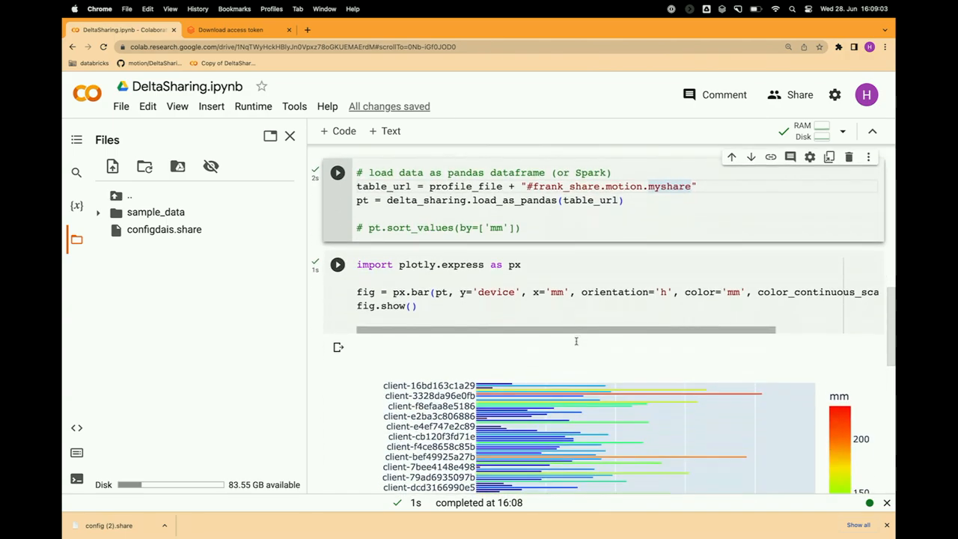
scroll("down", 3)
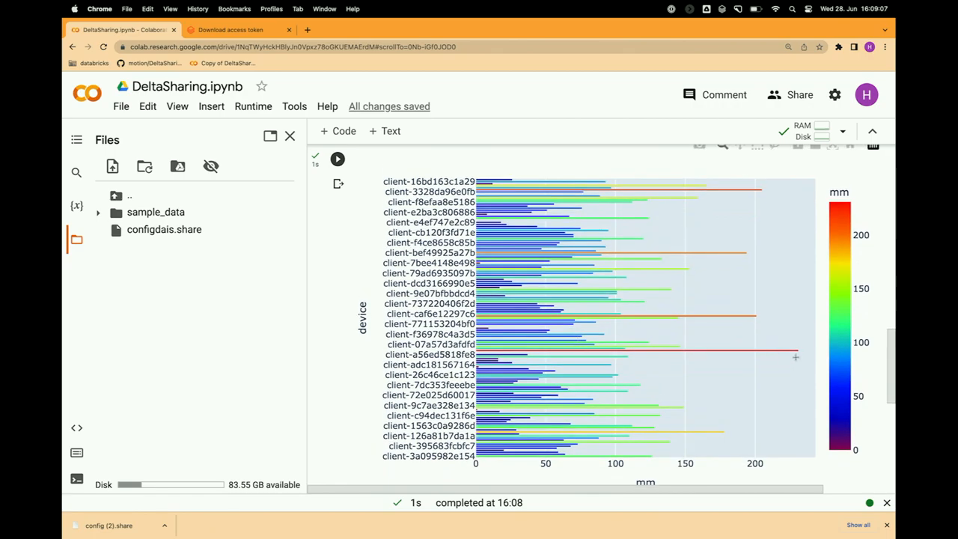
mouse_move(795, 356)
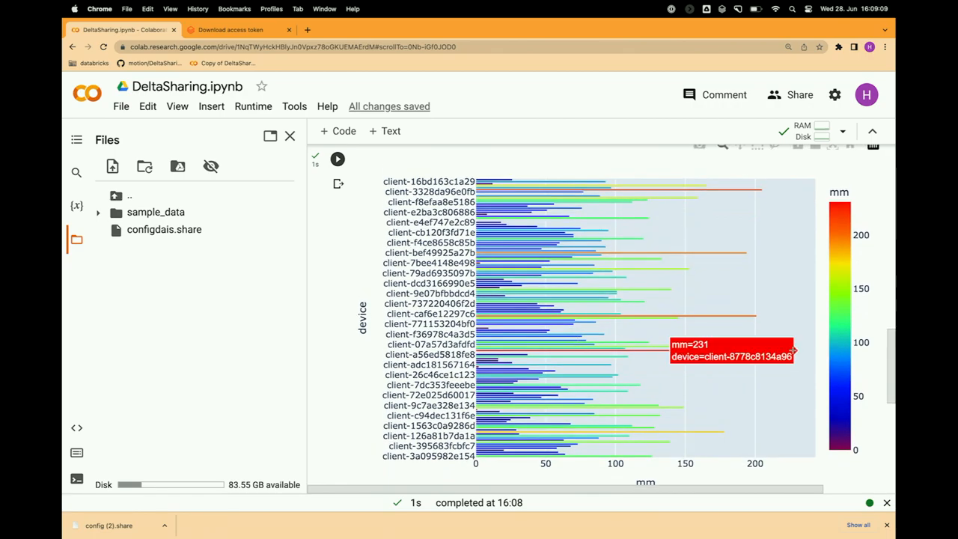
mouse_move(793, 350)
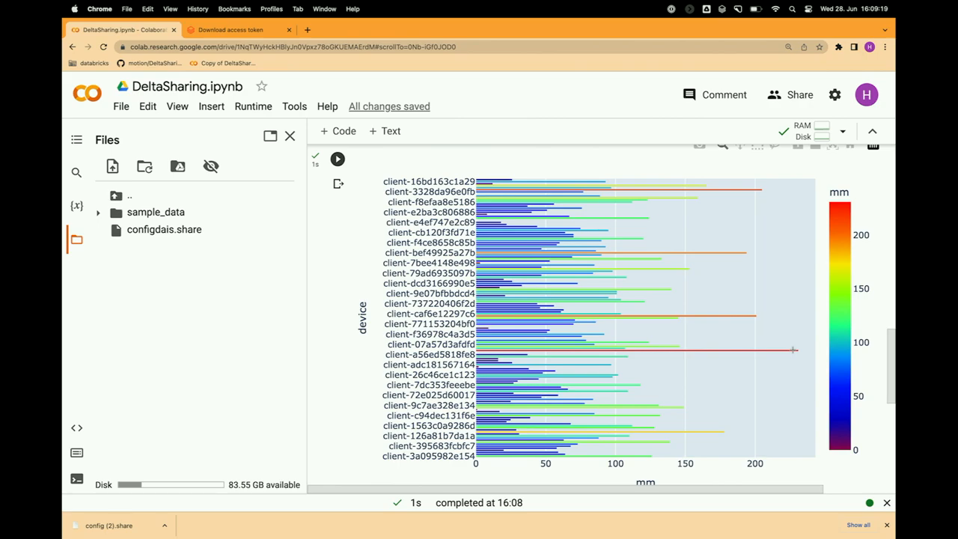
Show the Motion job's run history and inspect an Update_Dashboard run that succeeded in 12 seconds
left_click(197, 30)
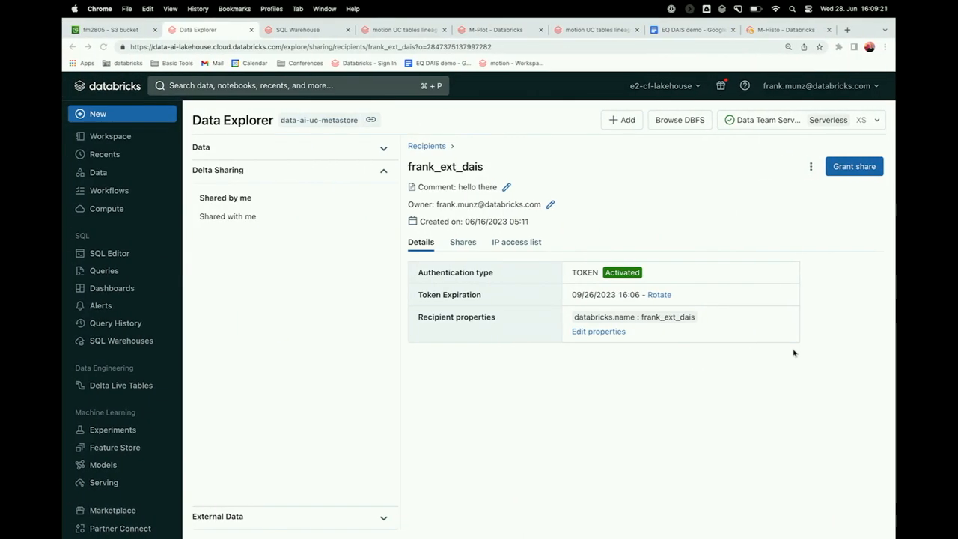
left_click(110, 190)
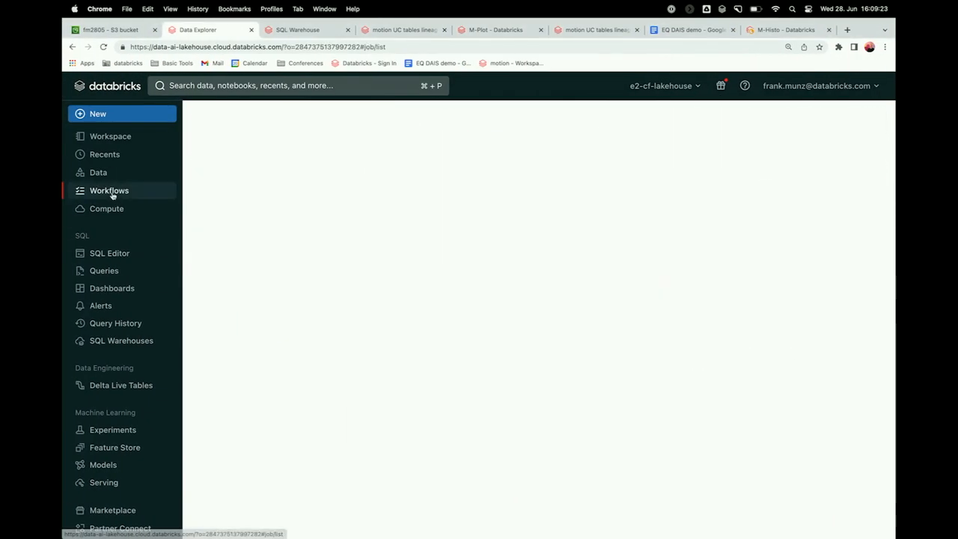
left_click(109, 190)
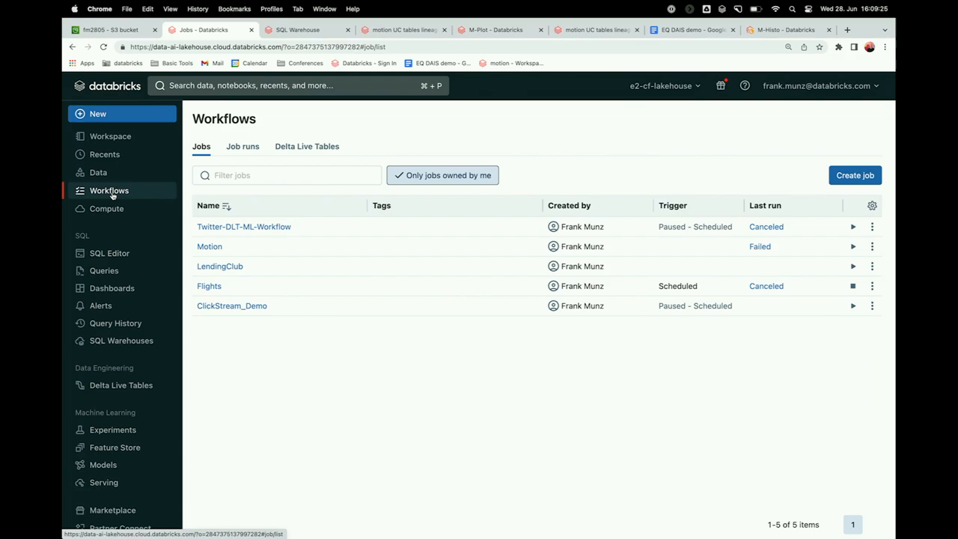
left_click(209, 245)
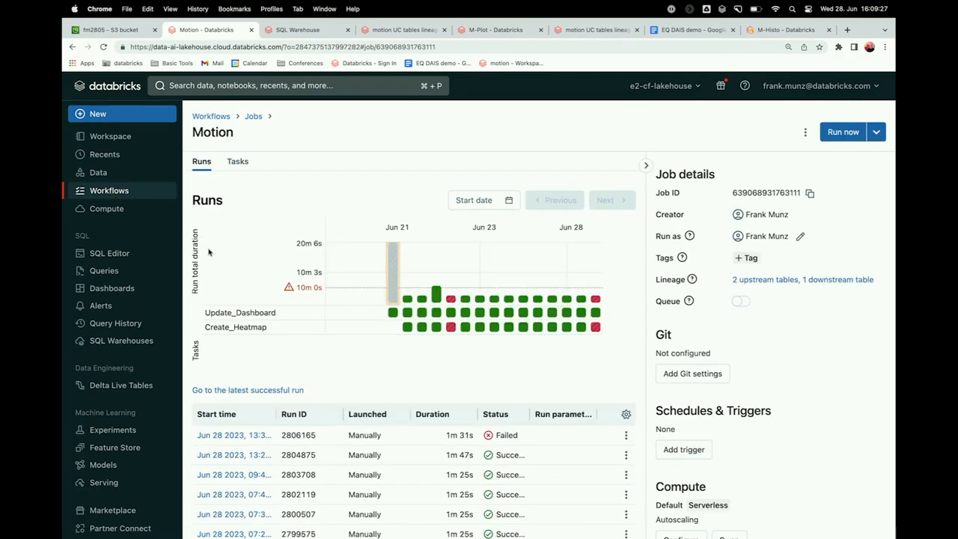
mouse_move(252, 260)
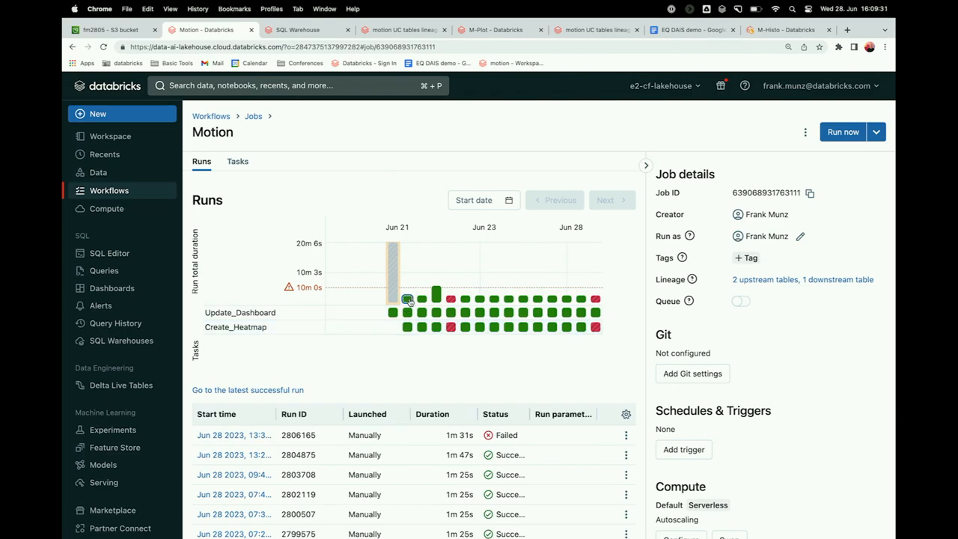
left_click(407, 313)
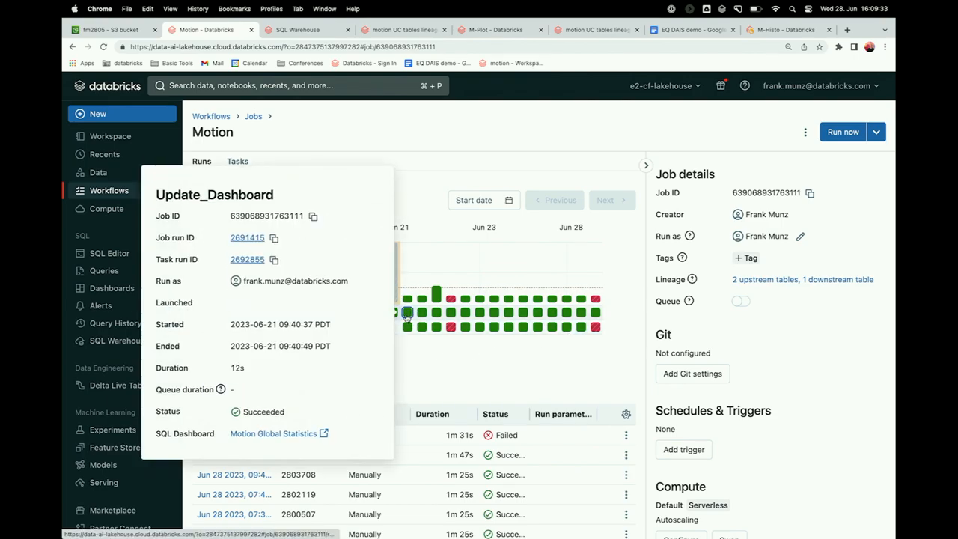
Show the Motion job's task graph, Update_Dashboard feeding Create_Heatmap, and its serverless compute section
left_click(236, 162)
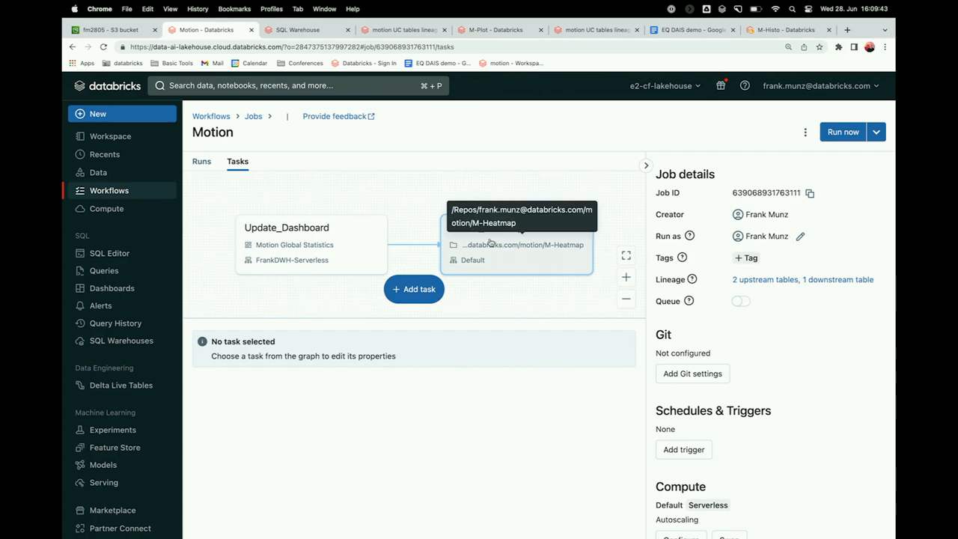
mouse_move(521, 312)
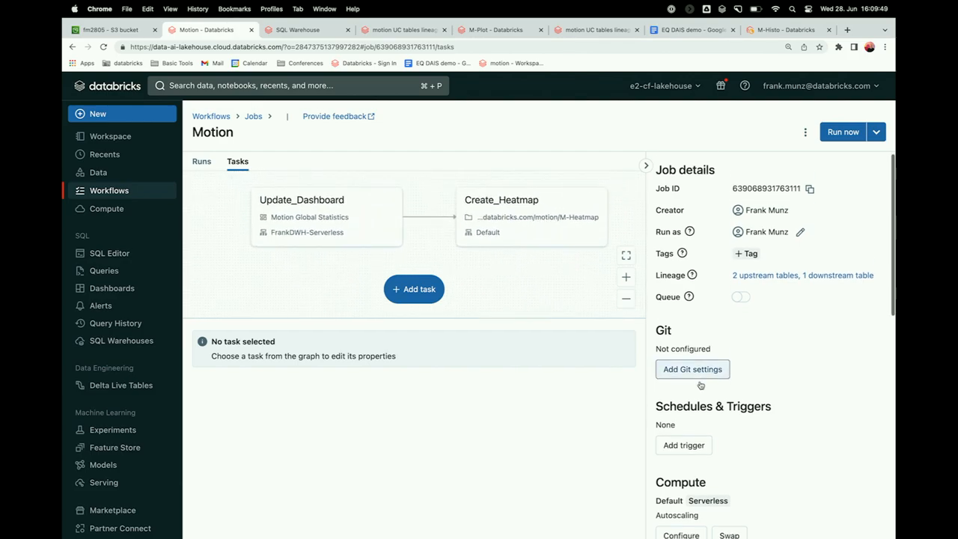
scroll("down", 3)
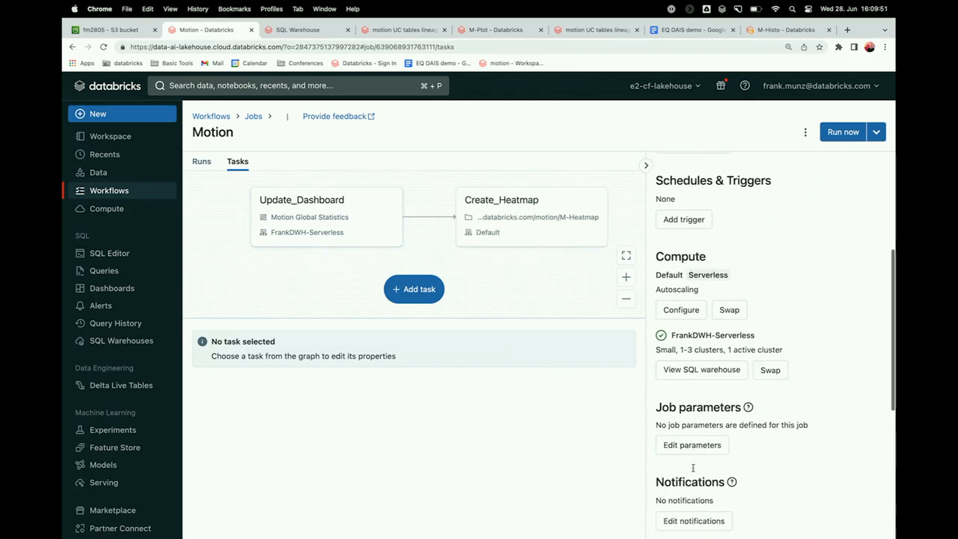
left_click(326, 217)
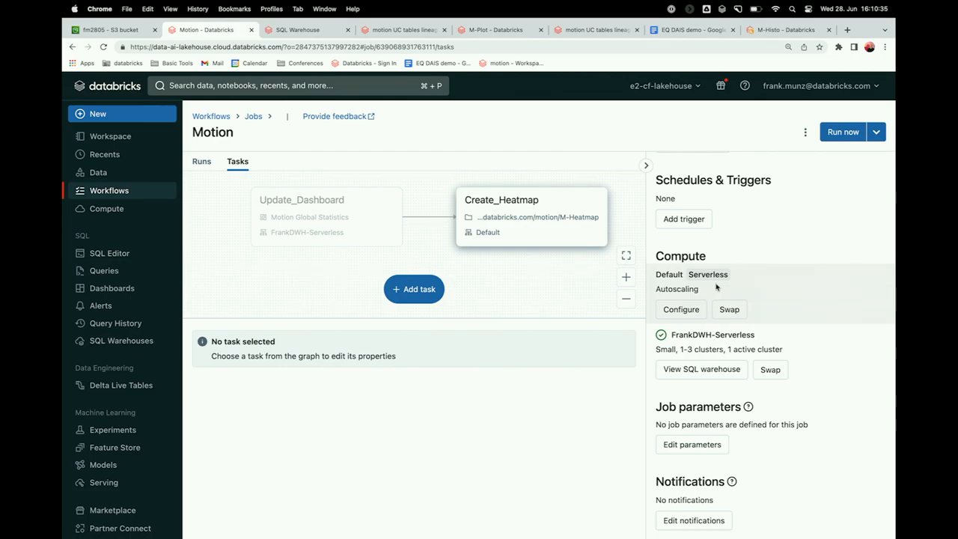
mouse_move(681, 281)
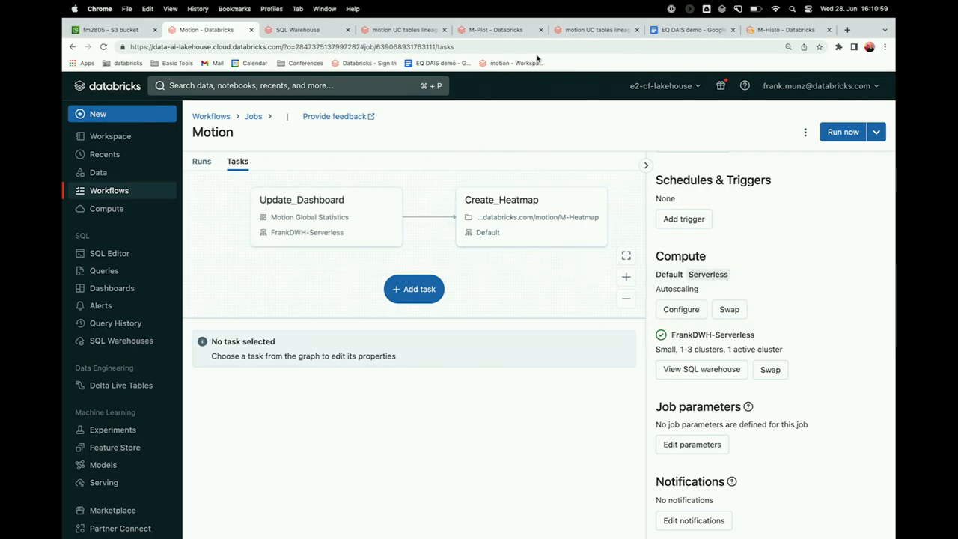
mouse_move(542, 79)
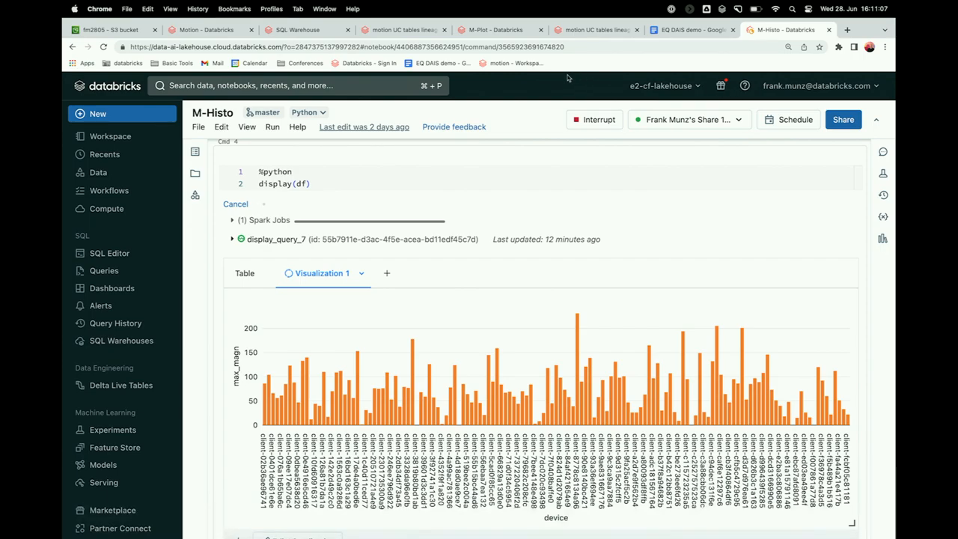
Open the motion repo folder from the notebook's repo link in a new tab
right_click(512, 63)
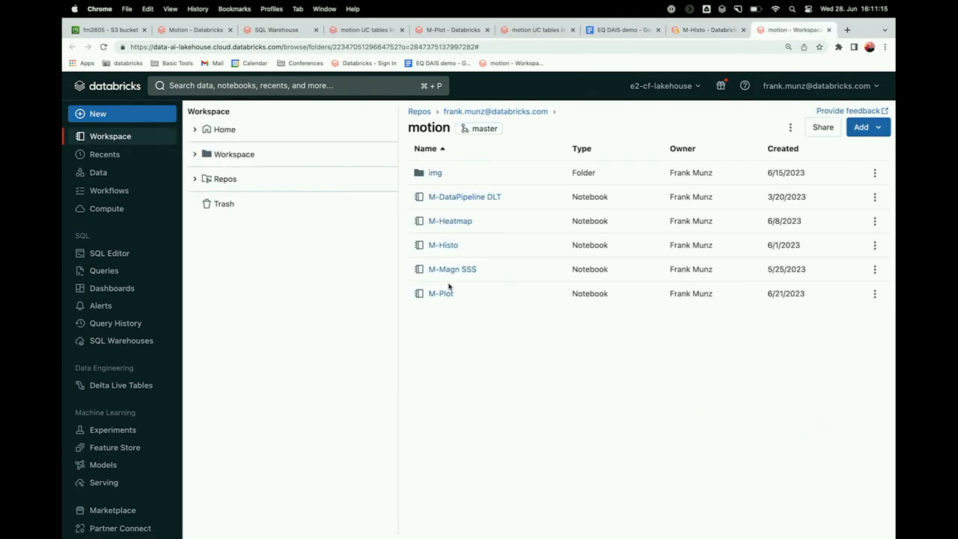
Open the M-Magn SSS notebook and scroll to its Visualization 1 magnitude-over-time bar chart
left_click(452, 269)
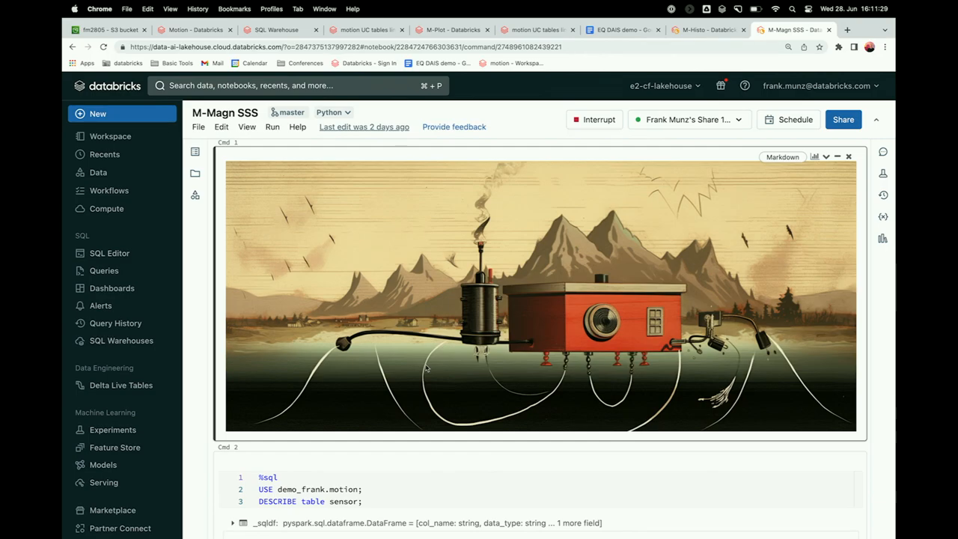
scroll("down", 3)
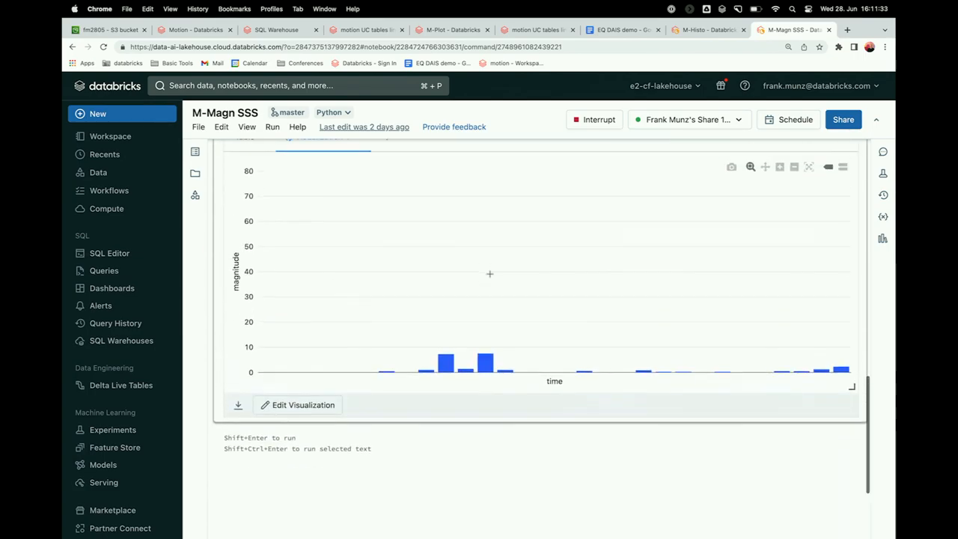
scroll("up", 3)
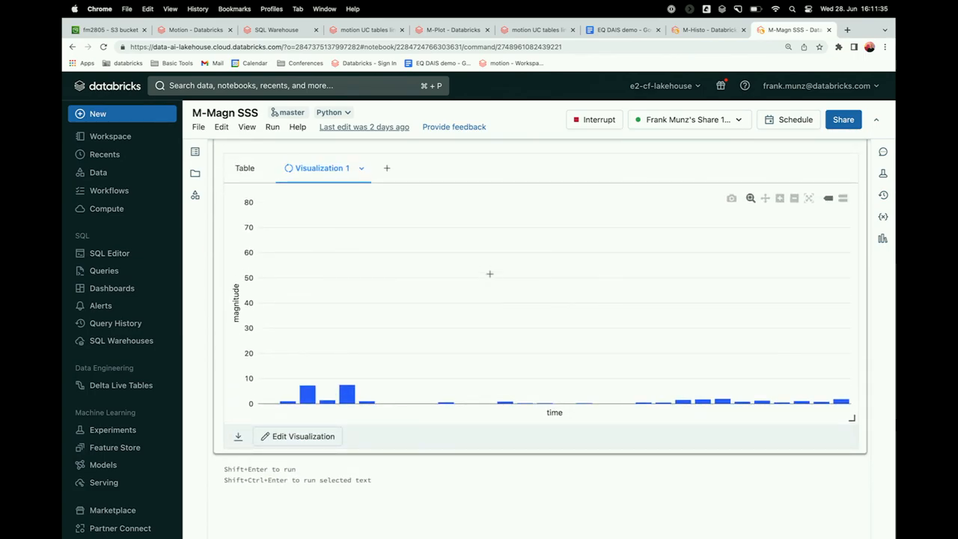